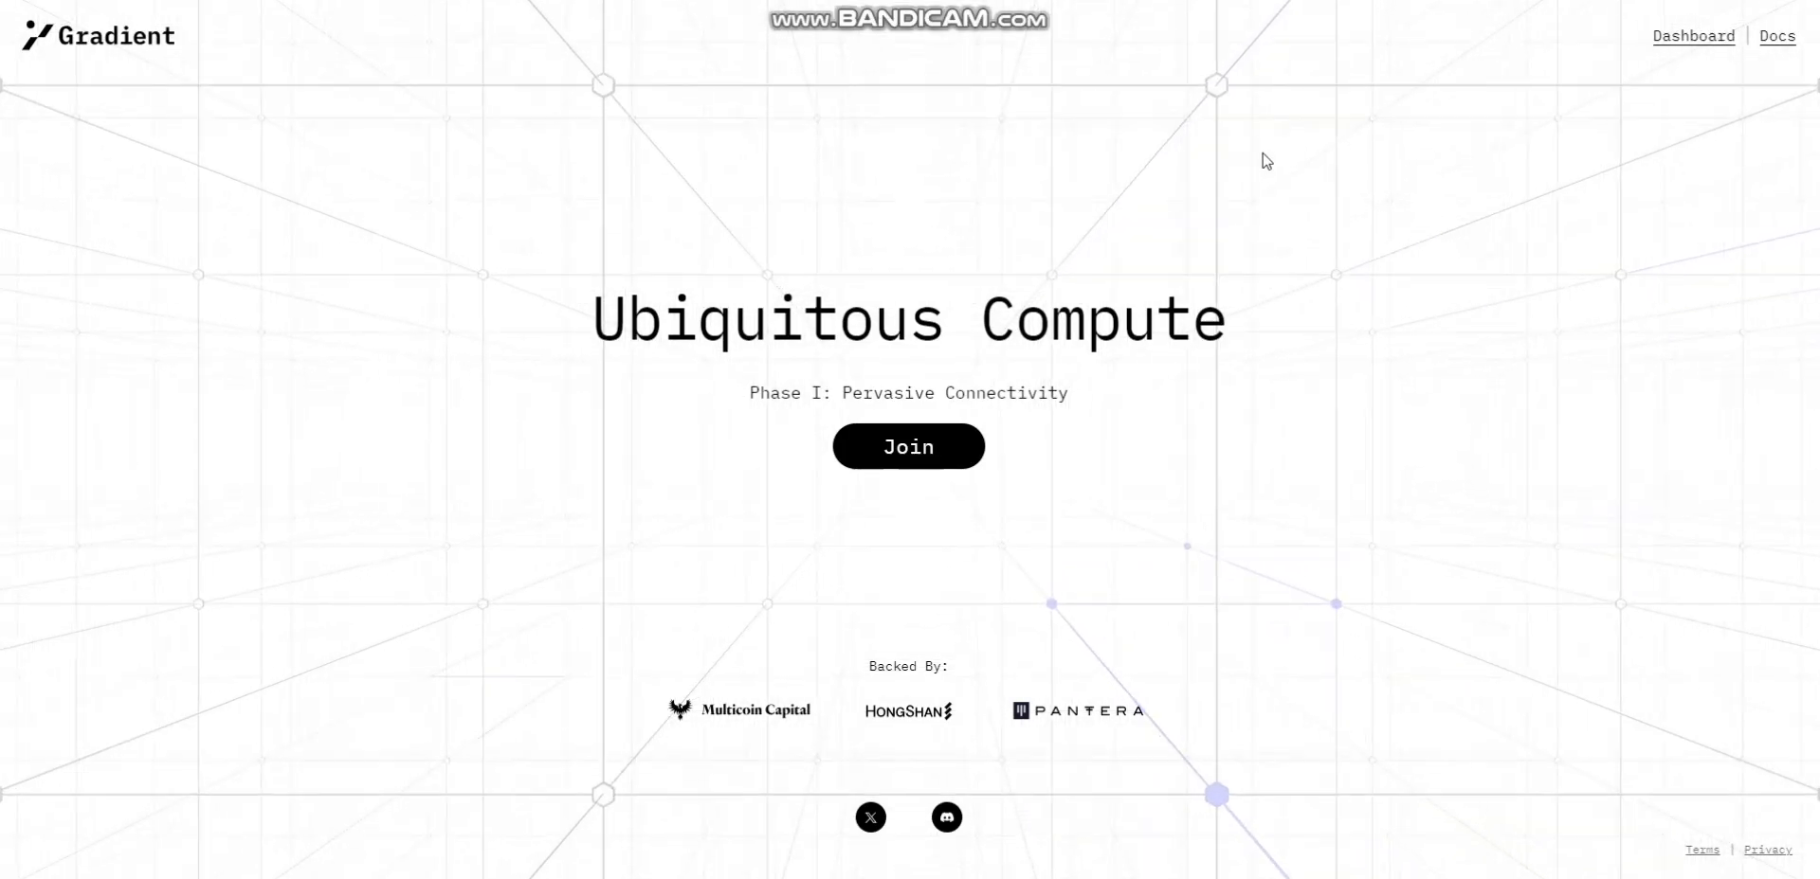
{"action": "mouse_move", "coordinate": [859, 232]}
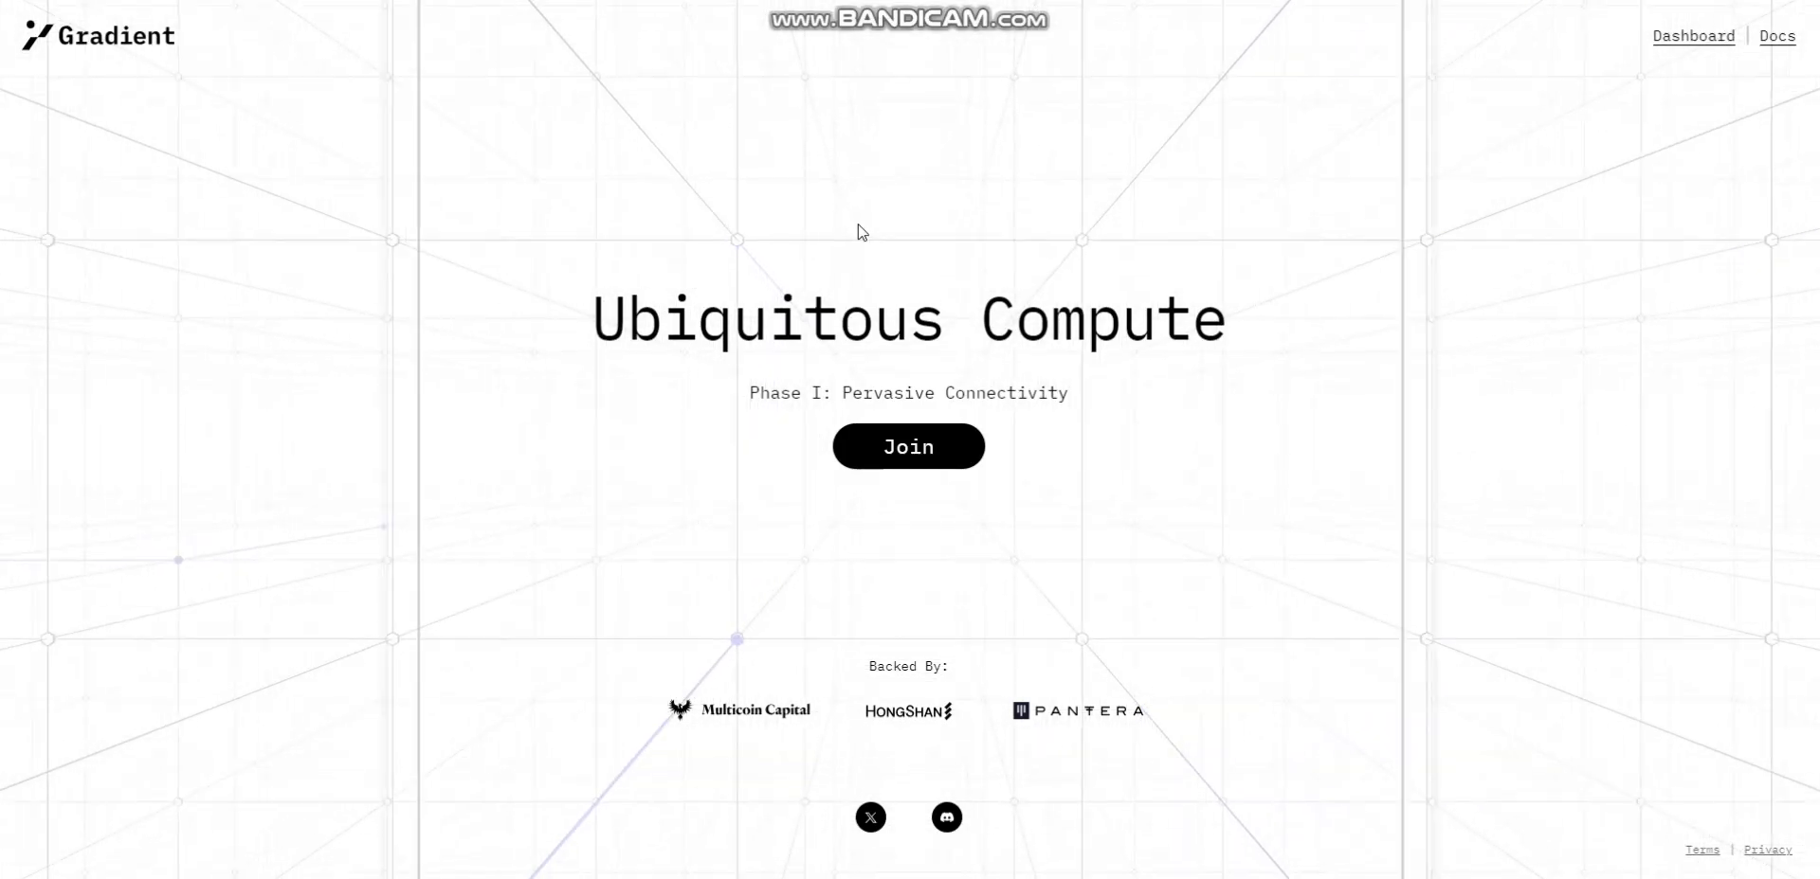
{"action": "mouse_move", "coordinate": [798, 310]}
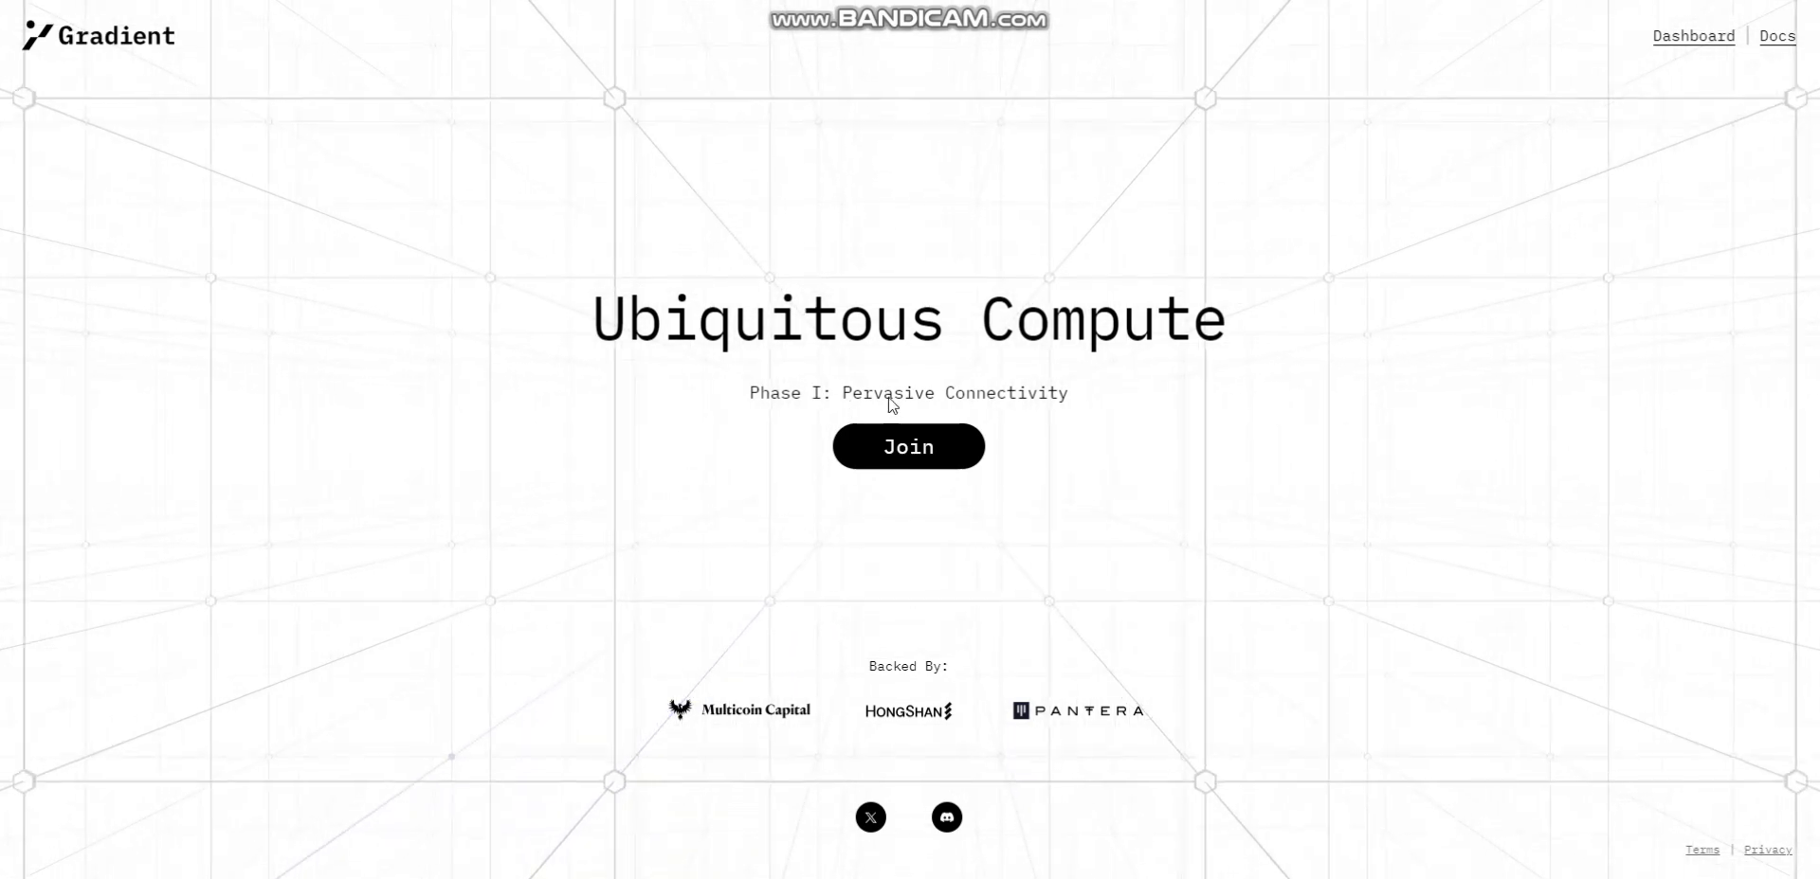
{"action": "mouse_move", "coordinate": [996, 450]}
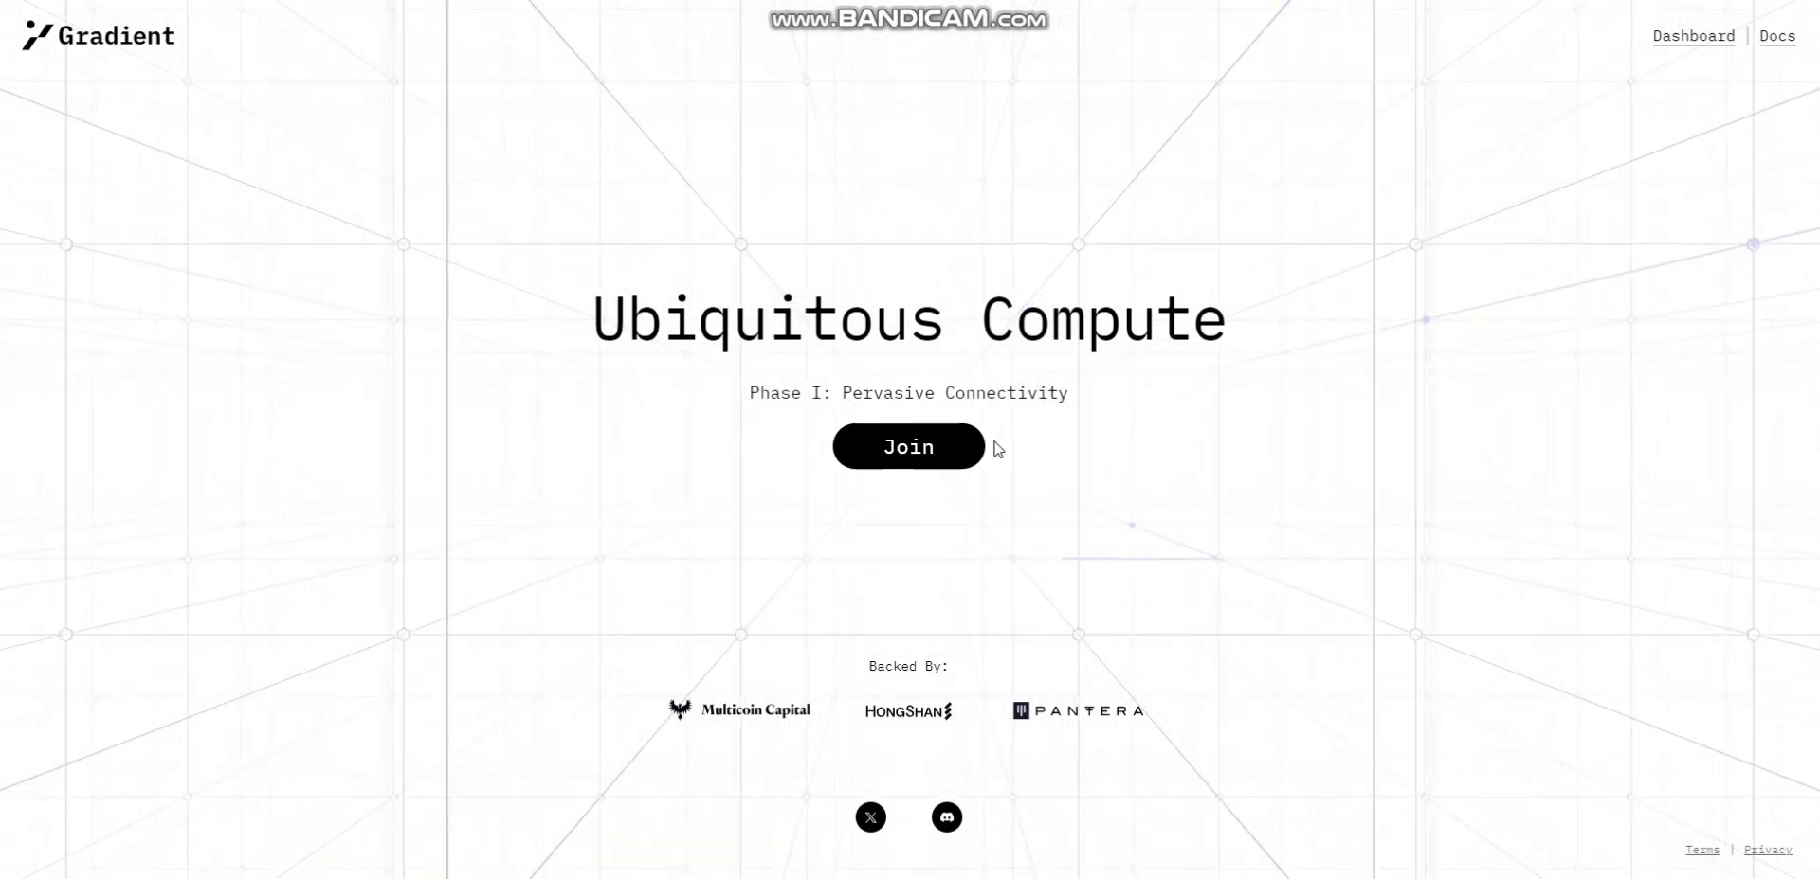
{"action": "mouse_move", "coordinate": [549, 55]}
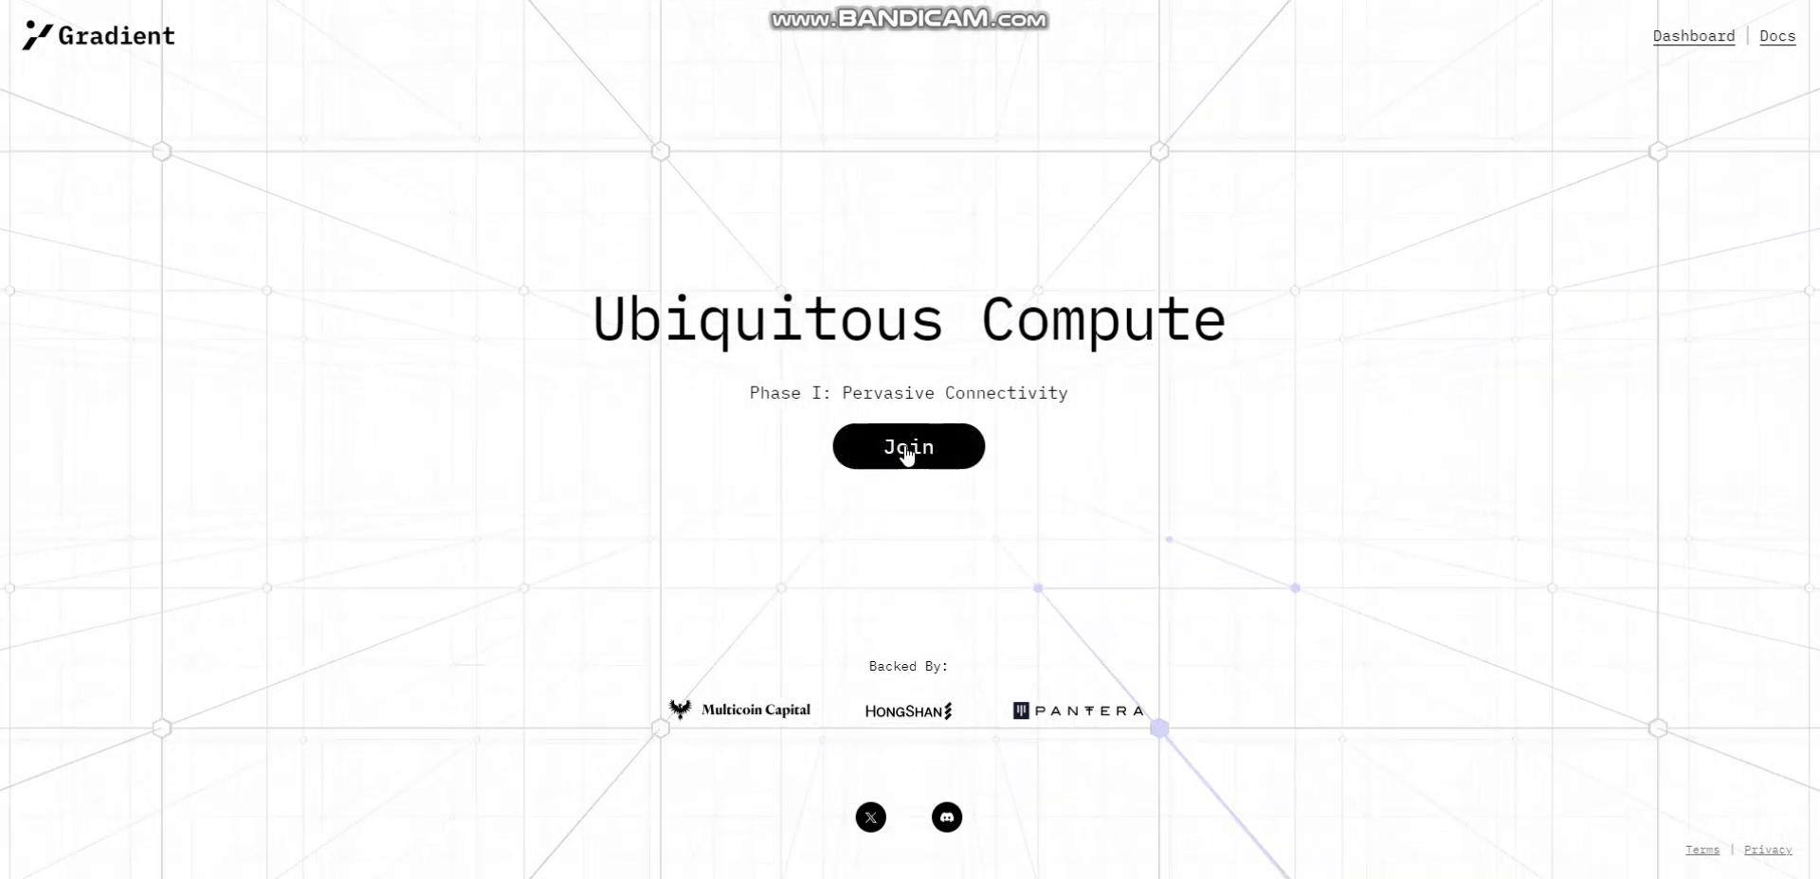
{"action": "mouse_move", "coordinate": [1474, 248]}
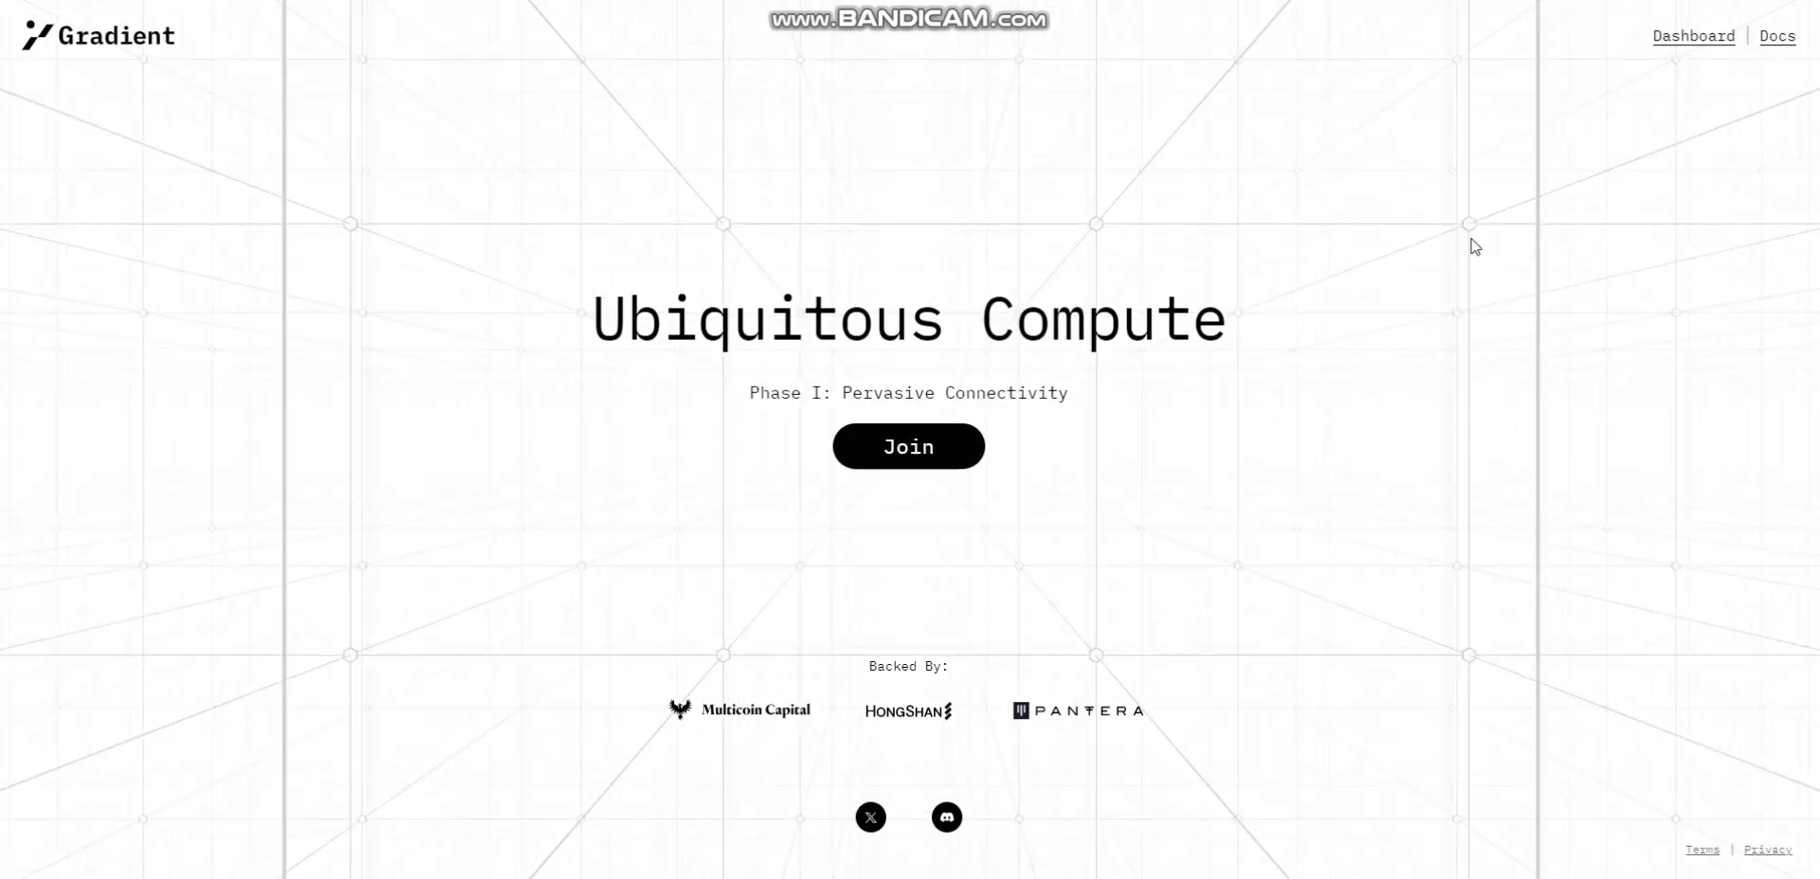
{"action": "mouse_move", "coordinate": [1074, 404]}
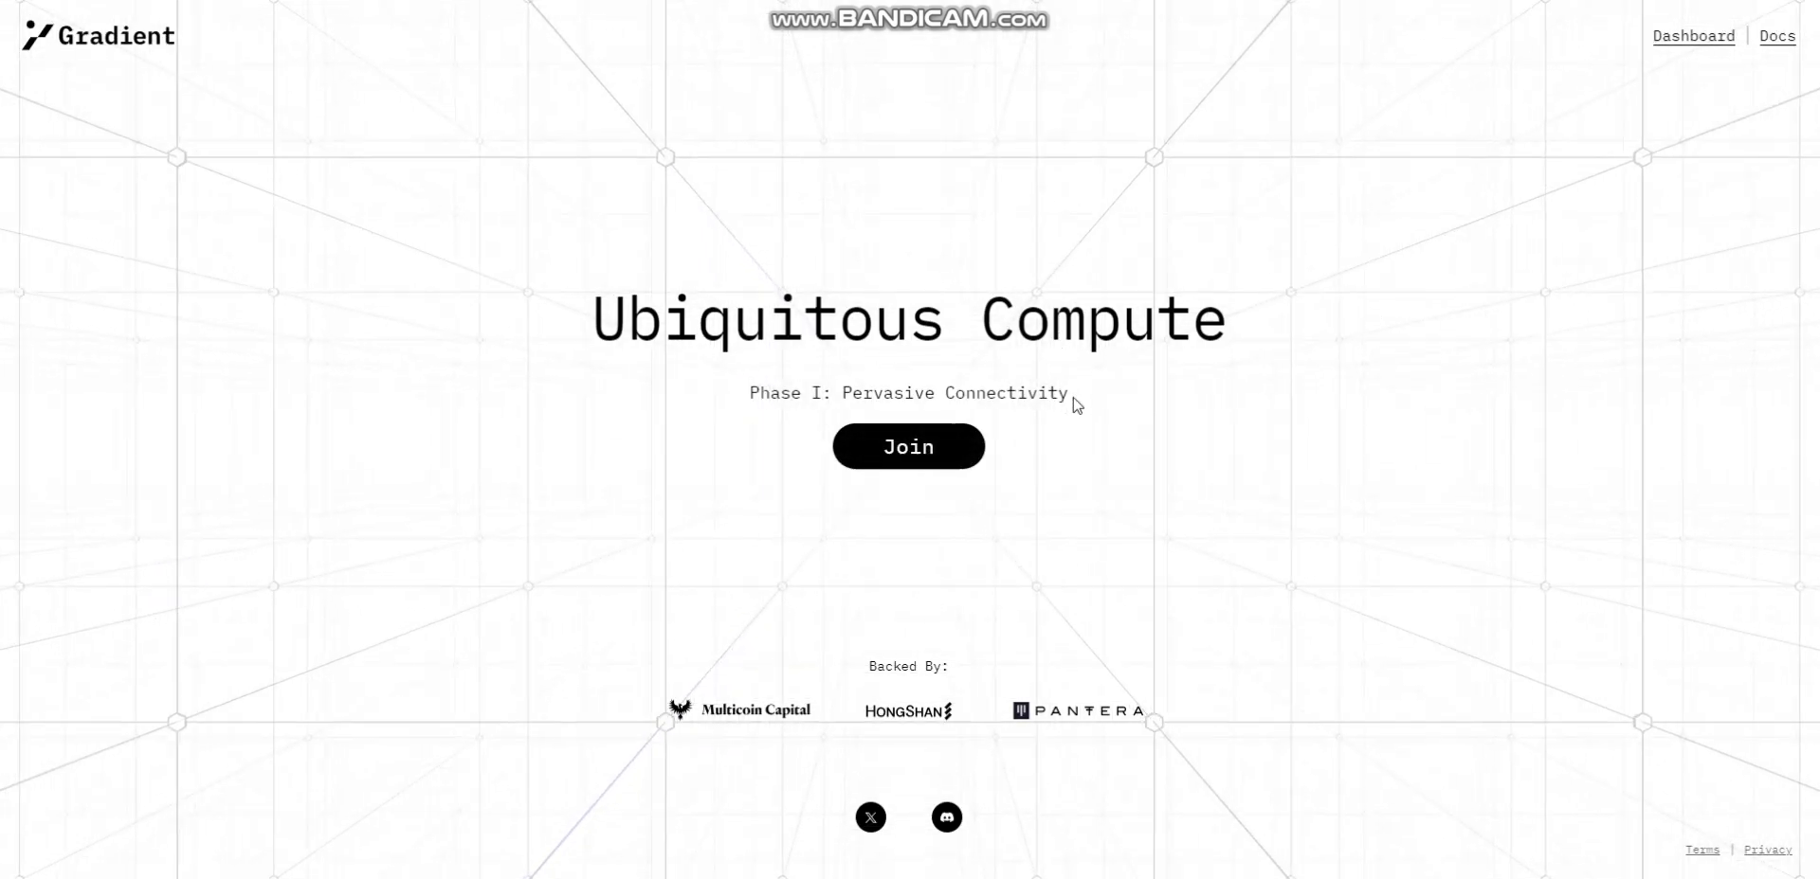
{"action": "mouse_move", "coordinate": [1072, 415]}
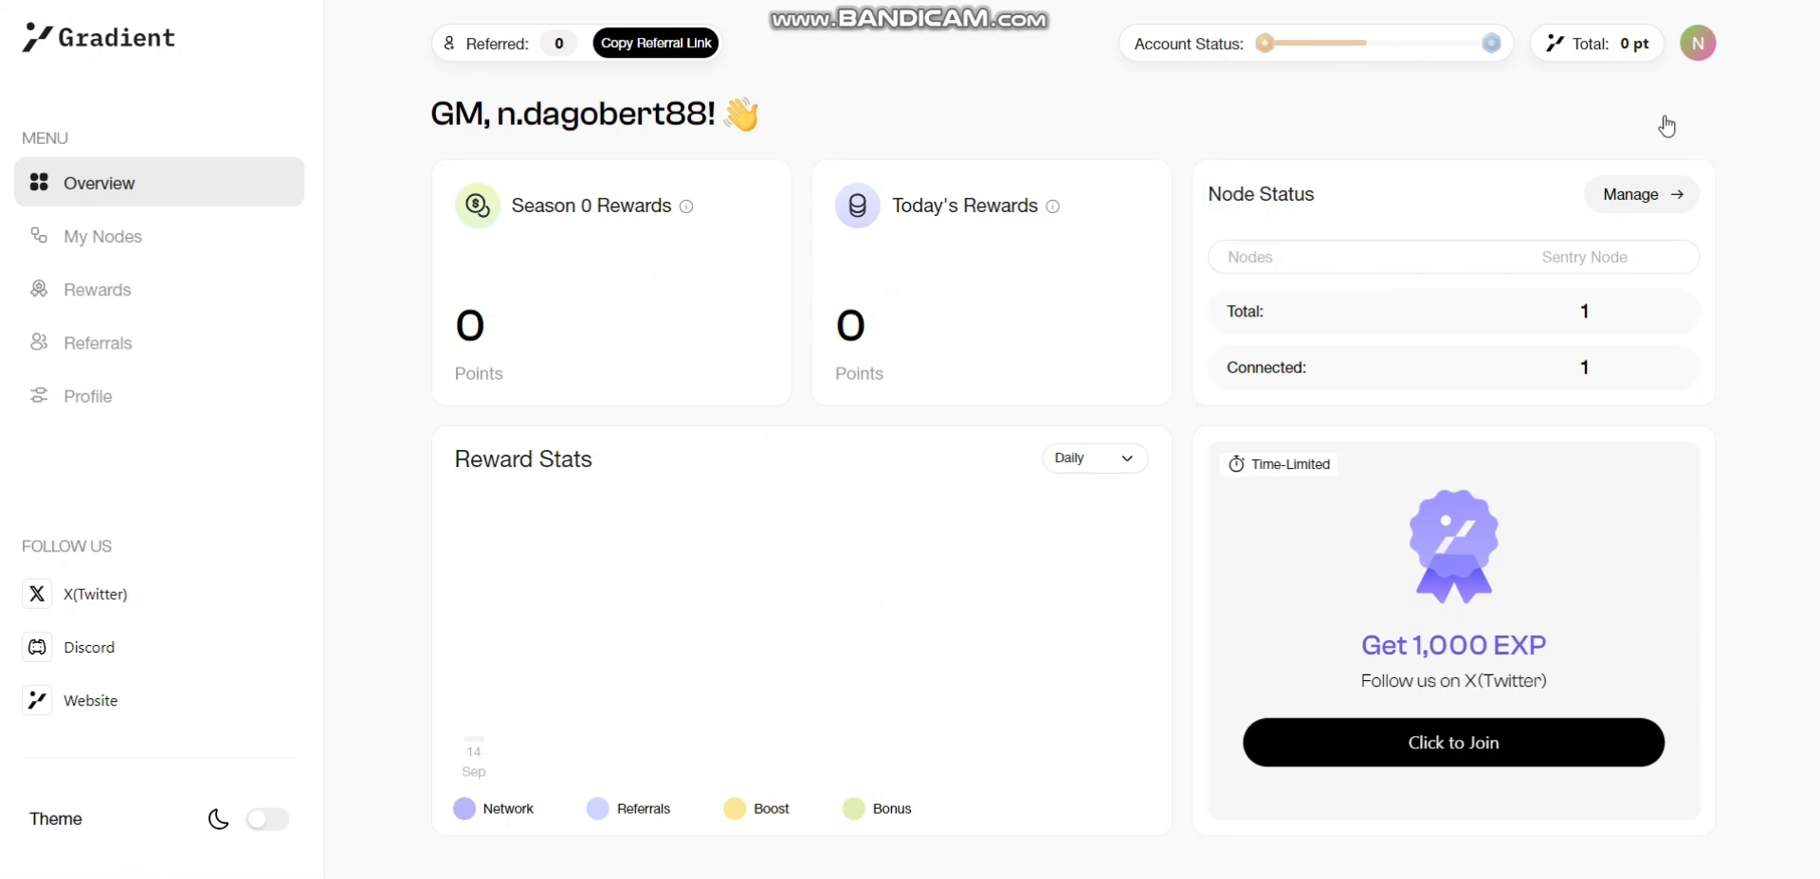
{"action": "mouse_move", "coordinate": [429, 475]}
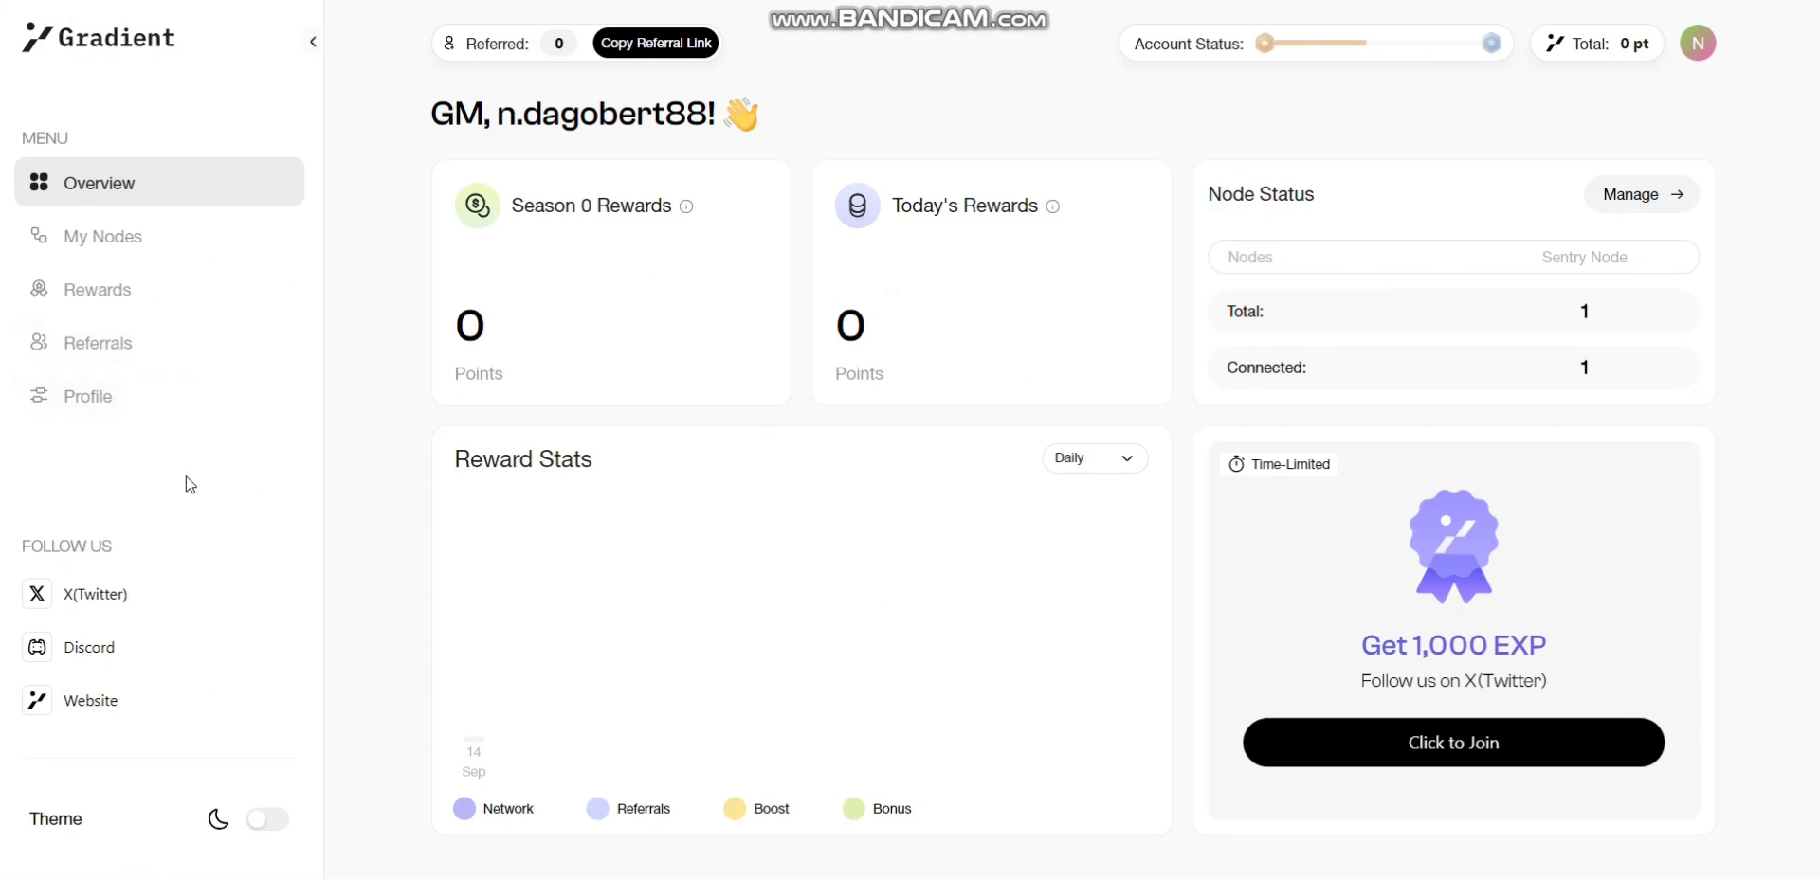
{"action": "mouse_move", "coordinate": [141, 422]}
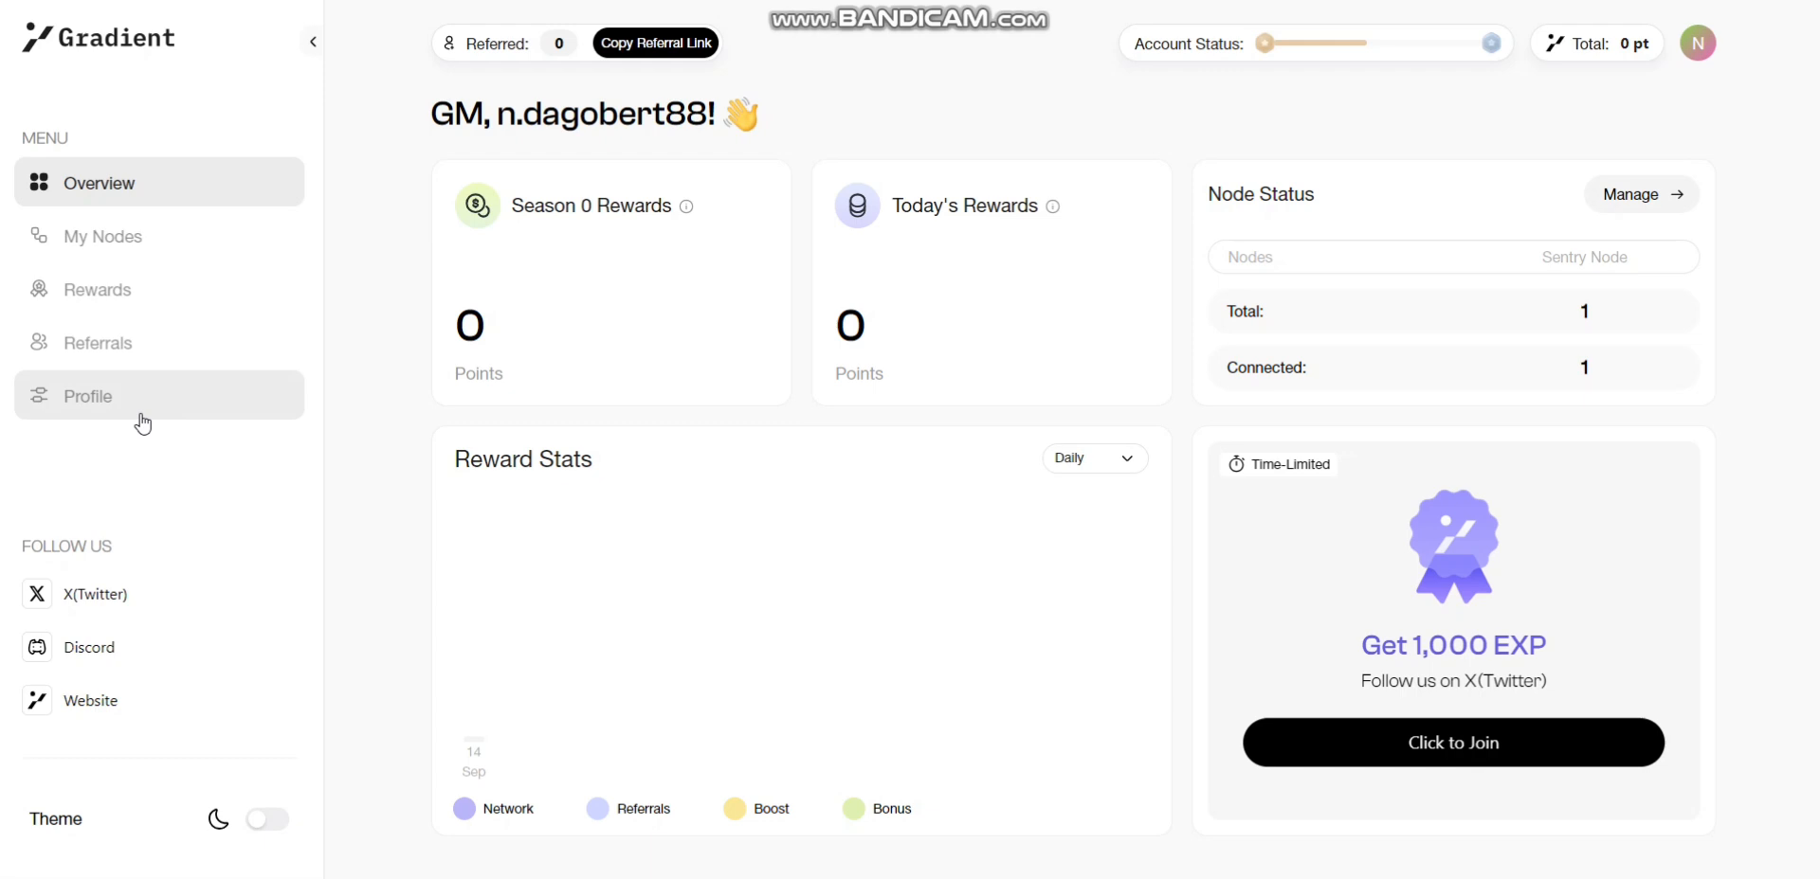
{"action": "mouse_move", "coordinate": [355, 206]}
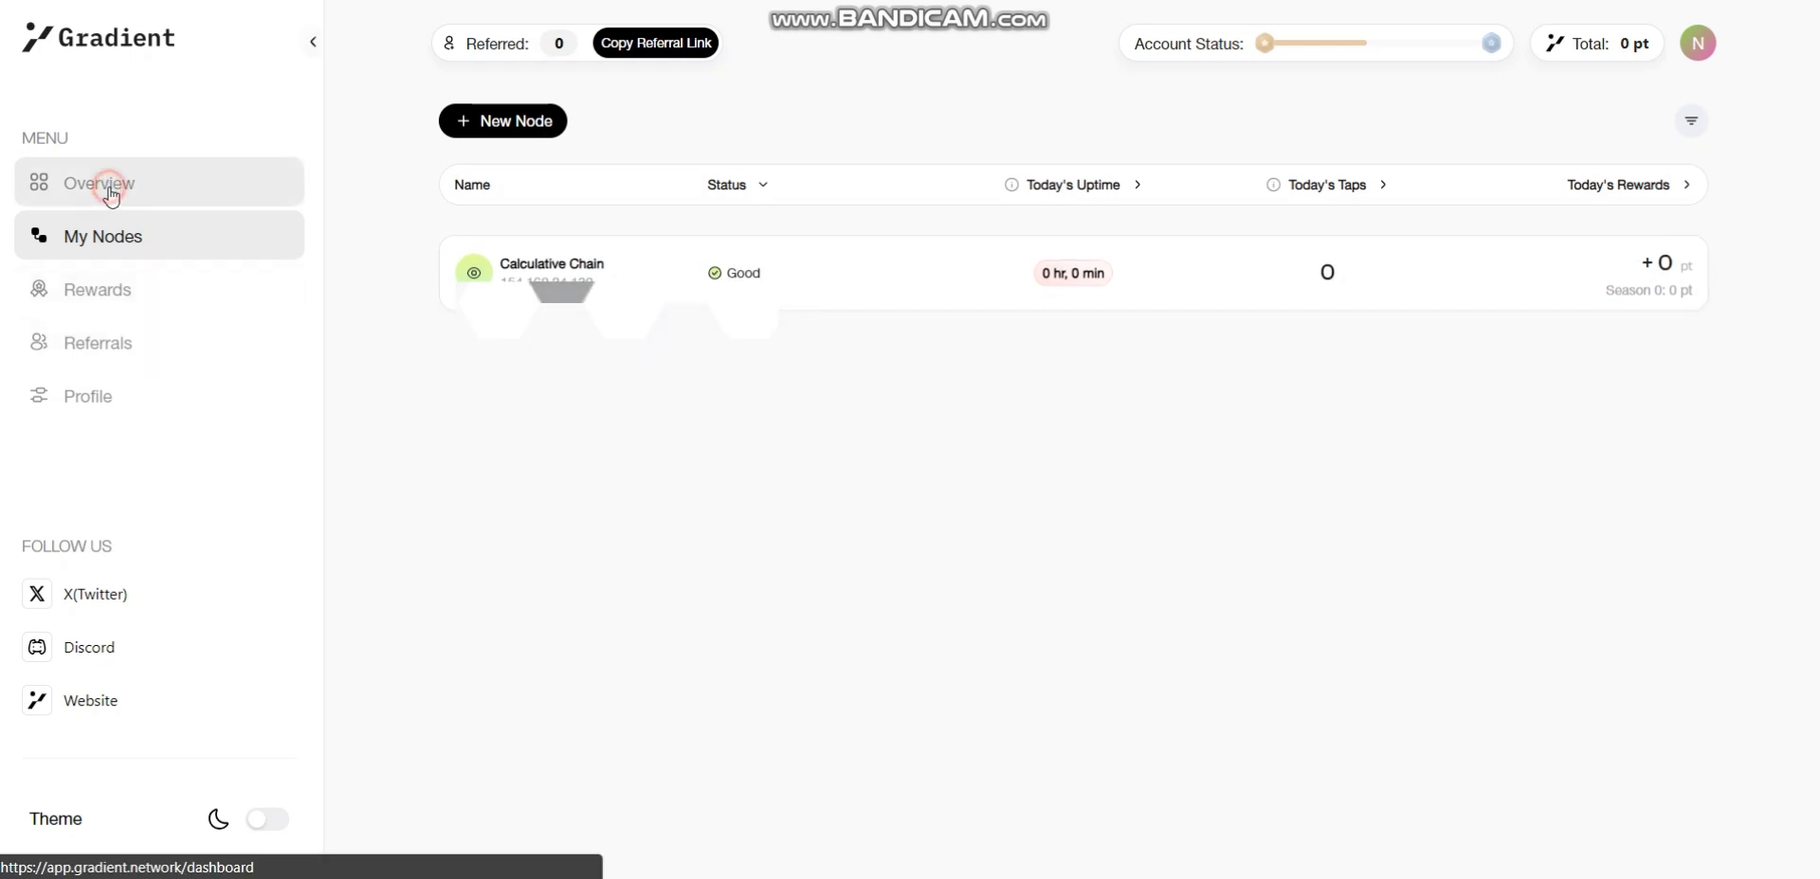
- Return to the dashboard overview and minimize the Bandicam recorder window
{"action": "left_click", "coordinate": [98, 183]}
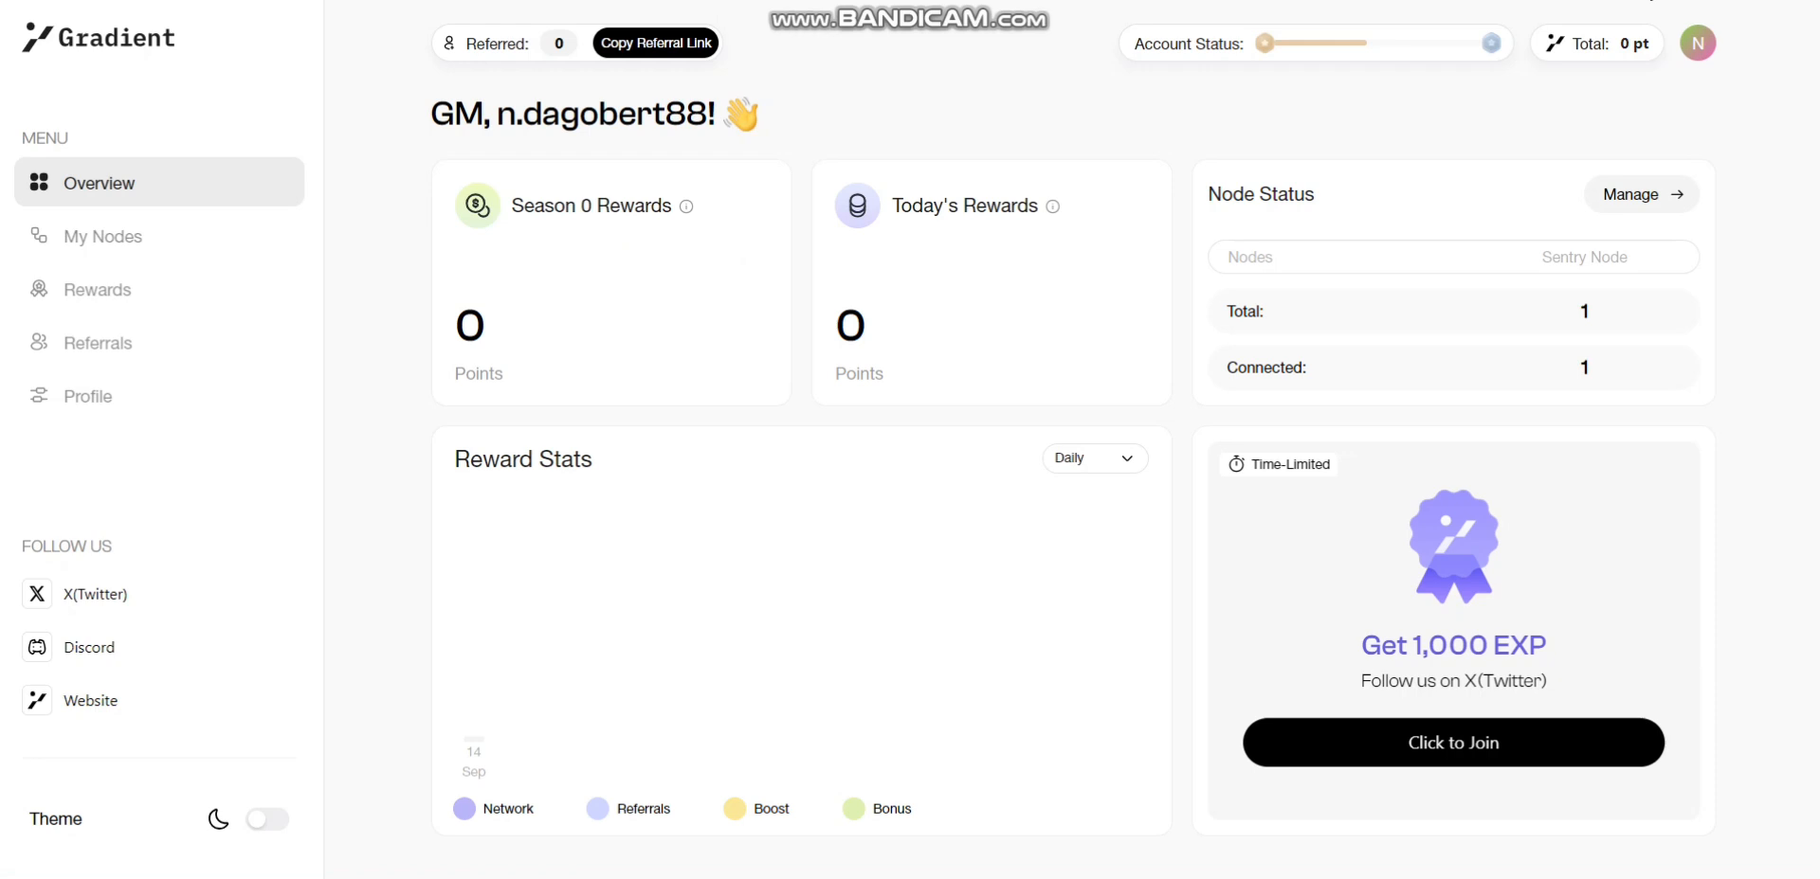
{"action": "mouse_move", "coordinate": [1670, 4]}
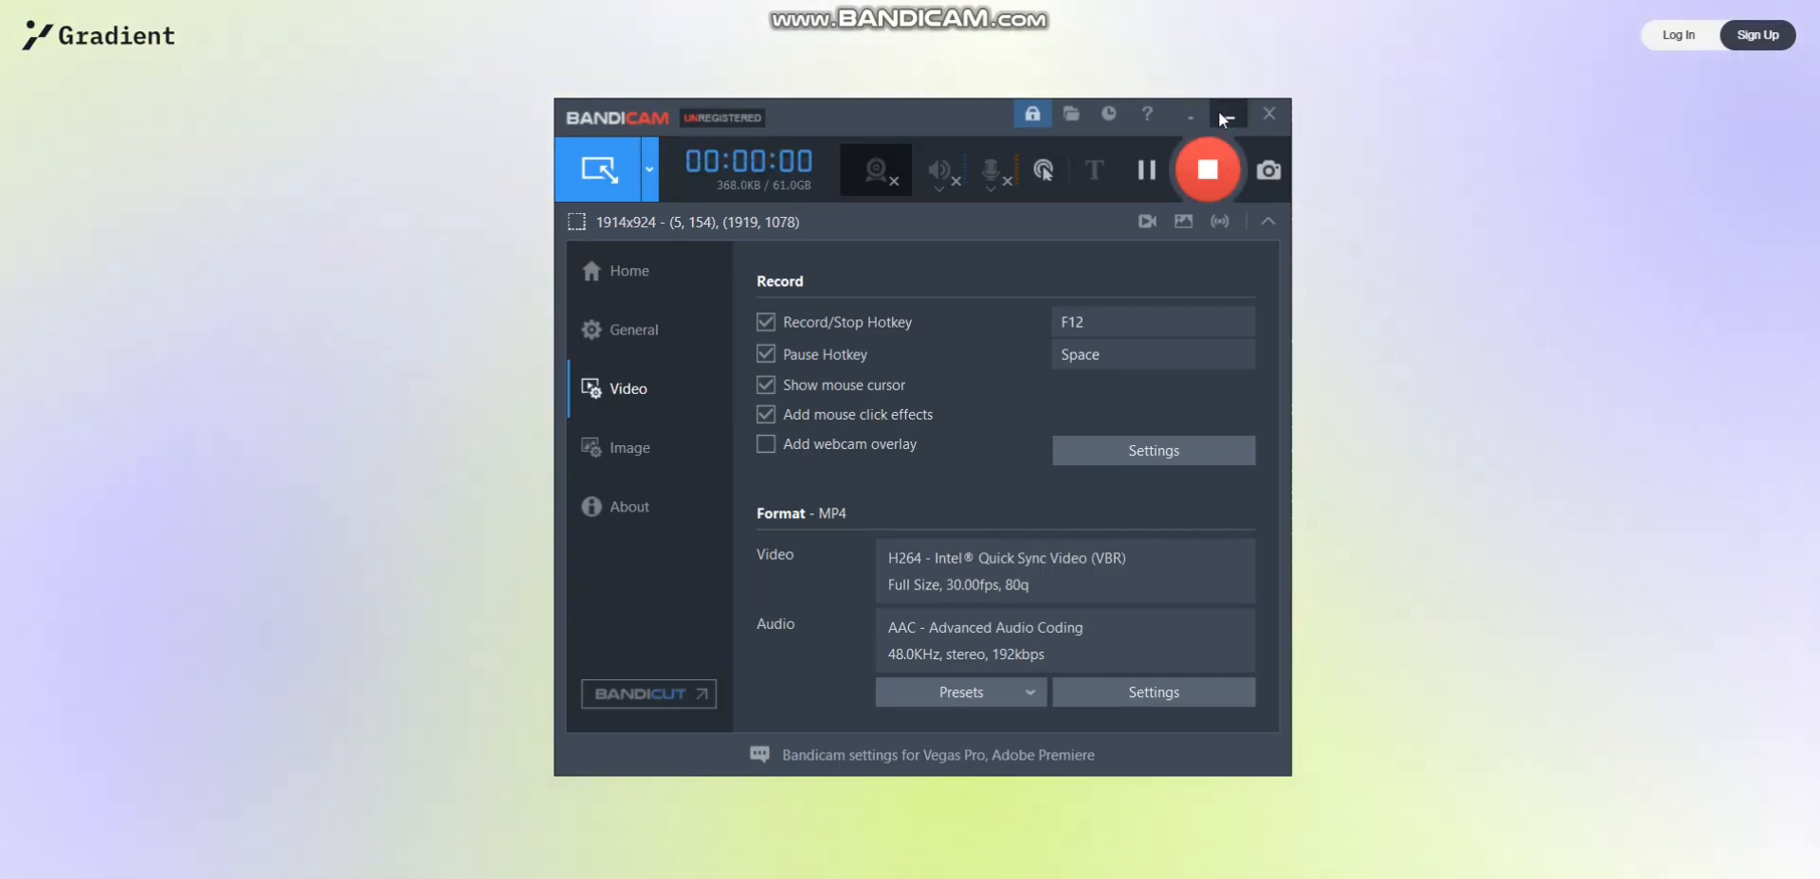
{"action": "left_click", "coordinate": [1756, 35]}
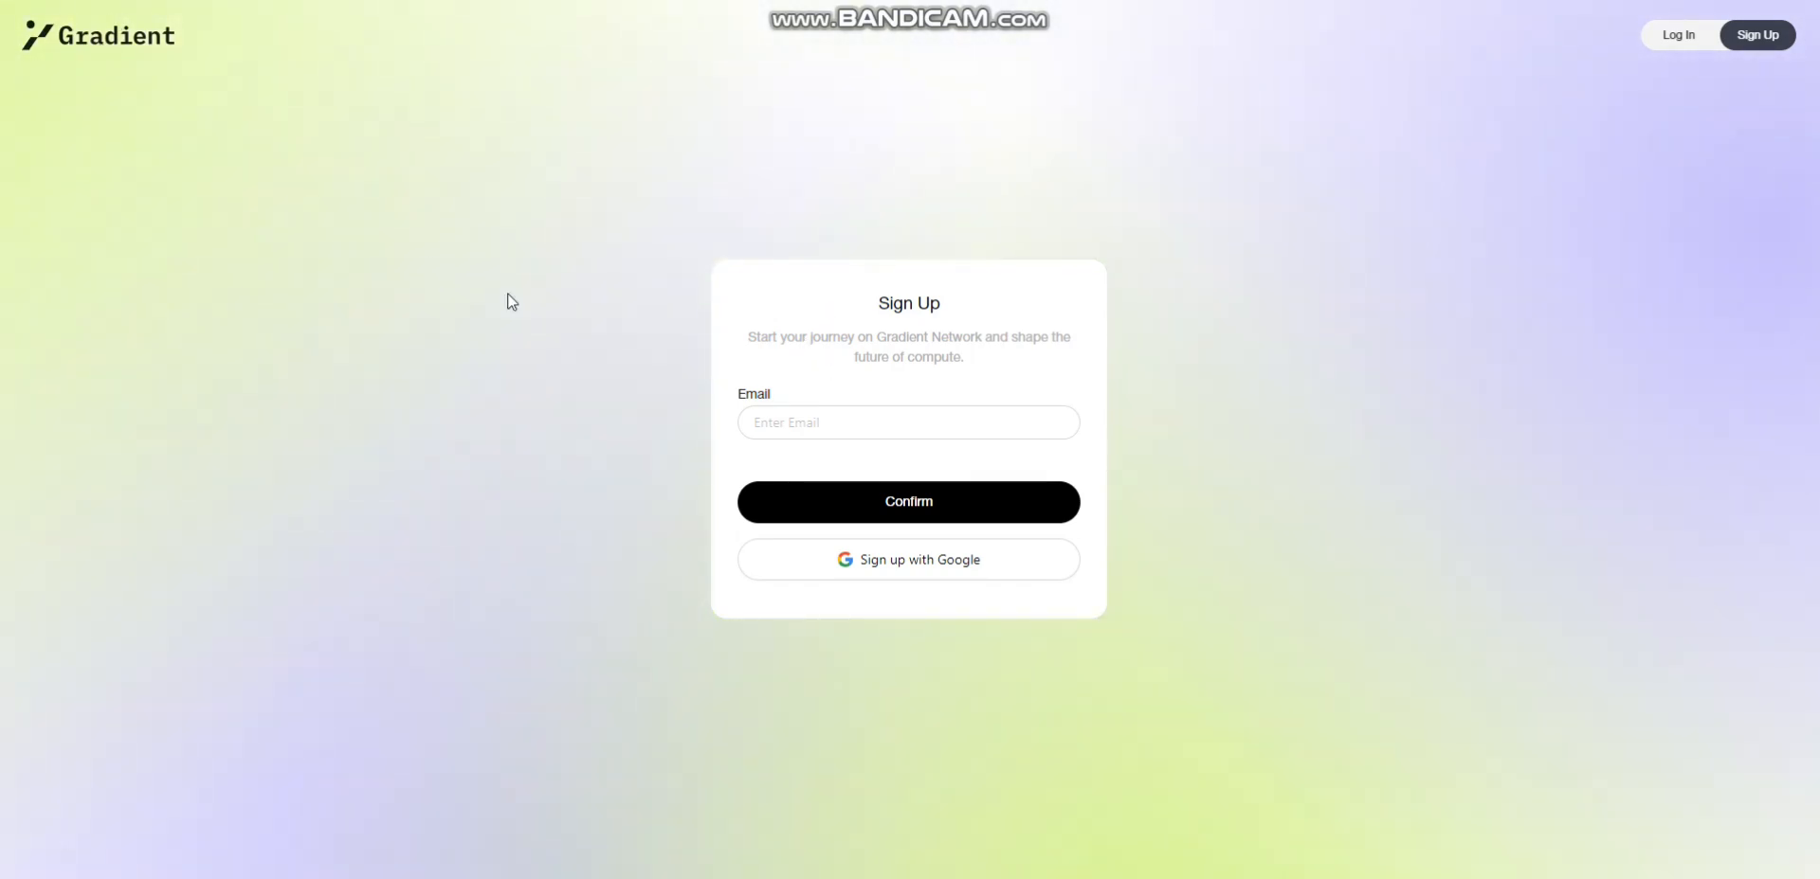
{"action": "mouse_move", "coordinate": [908, 501]}
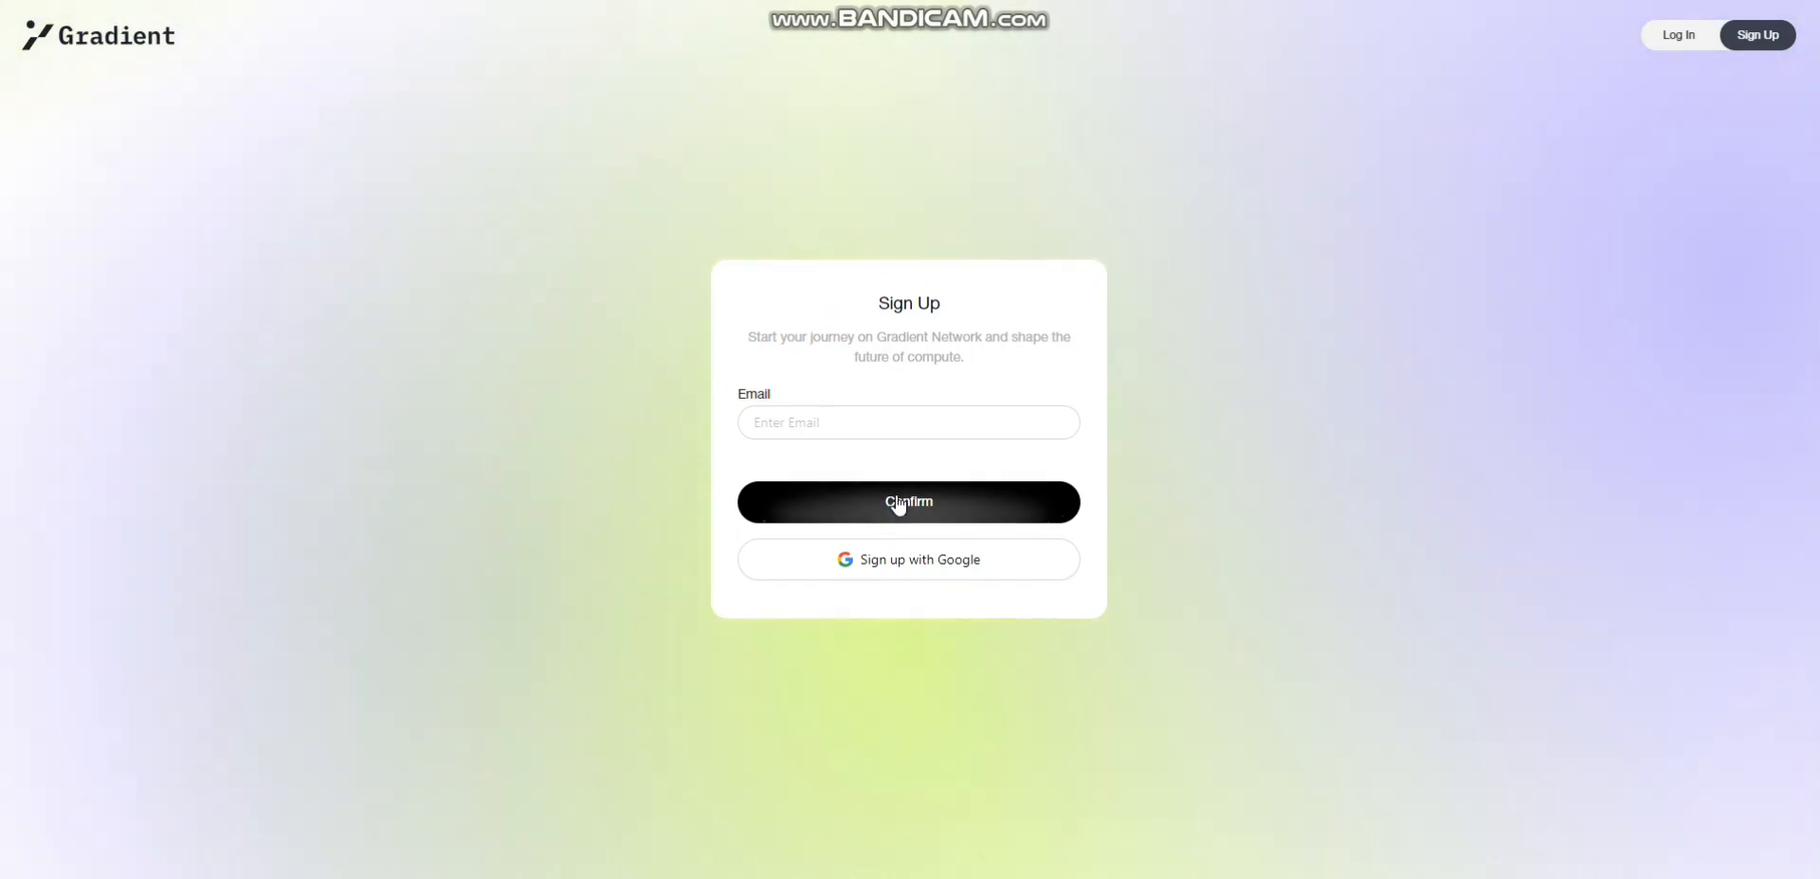
- Get past the sign-up email step to the Create Password form
{"action": "left_click", "coordinate": [908, 423]}
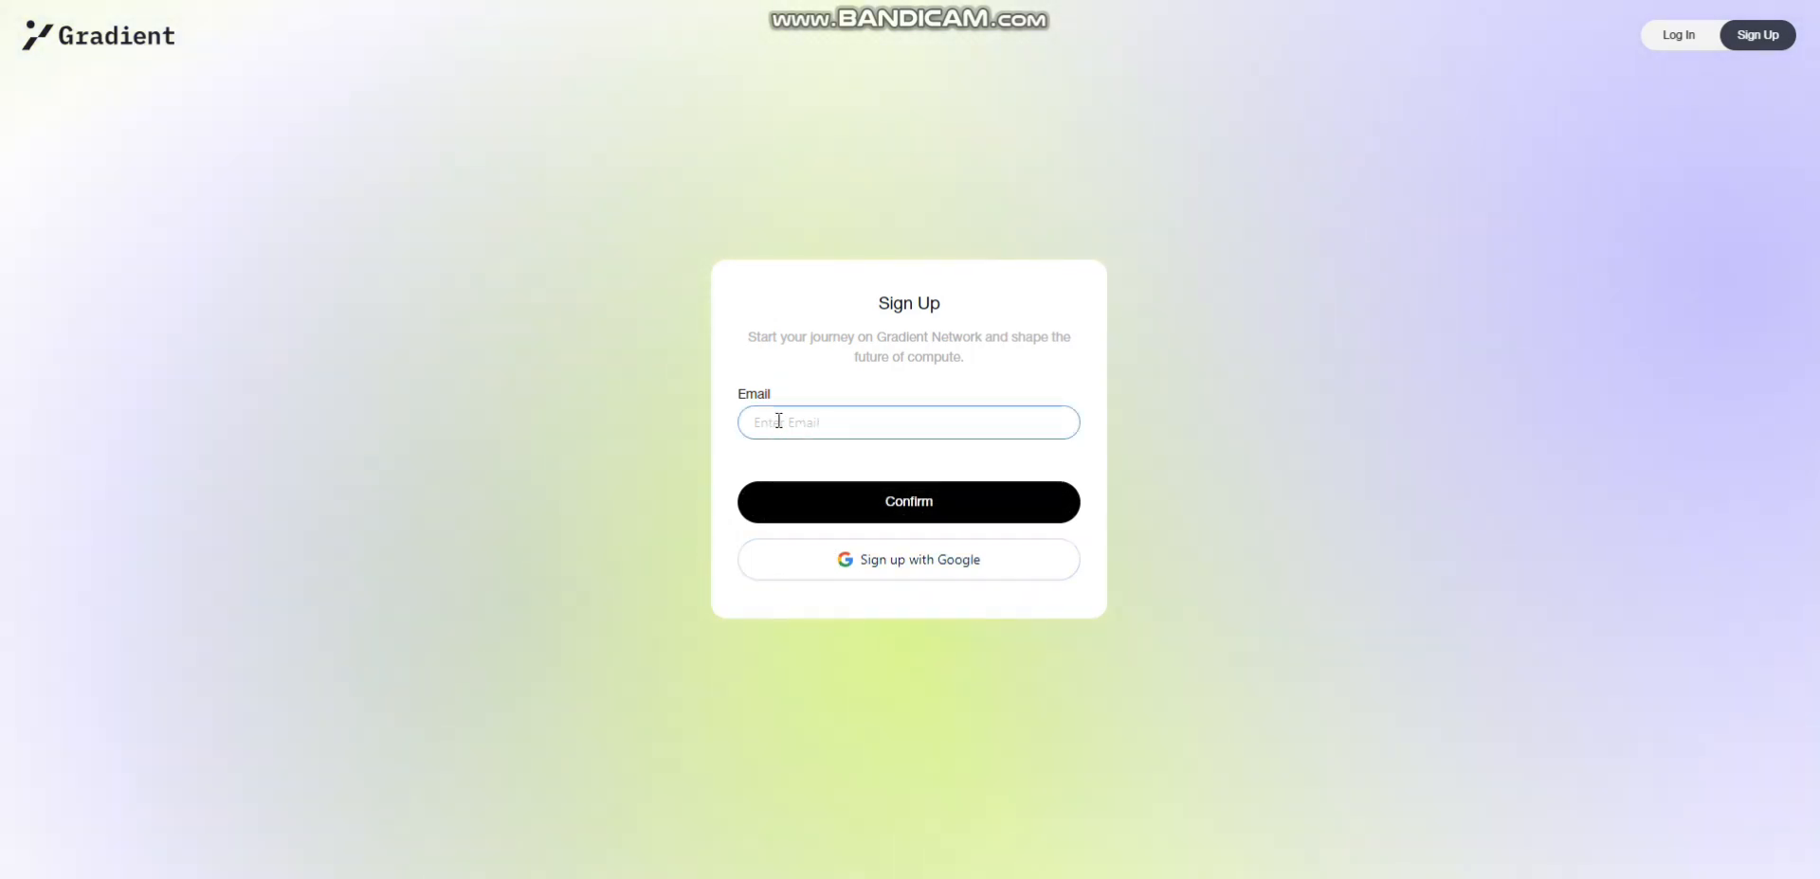
{"action": "mouse_move", "coordinate": [875, 568]}
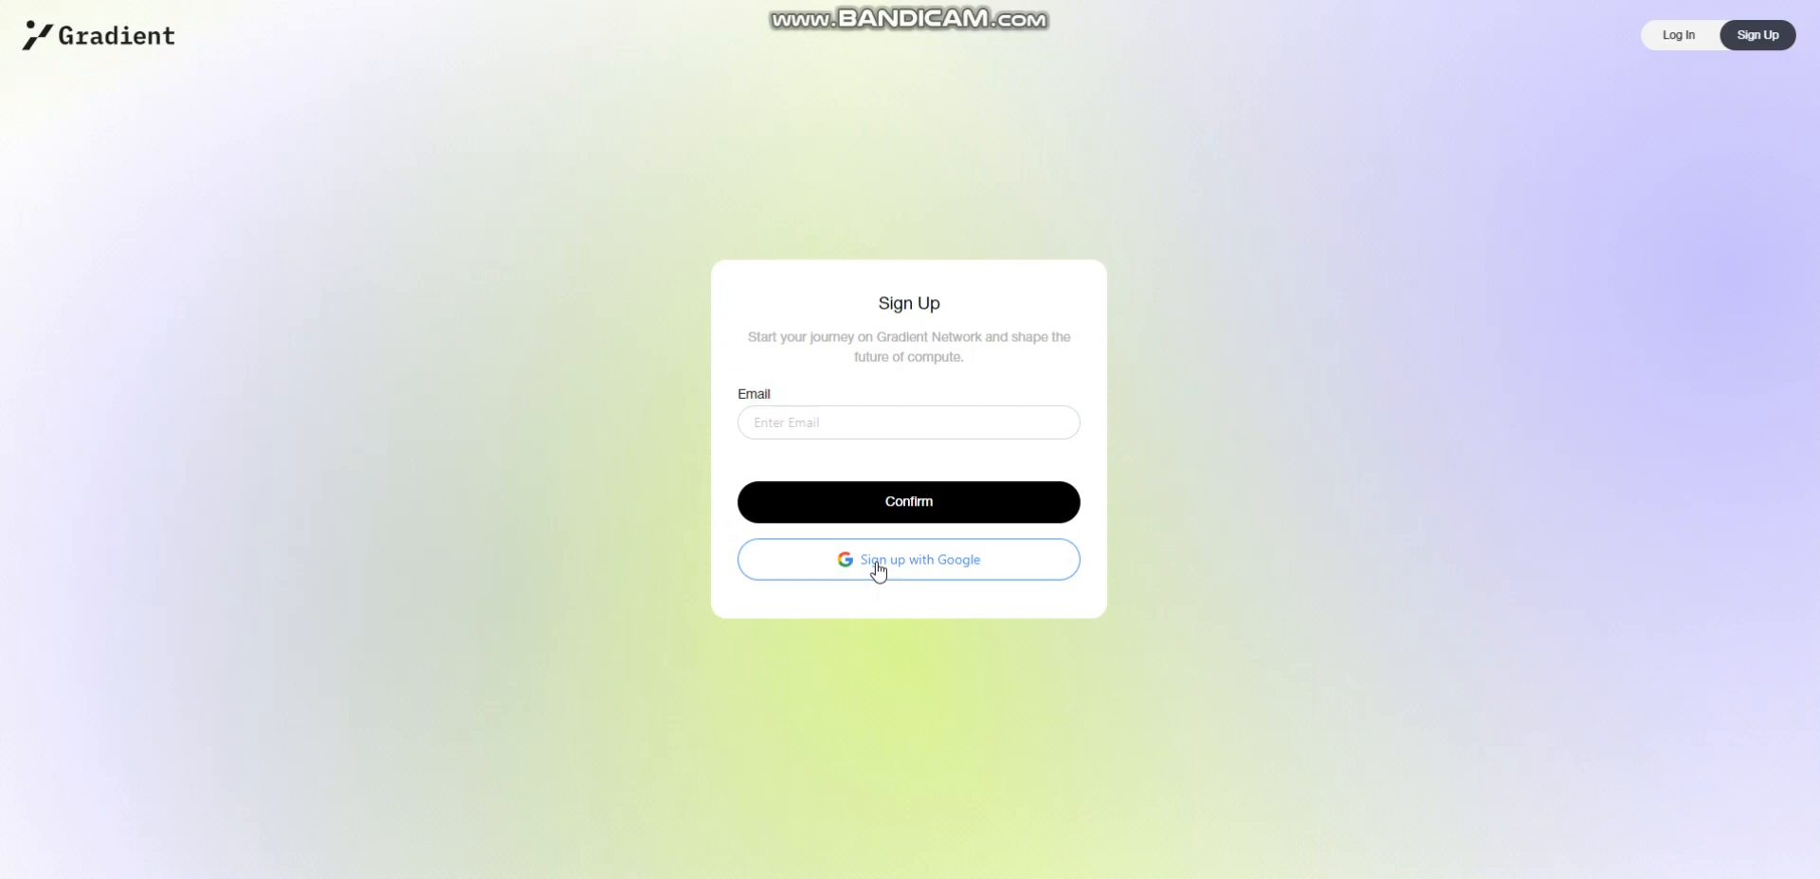
{"action": "left_click", "coordinate": [907, 559]}
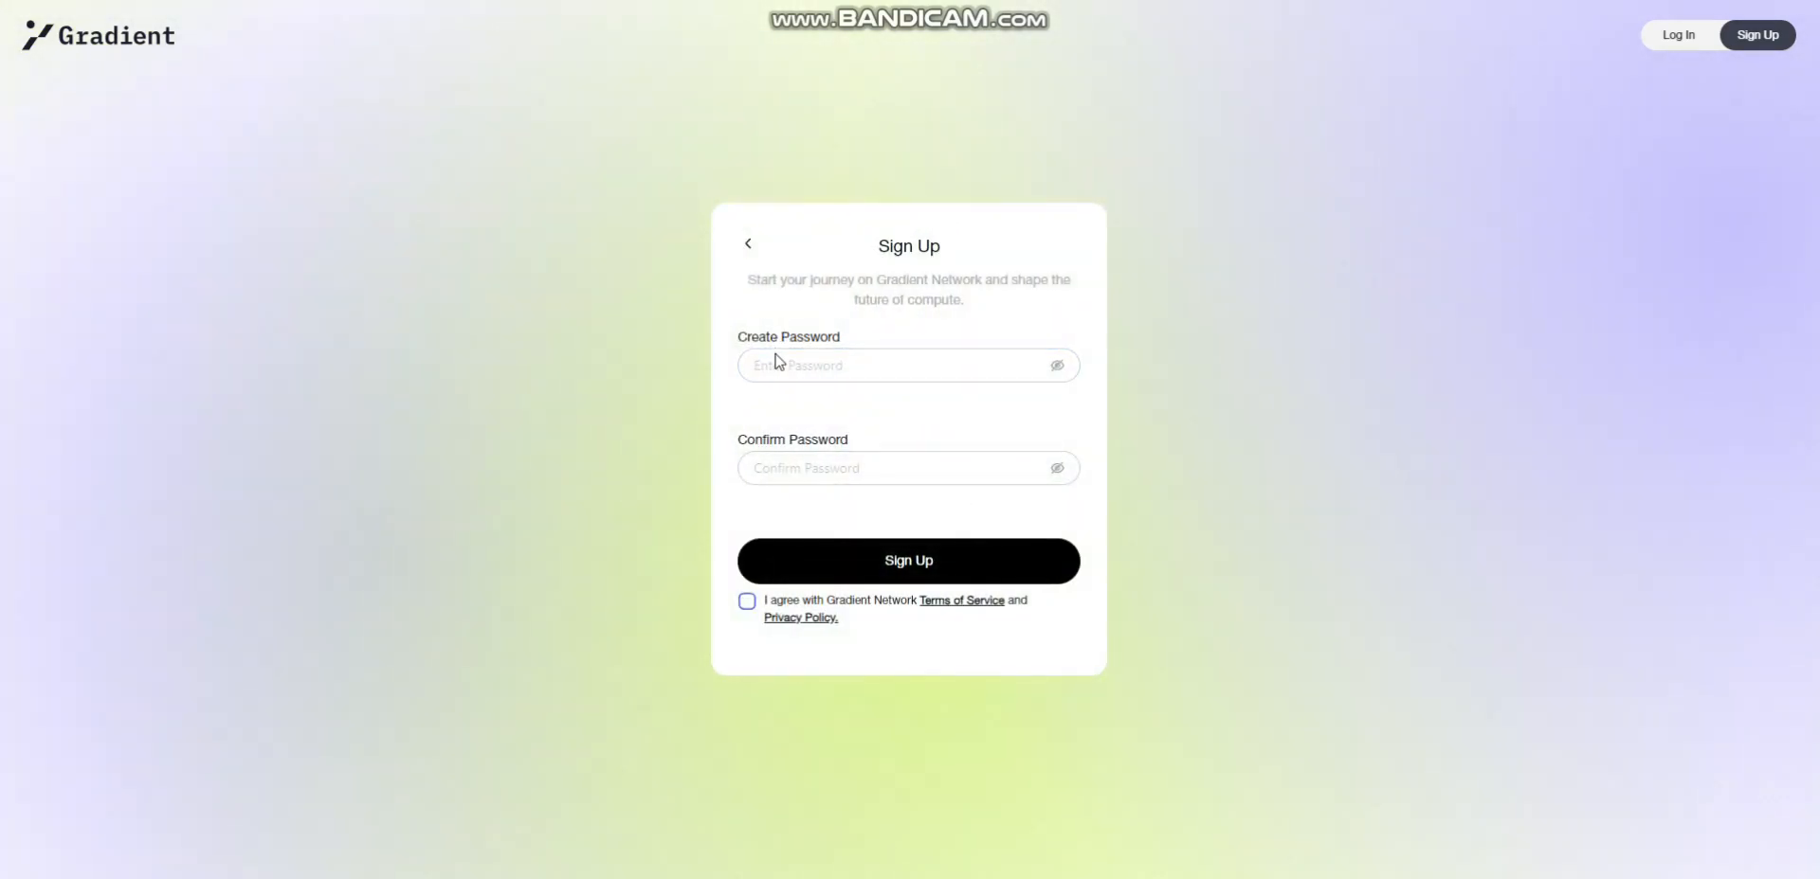
- Fill both password fields, accept the terms, and submit the sign-up
{"action": "left_click", "coordinate": [908, 468]}
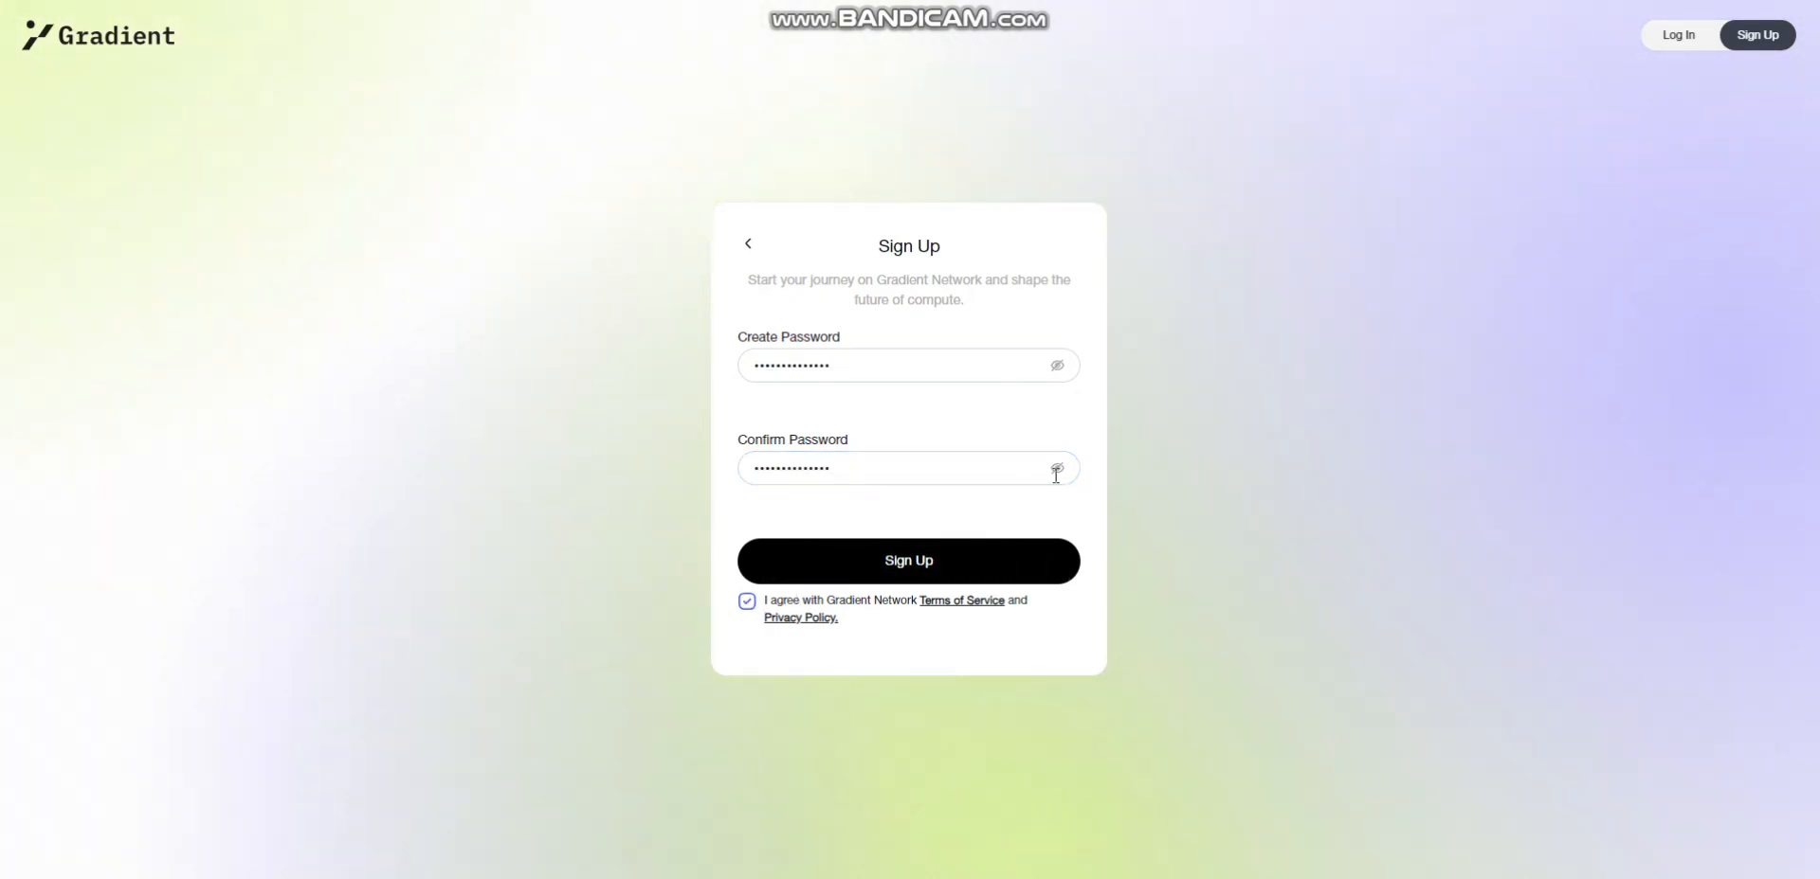
{"action": "left_click", "coordinate": [908, 560]}
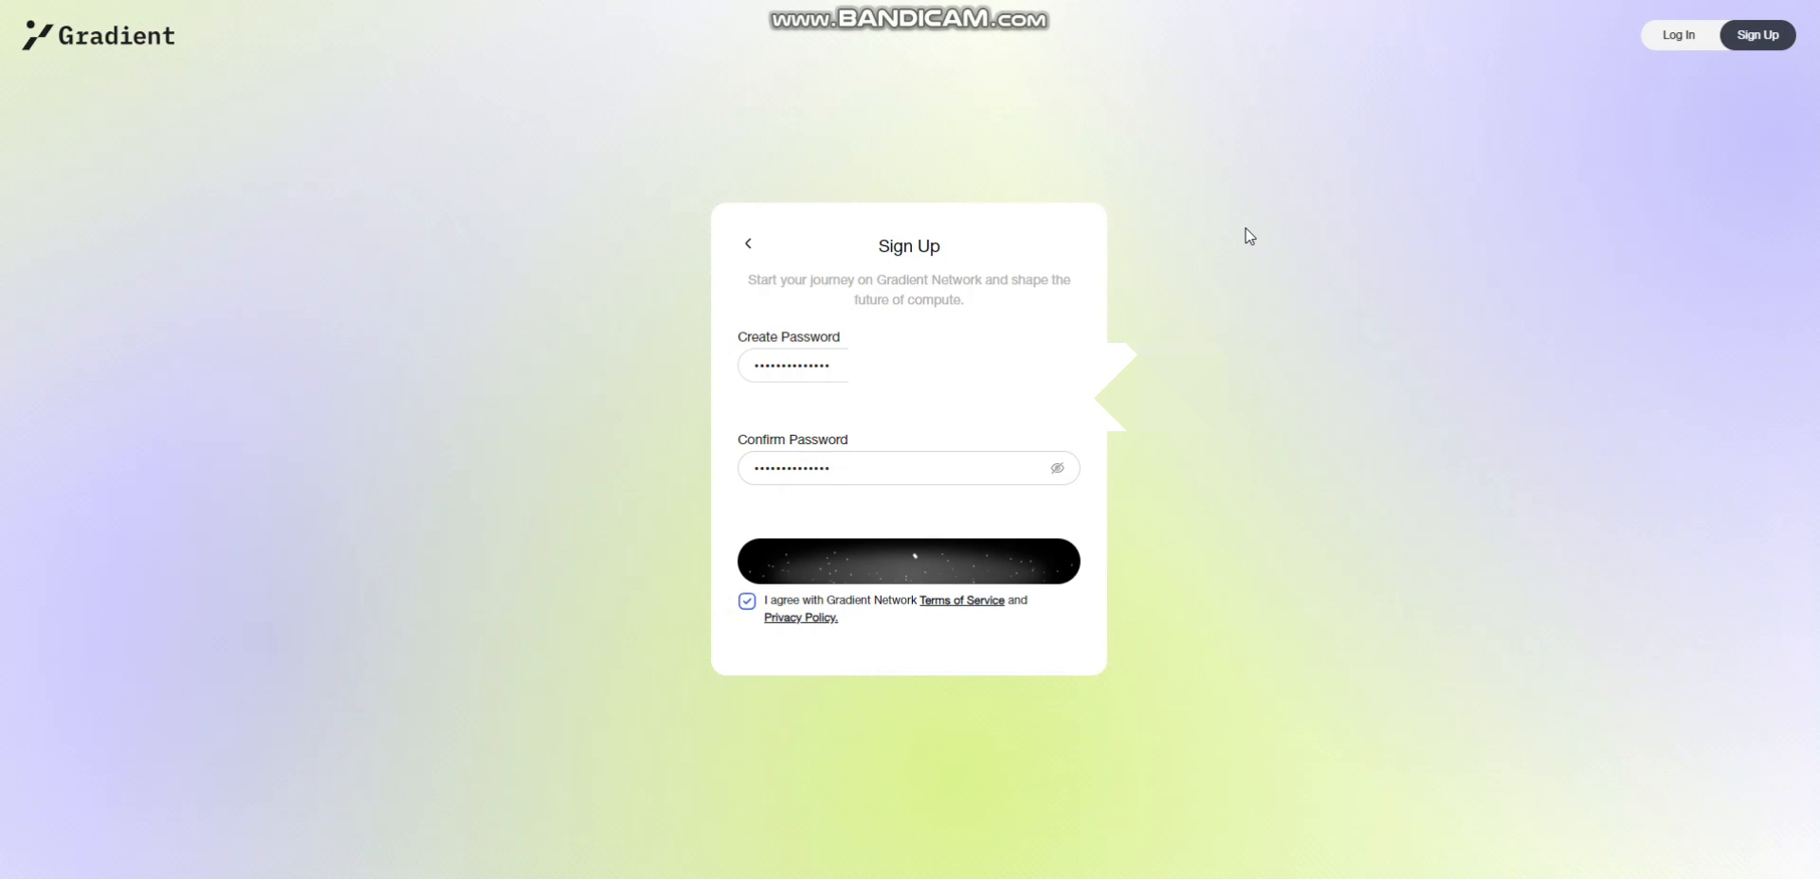
{"action": "left_click", "coordinate": [908, 561]}
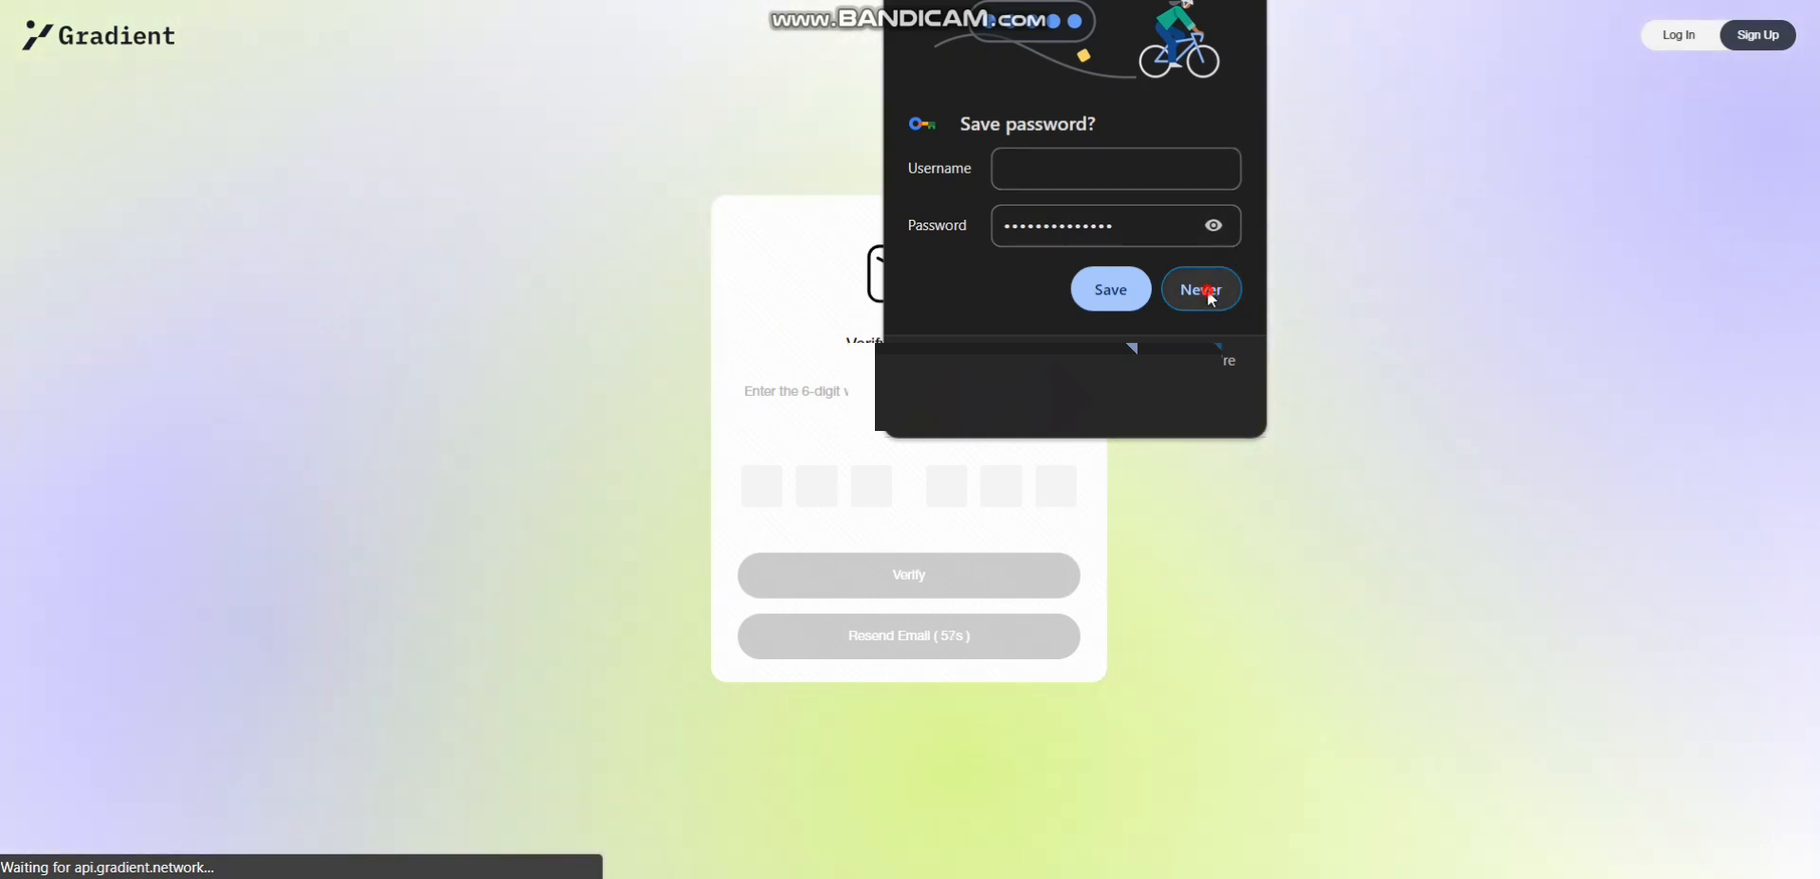
{"action": "left_click", "coordinate": [1200, 289]}
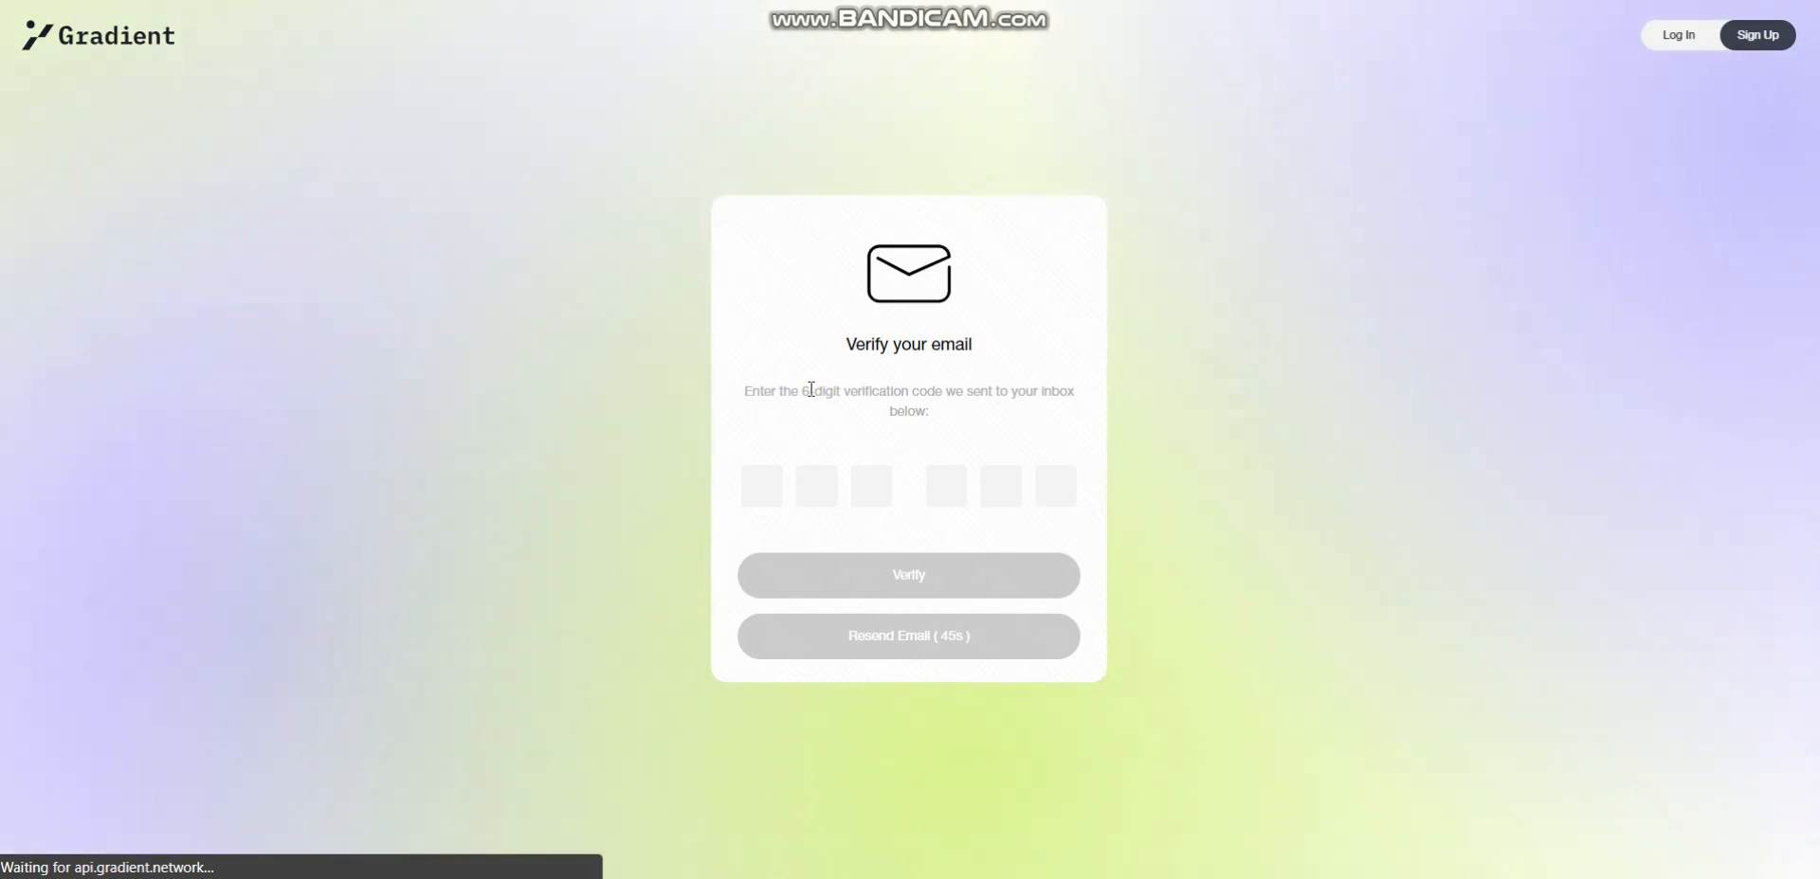
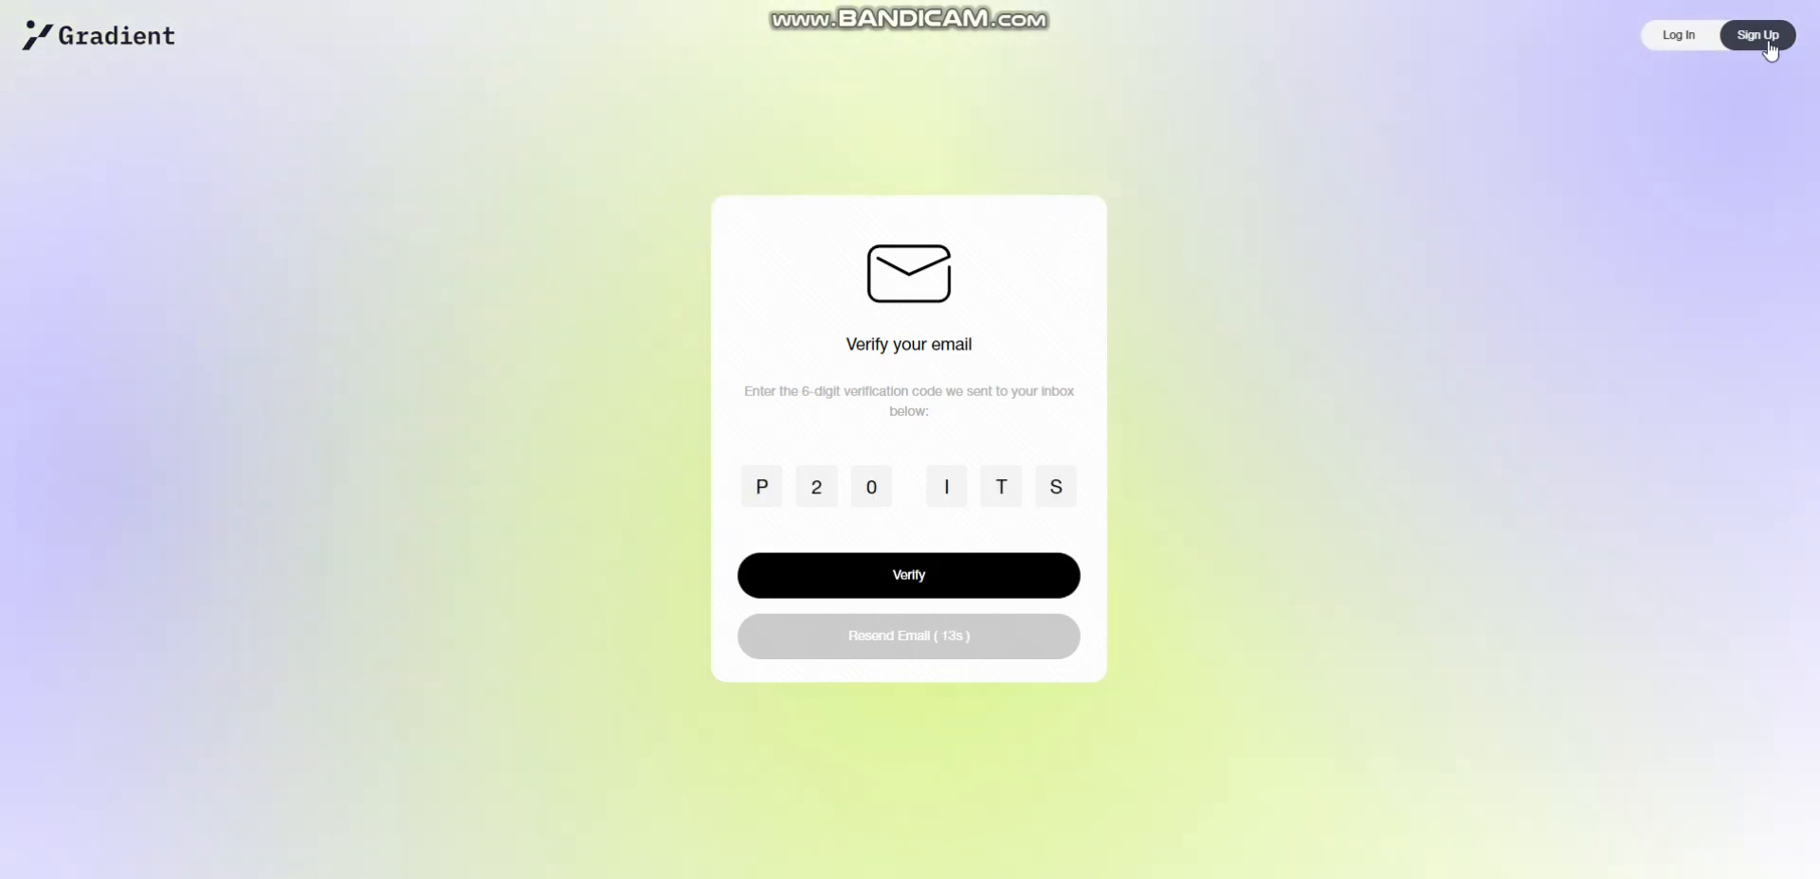
{"action": "left_click", "coordinate": [908, 574]}
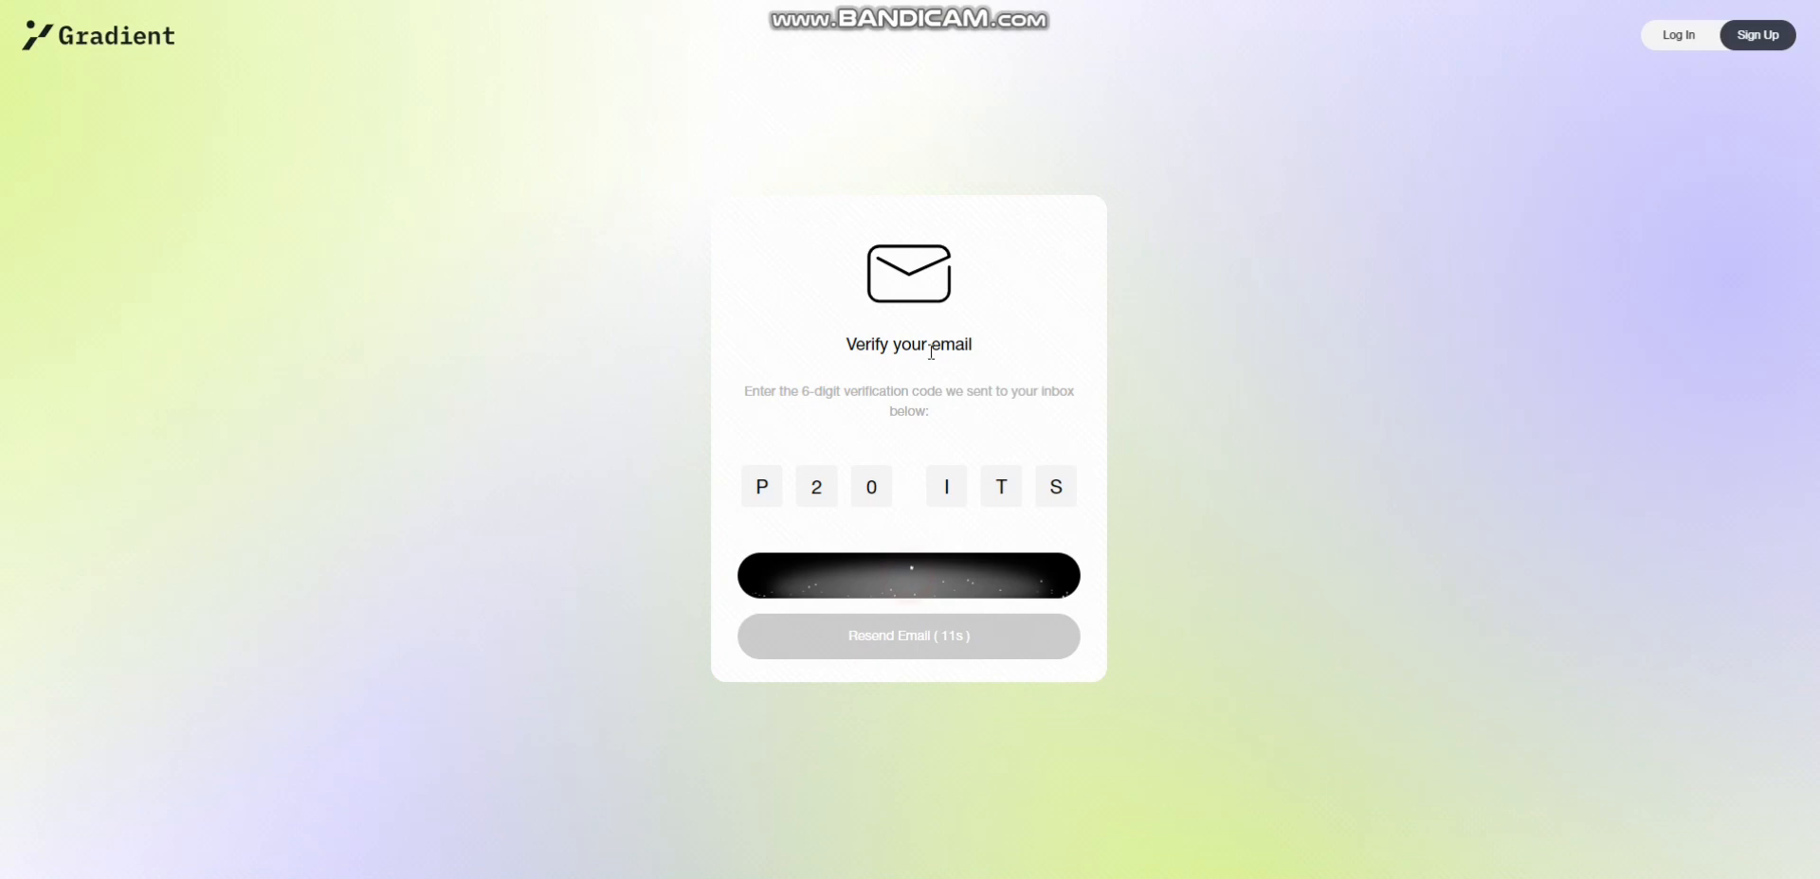
{"action": "left_click", "coordinate": [908, 575]}
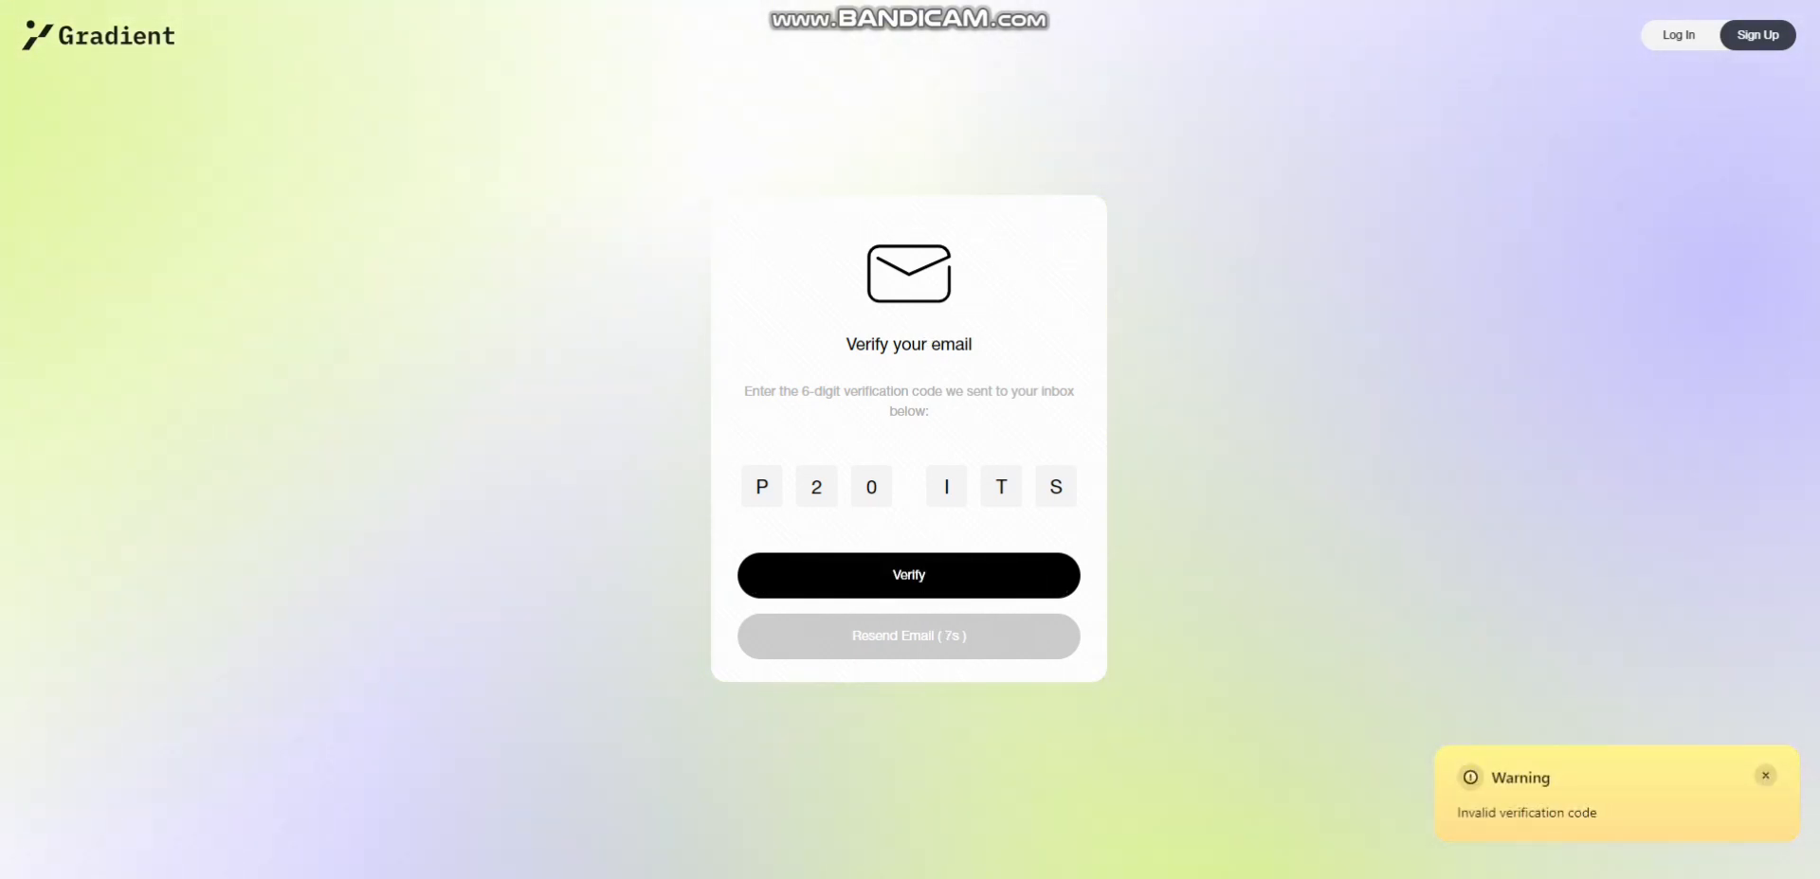
{"action": "left_click", "coordinate": [908, 574]}
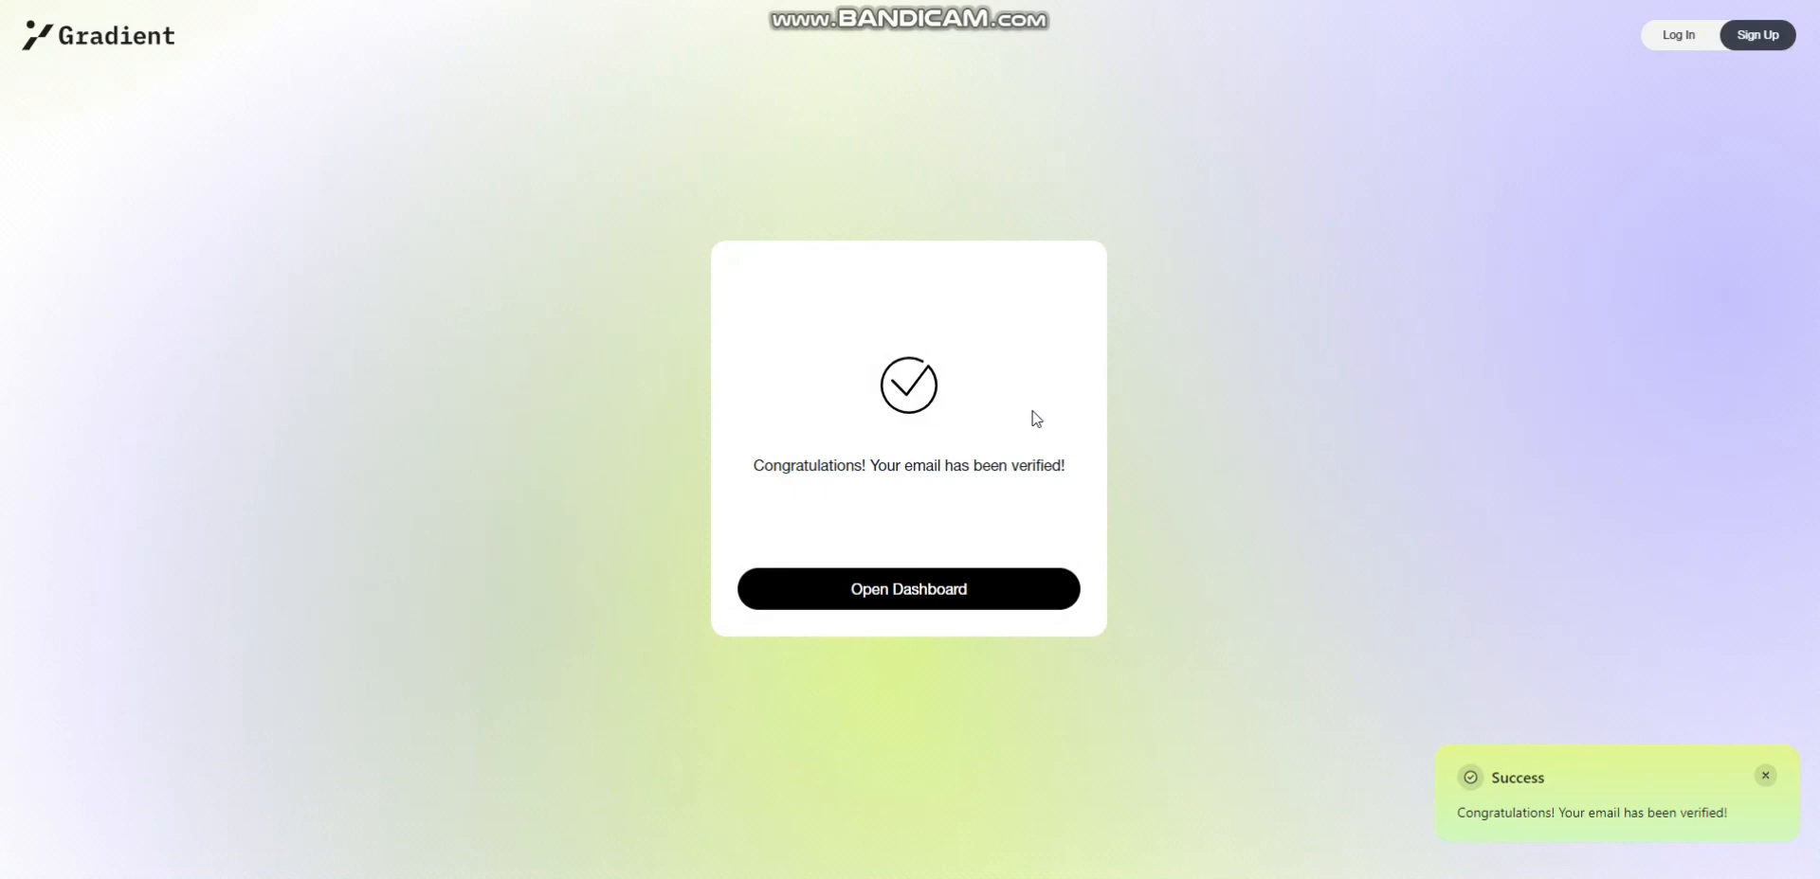
{"action": "left_click", "coordinate": [908, 588]}
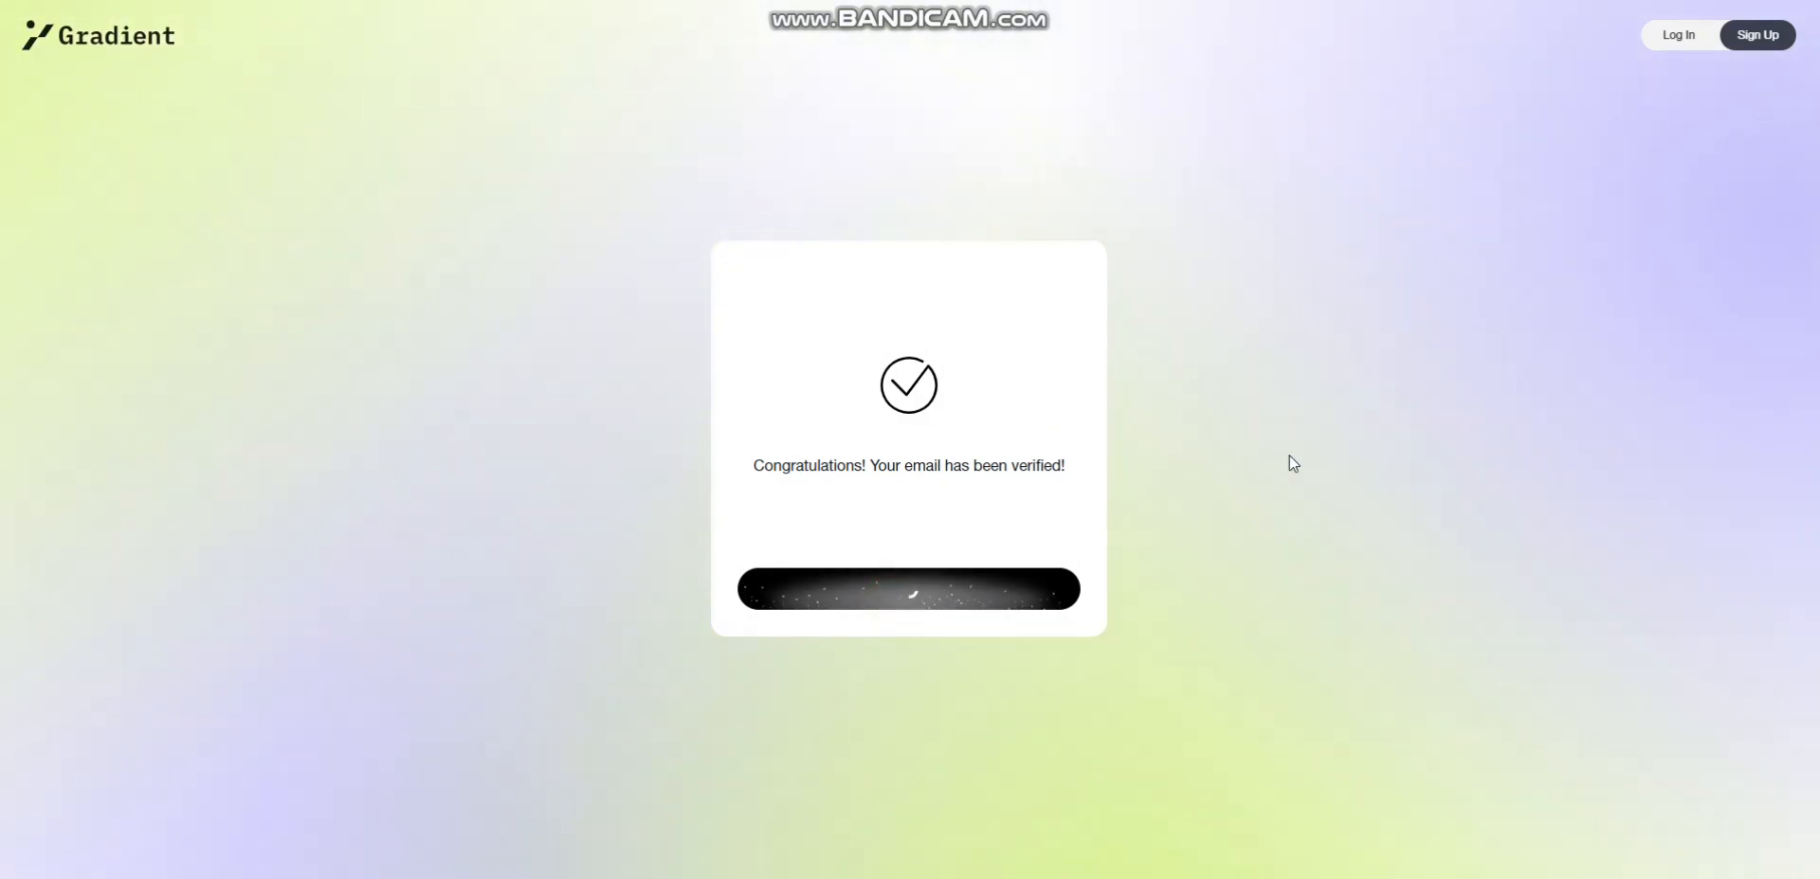
- Connect the X (Twitter) account in onboarding and reach the Sentry Node store page
{"action": "left_click", "coordinate": [908, 588]}
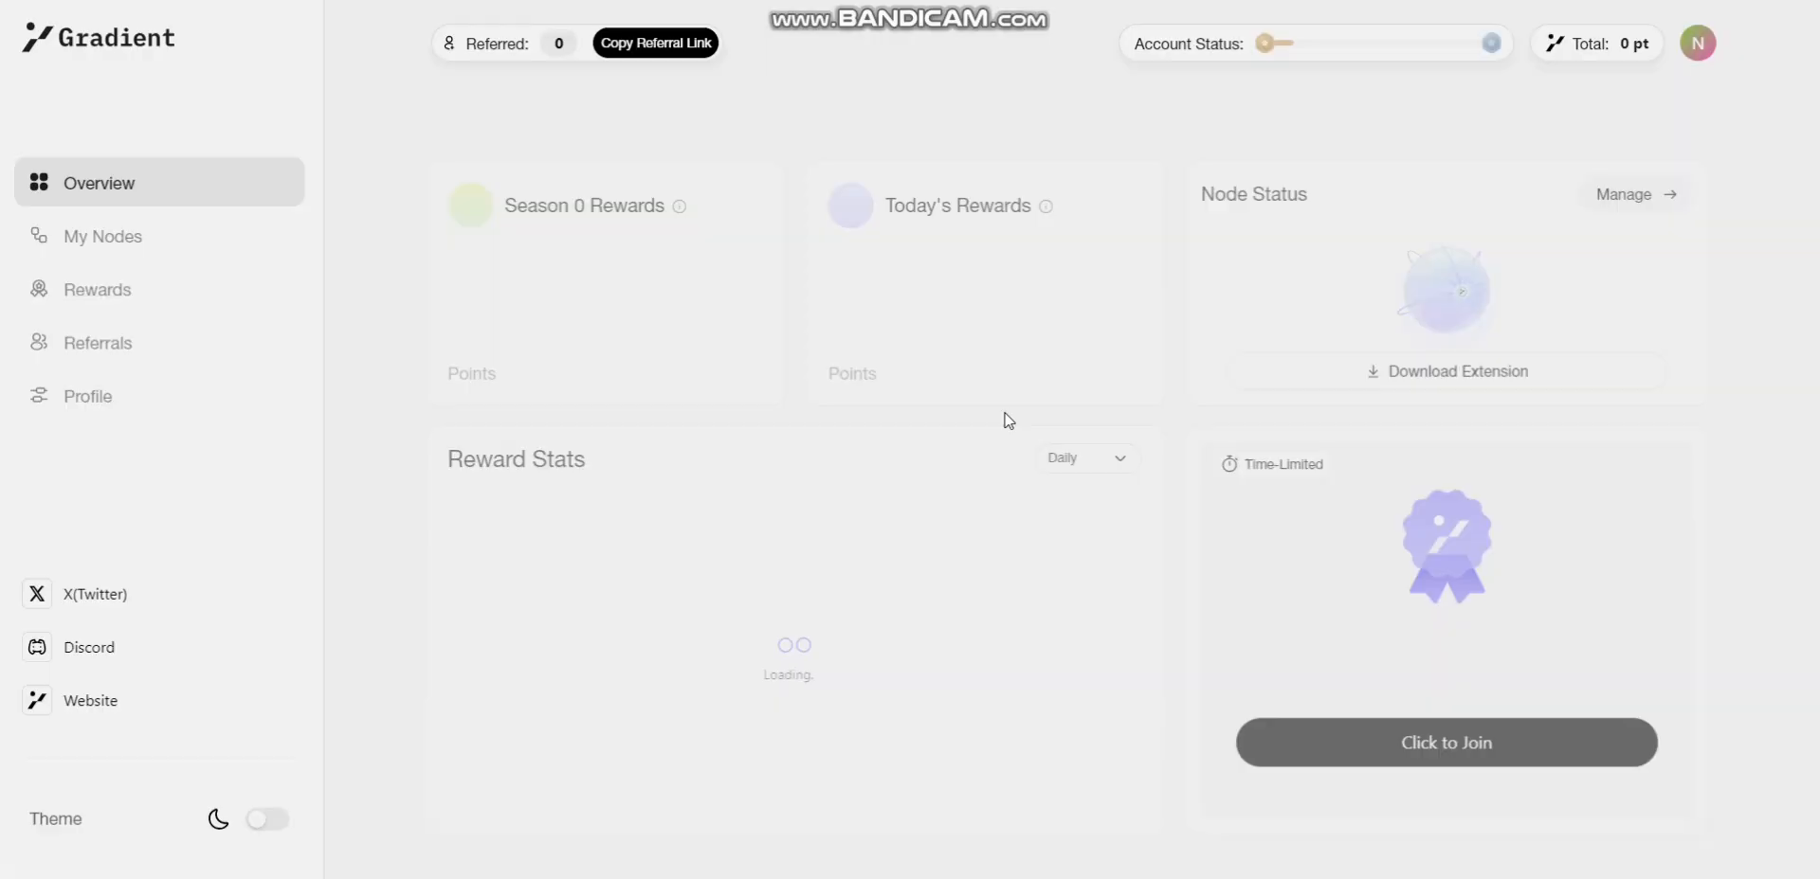
{"action": "left_click", "coordinate": [1444, 743]}
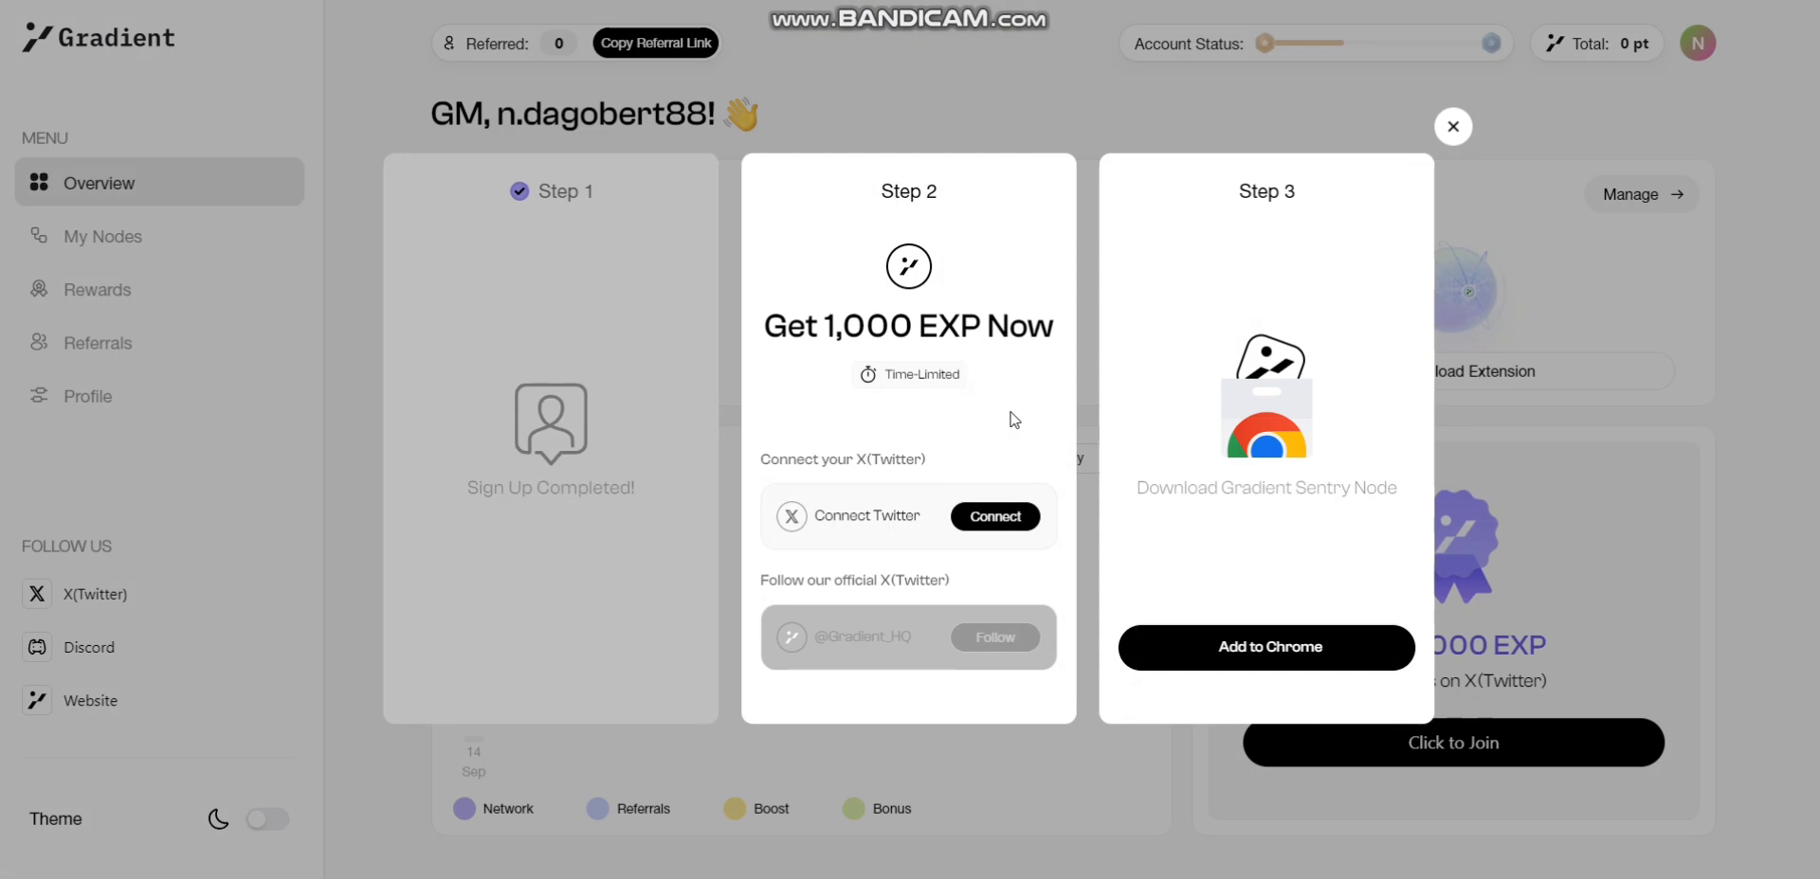
{"action": "mouse_move", "coordinate": [807, 618]}
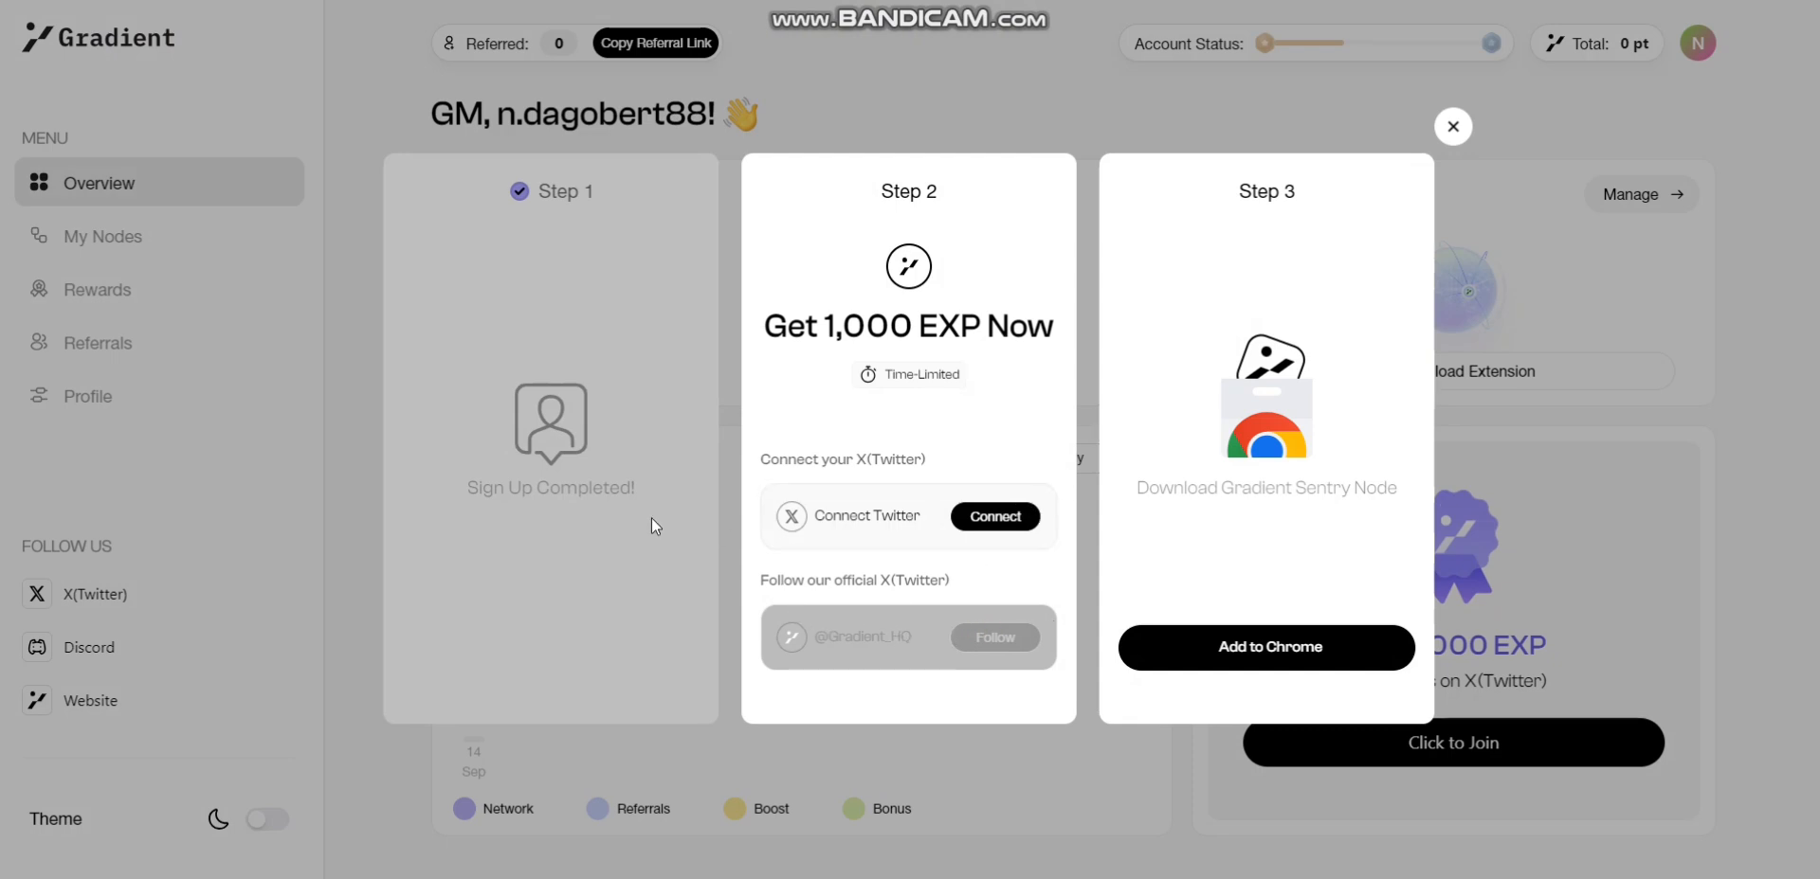
{"action": "mouse_move", "coordinate": [1211, 522]}
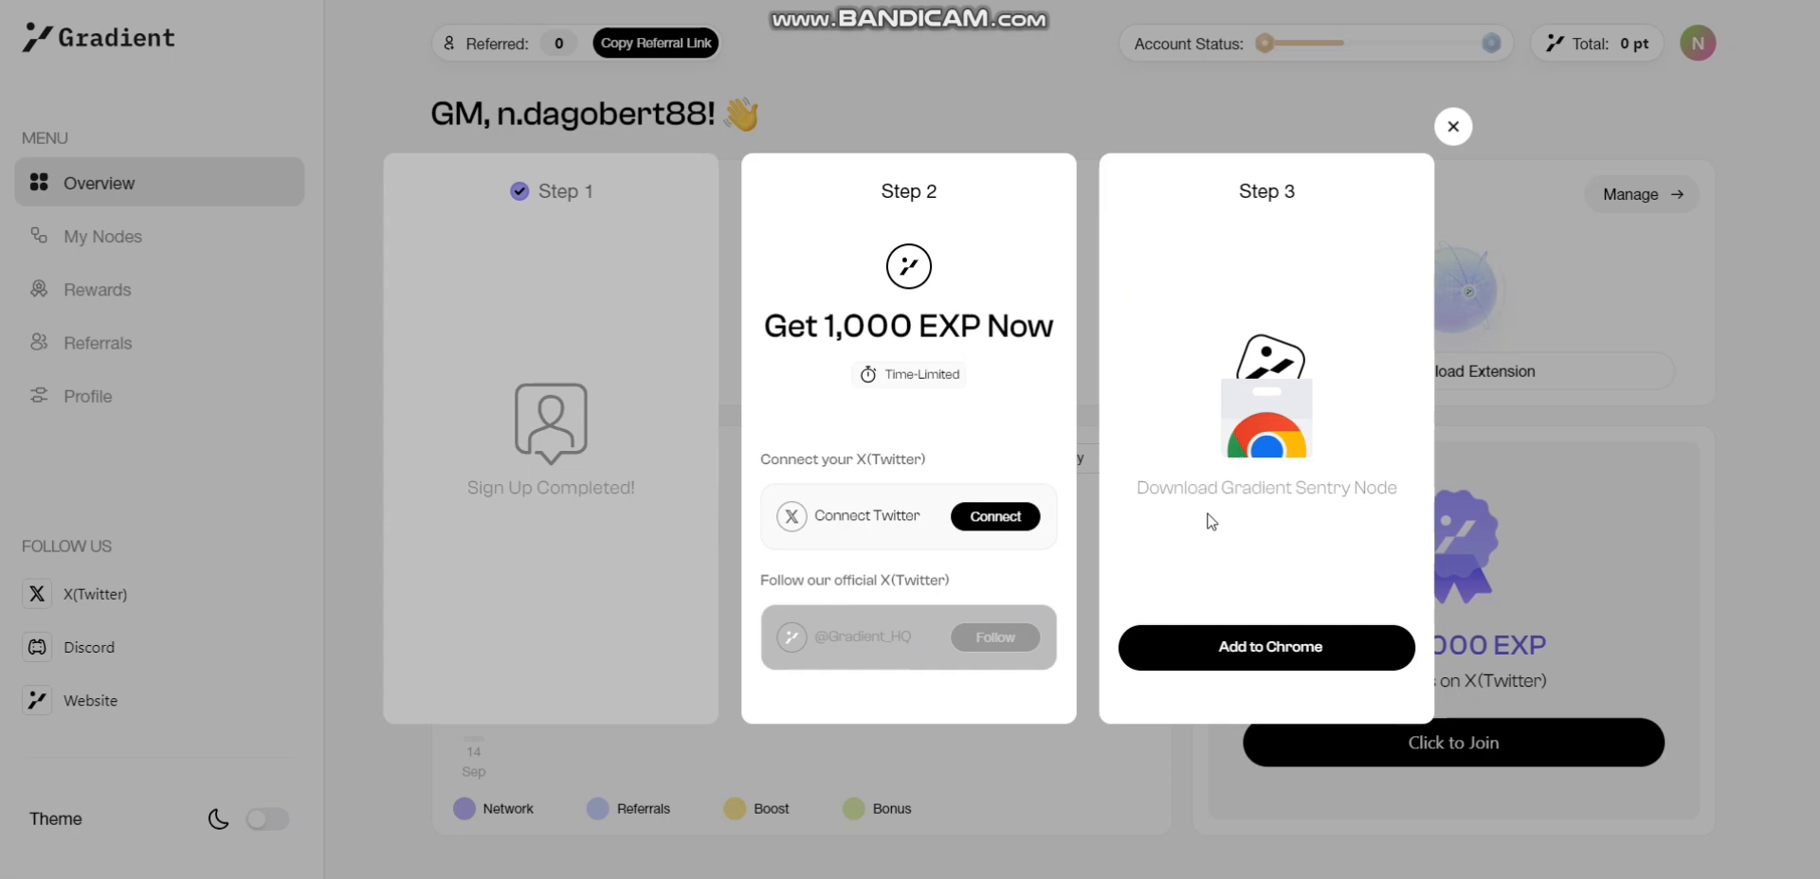
{"action": "mouse_move", "coordinate": [1439, 128]}
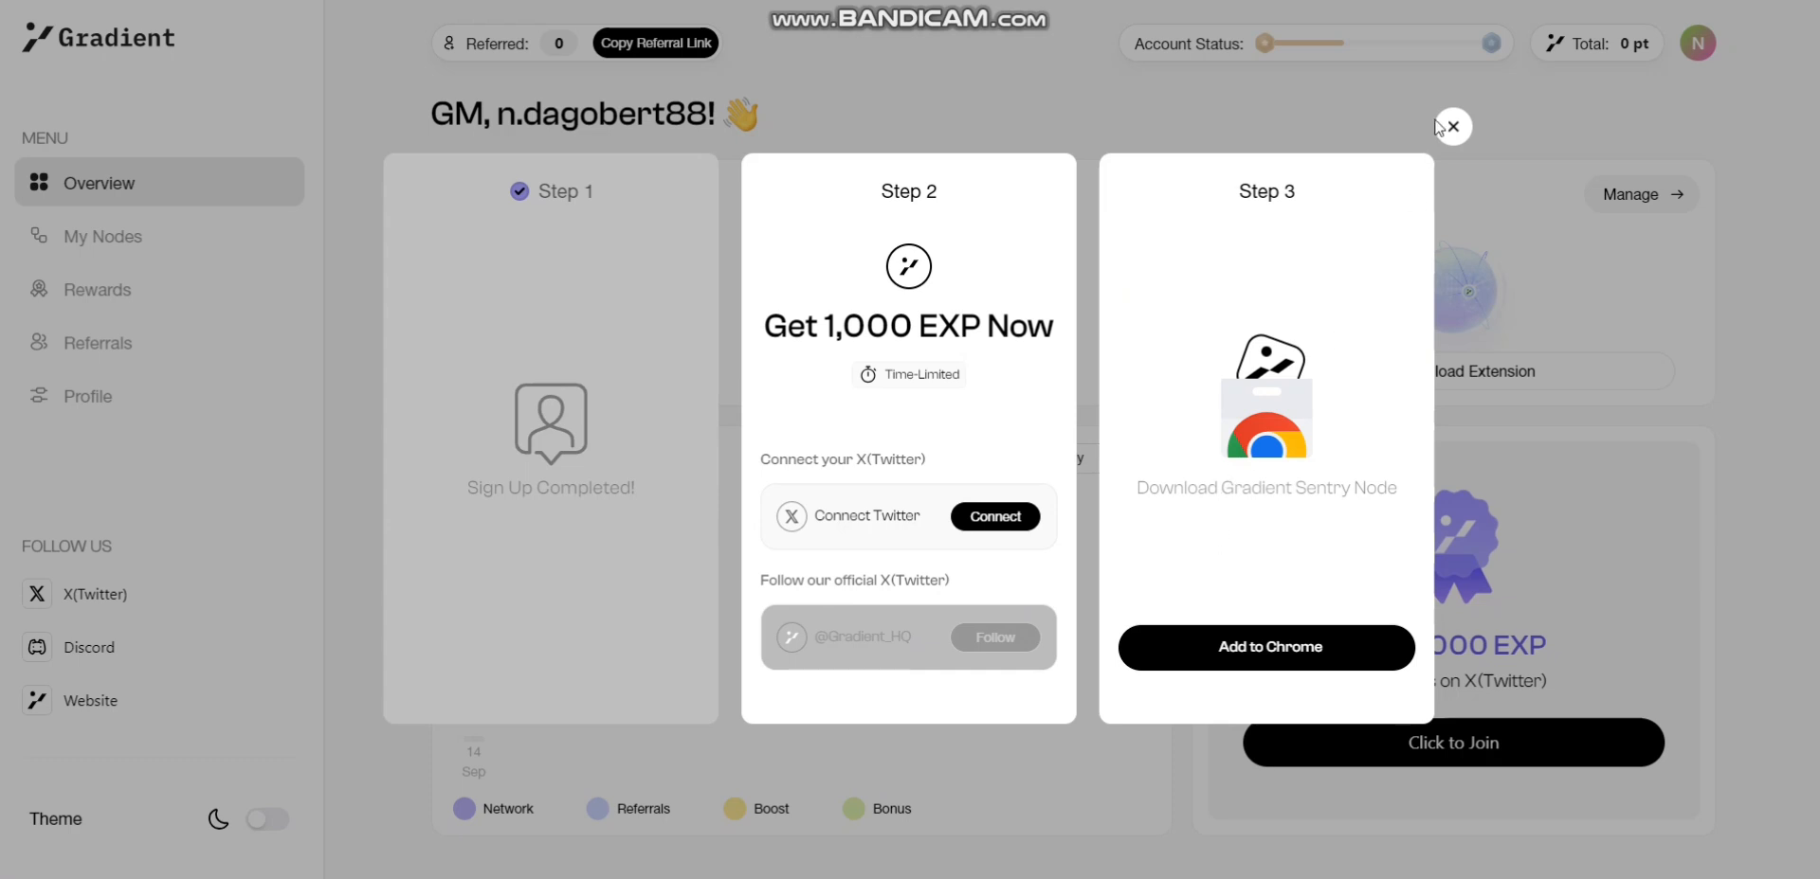
{"action": "mouse_move", "coordinate": [1268, 213]}
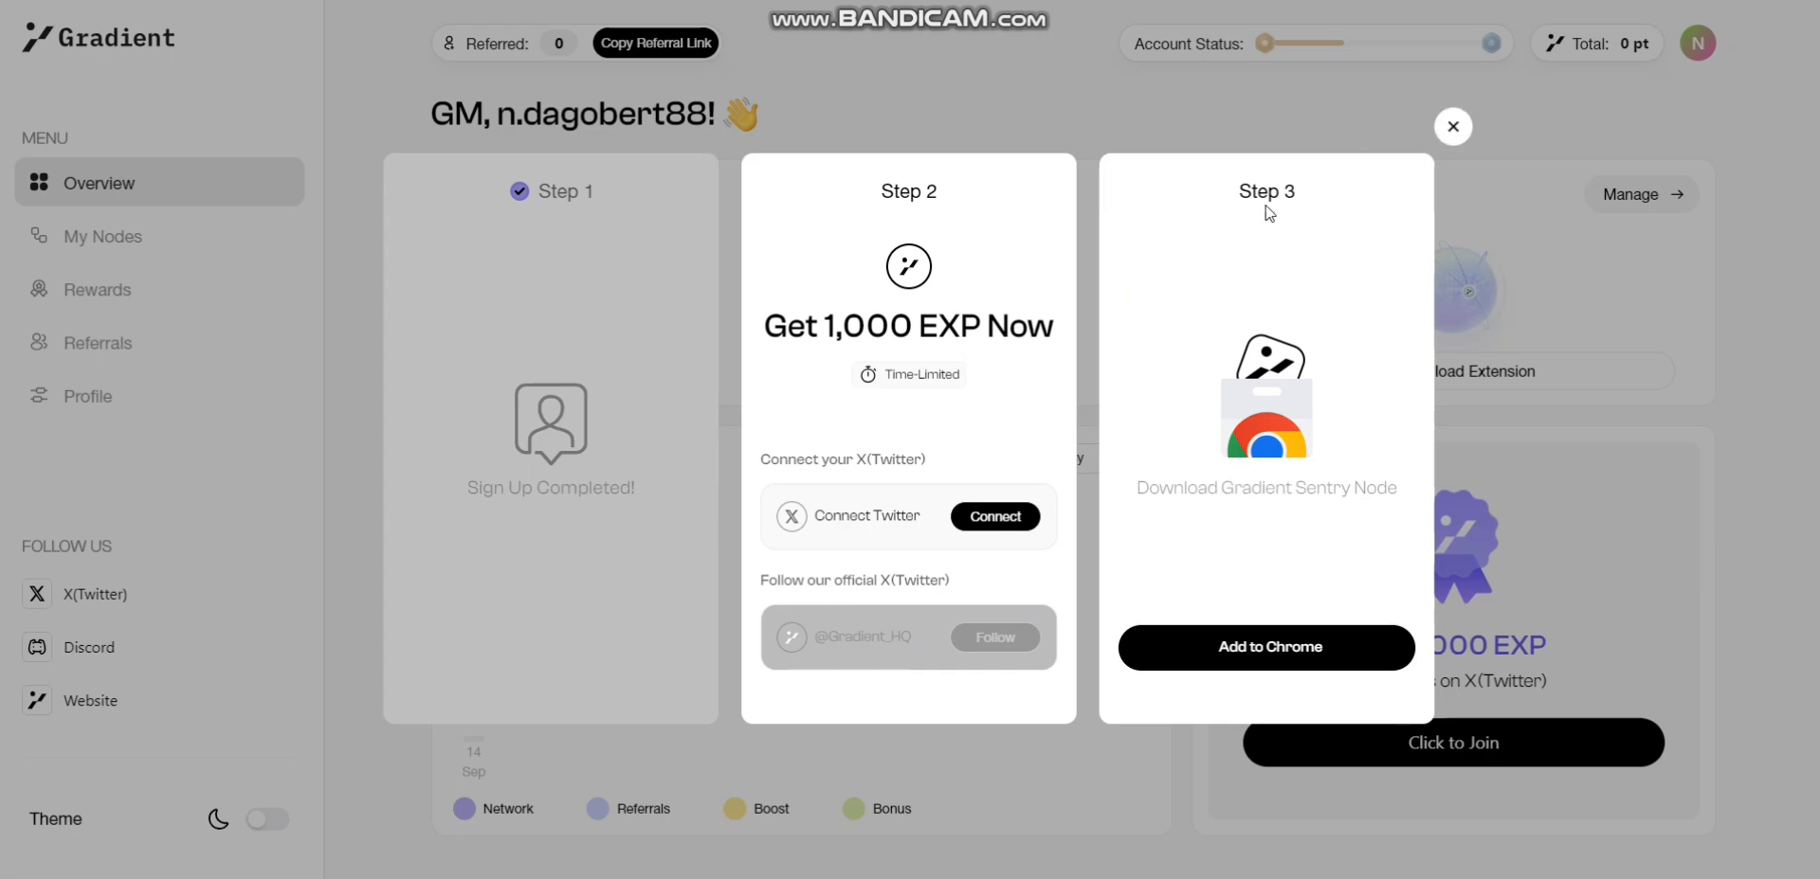
{"action": "mouse_move", "coordinate": [1477, 151]}
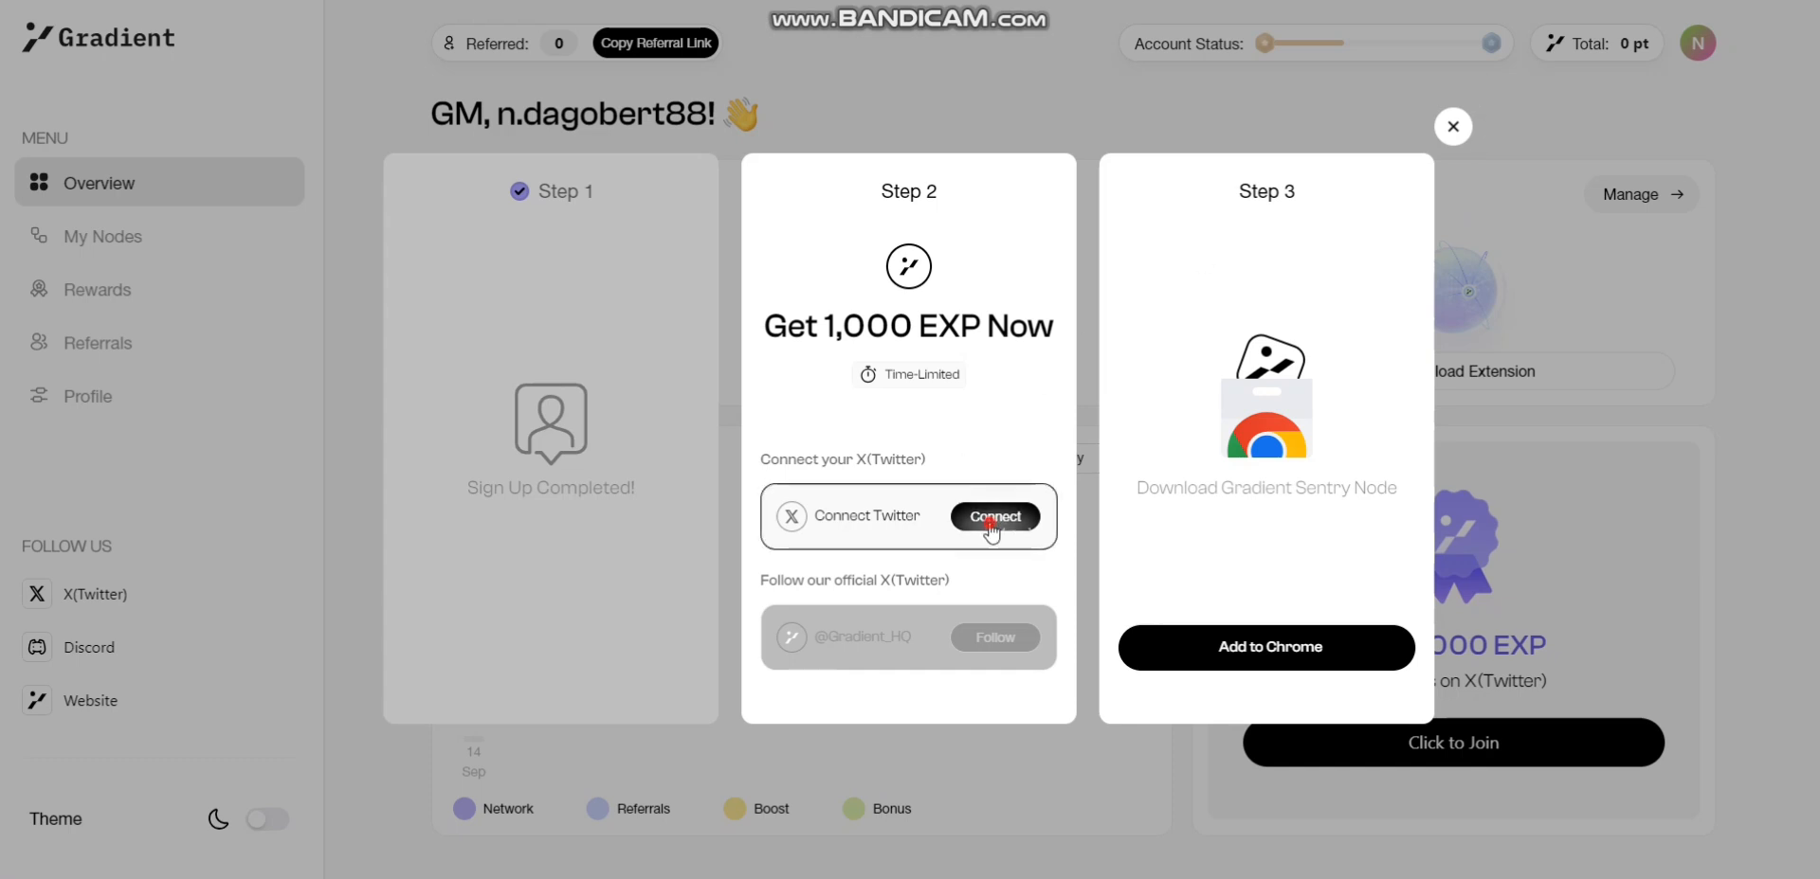
{"action": "left_click", "coordinate": [993, 517]}
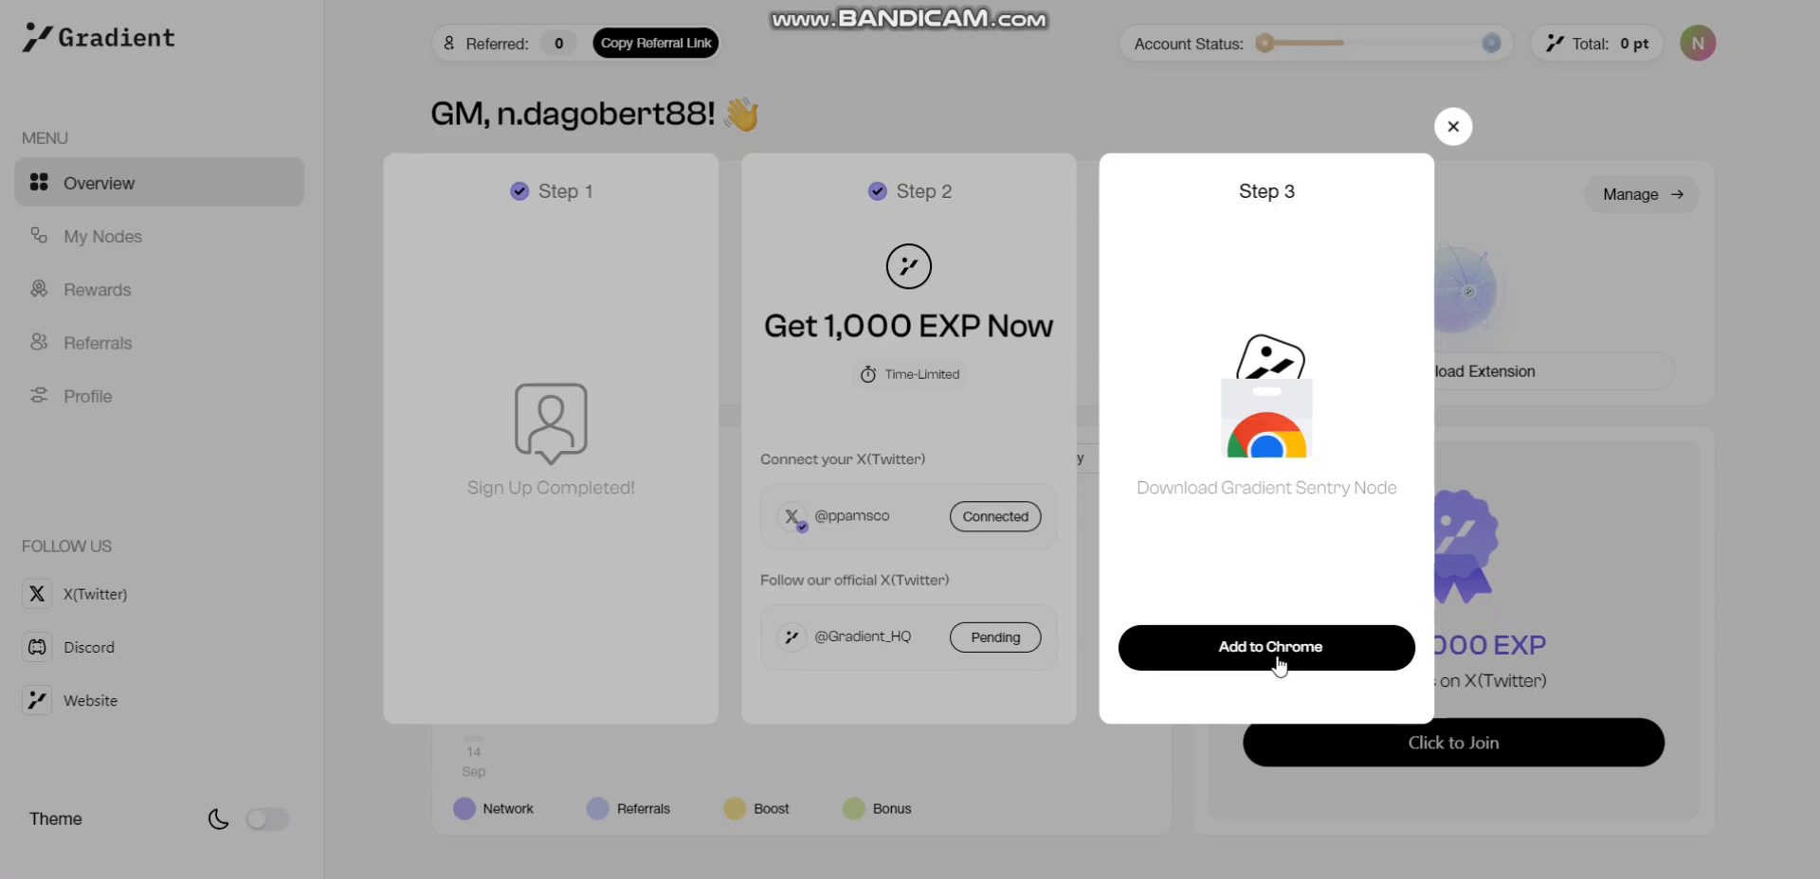
{"action": "left_click", "coordinate": [1265, 647]}
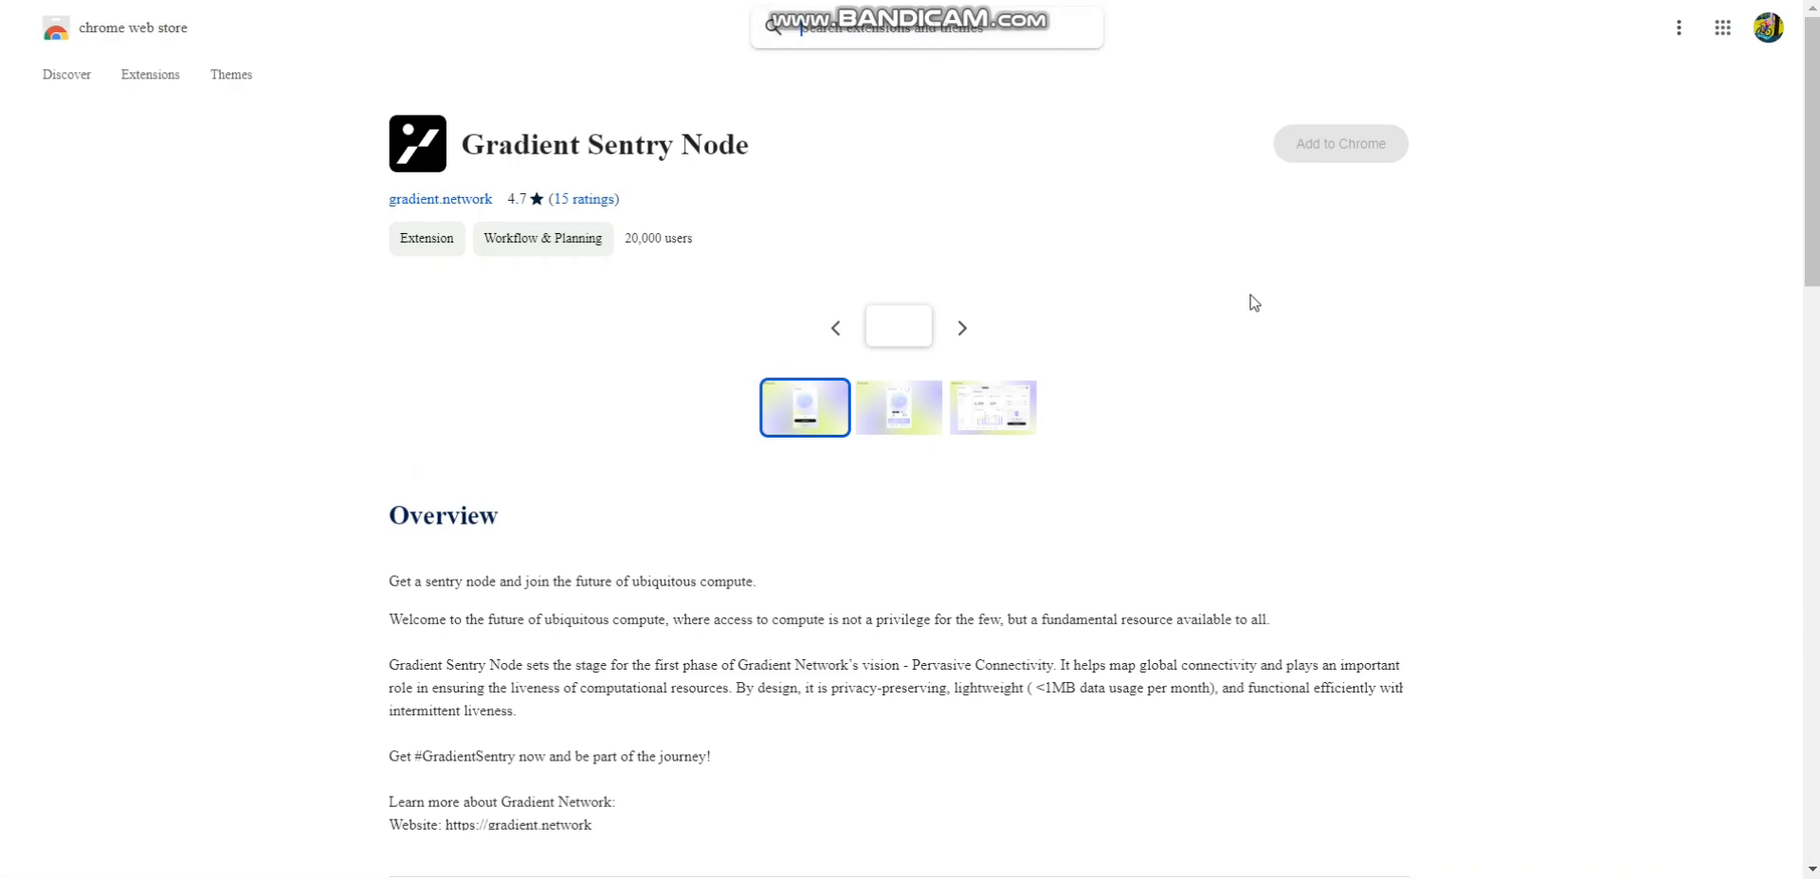
- Add Gradient Sentry Node to Chrome, passing the safe-browsing warning and confirming the install
{"action": "left_click", "coordinate": [804, 408]}
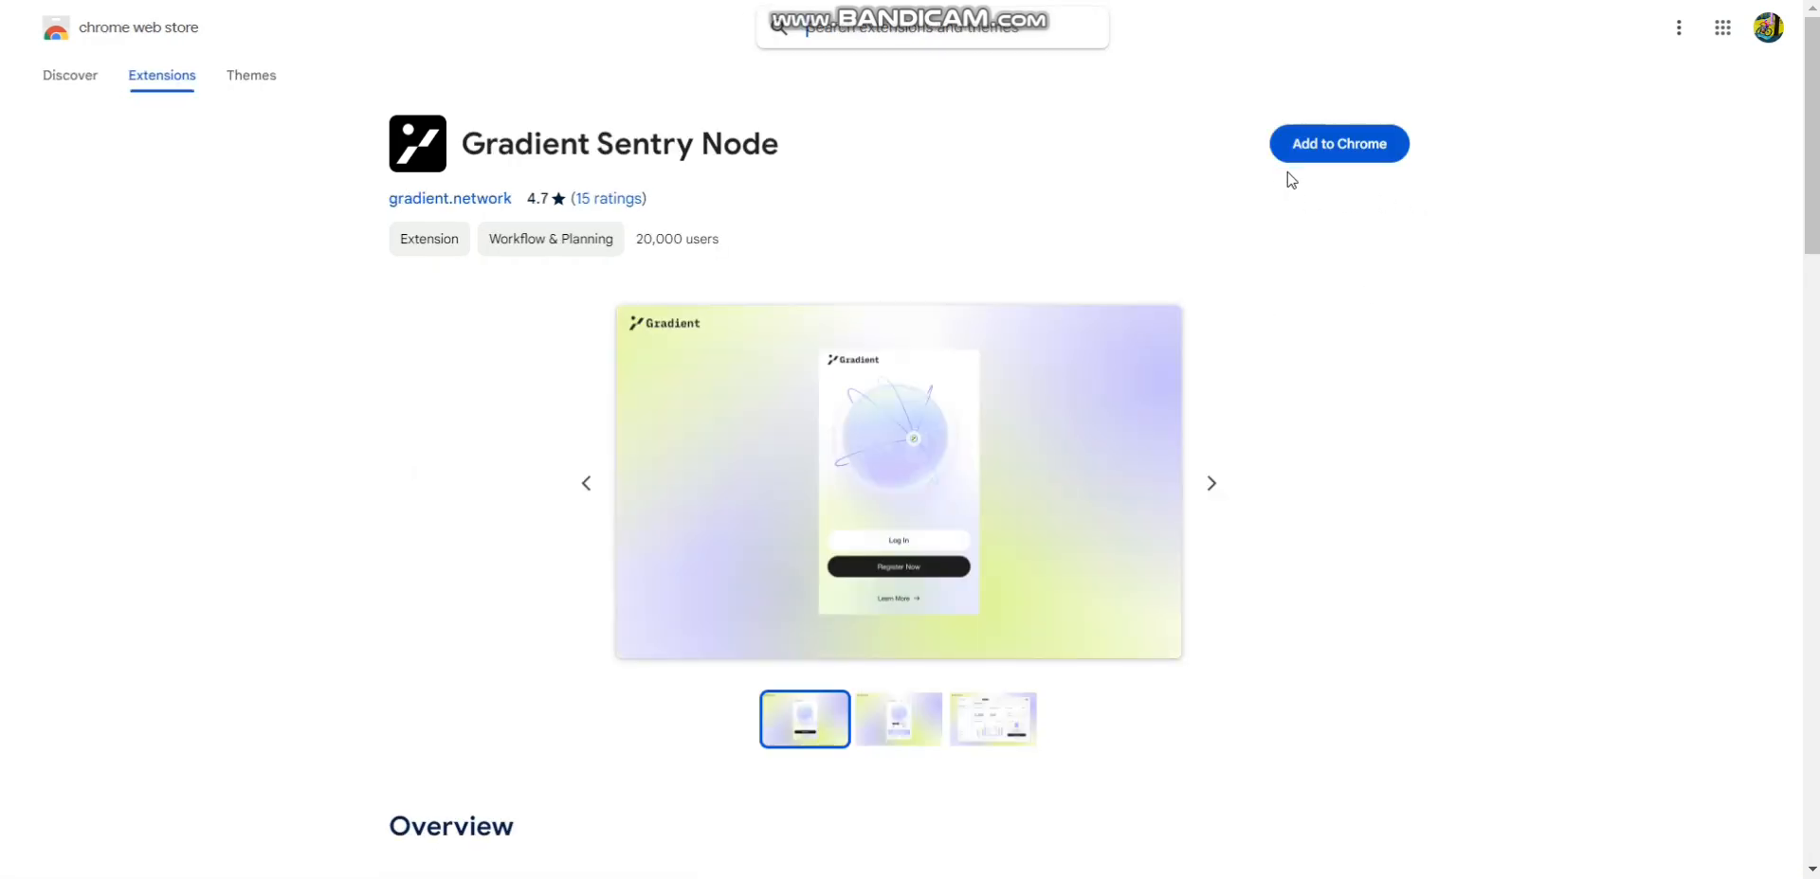
{"action": "left_click", "coordinate": [1339, 144]}
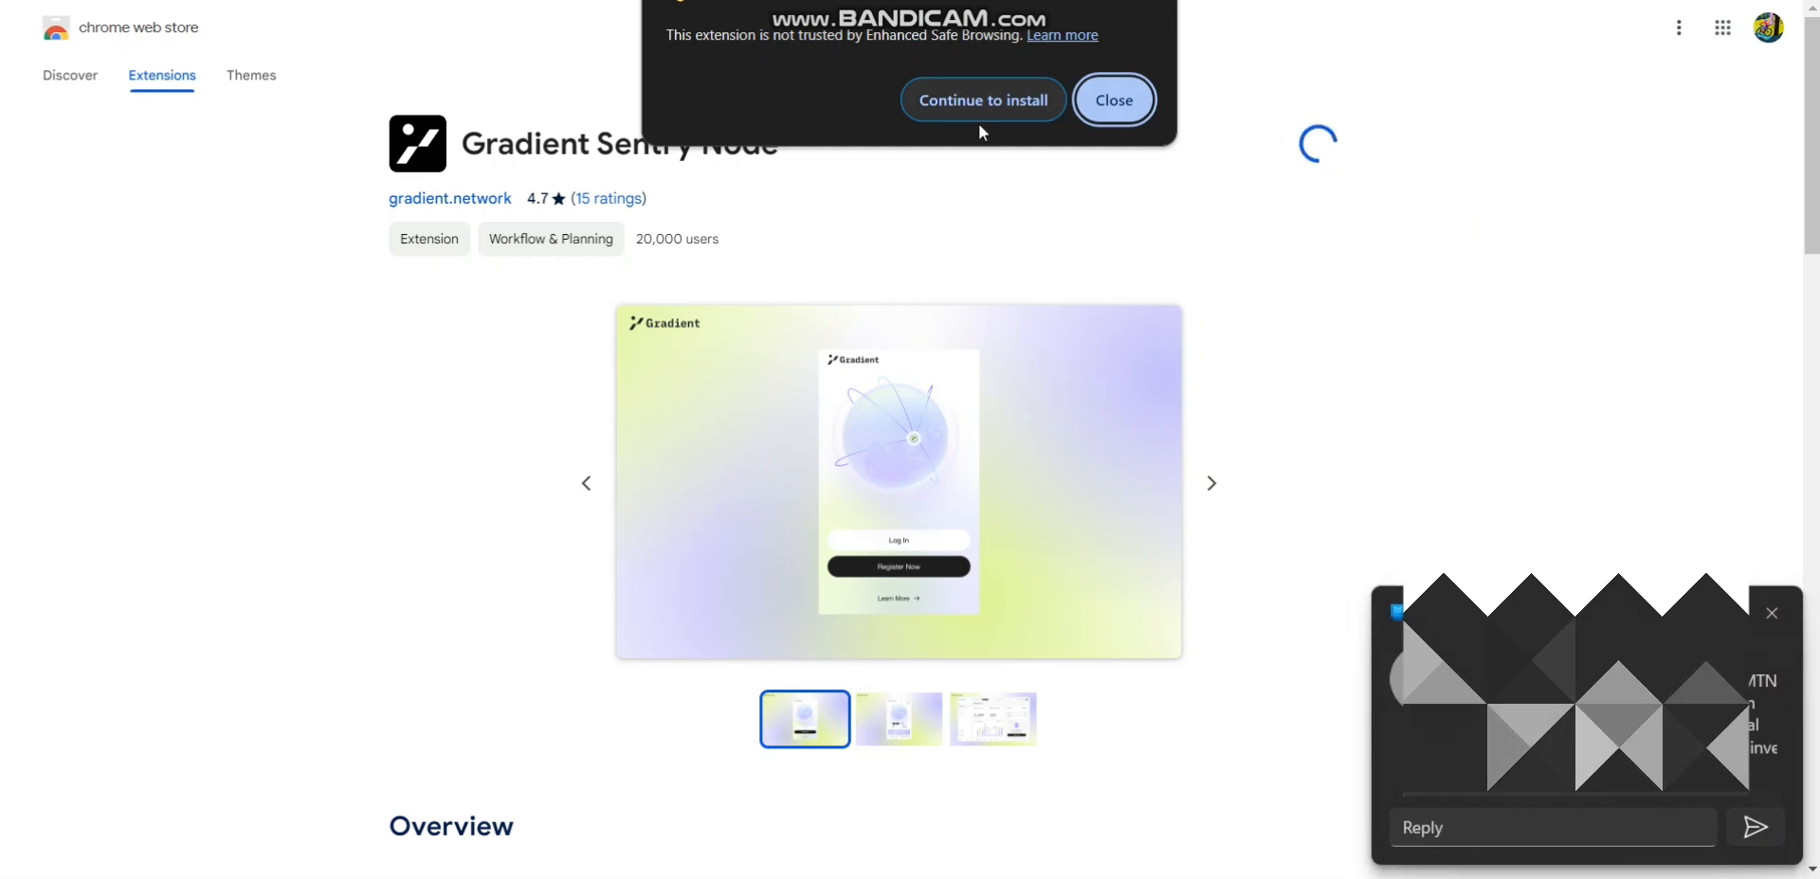
{"action": "left_click", "coordinate": [982, 99]}
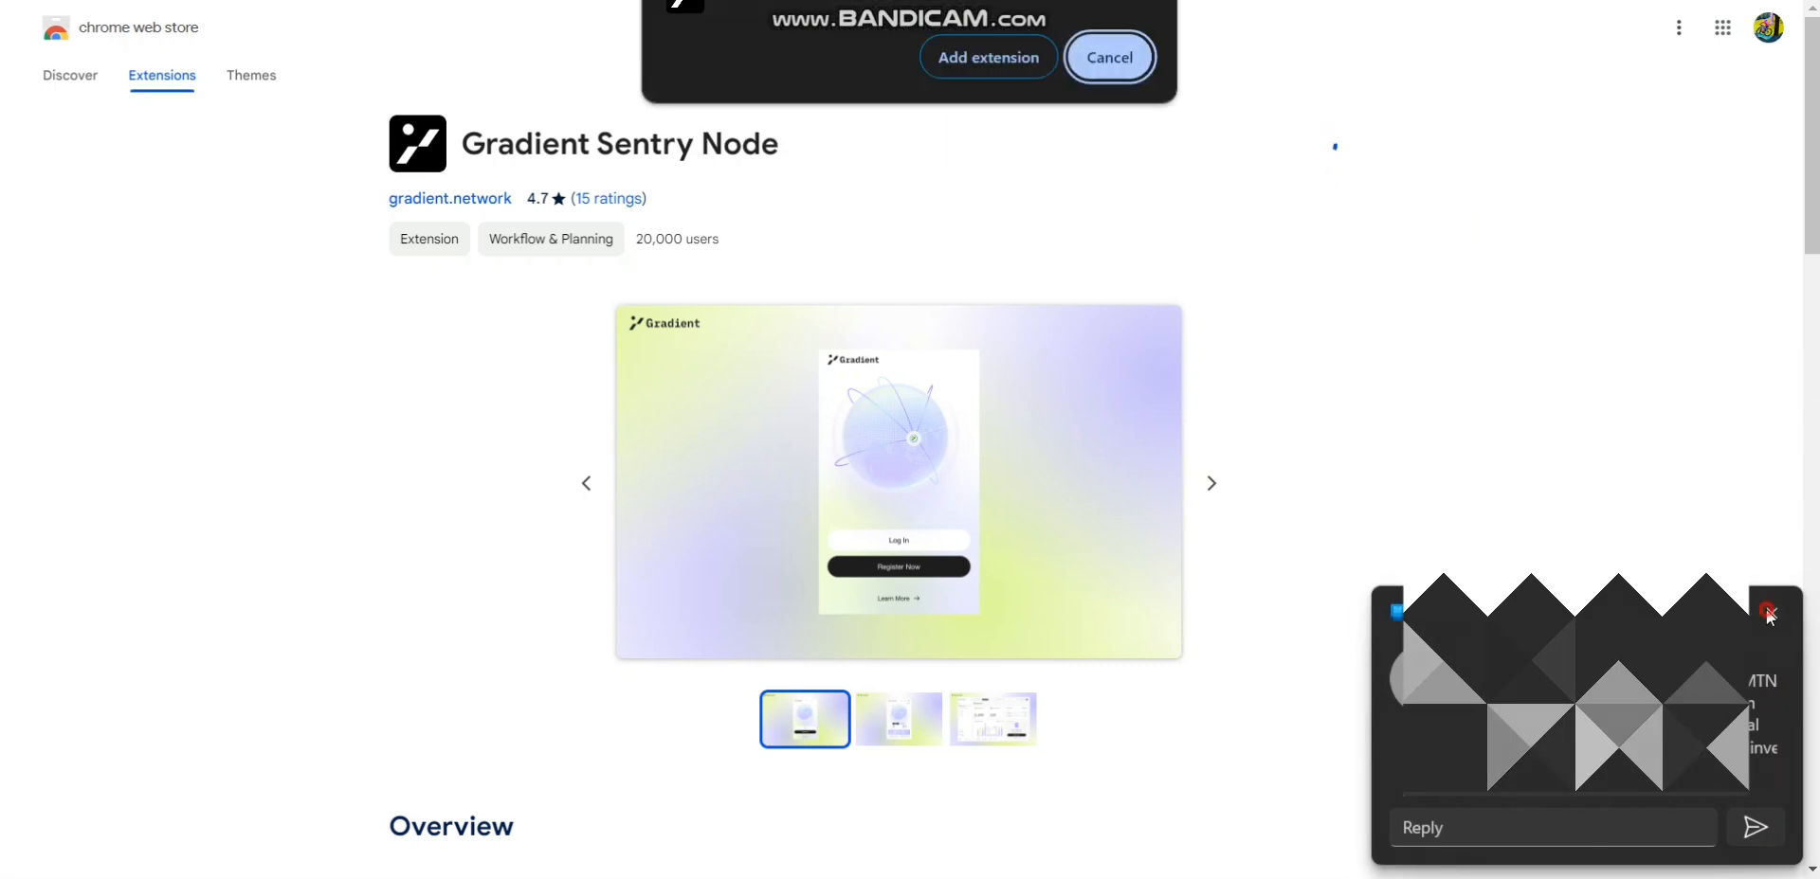
{"action": "left_click", "coordinate": [1767, 612]}
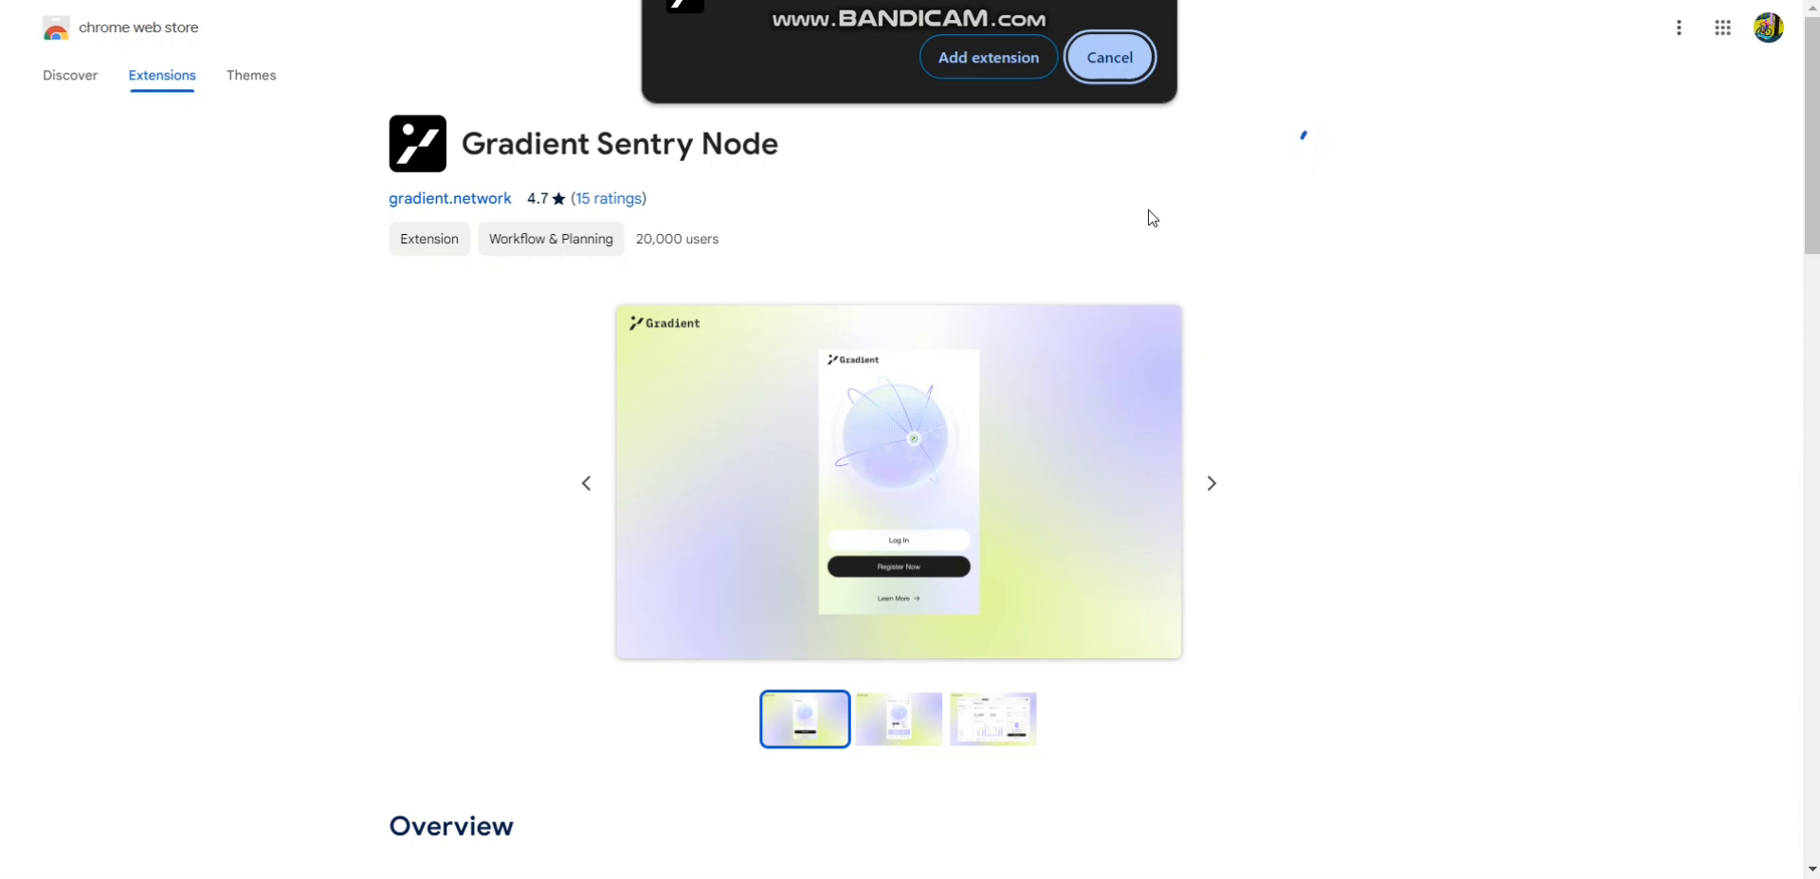
{"action": "left_click", "coordinate": [987, 57]}
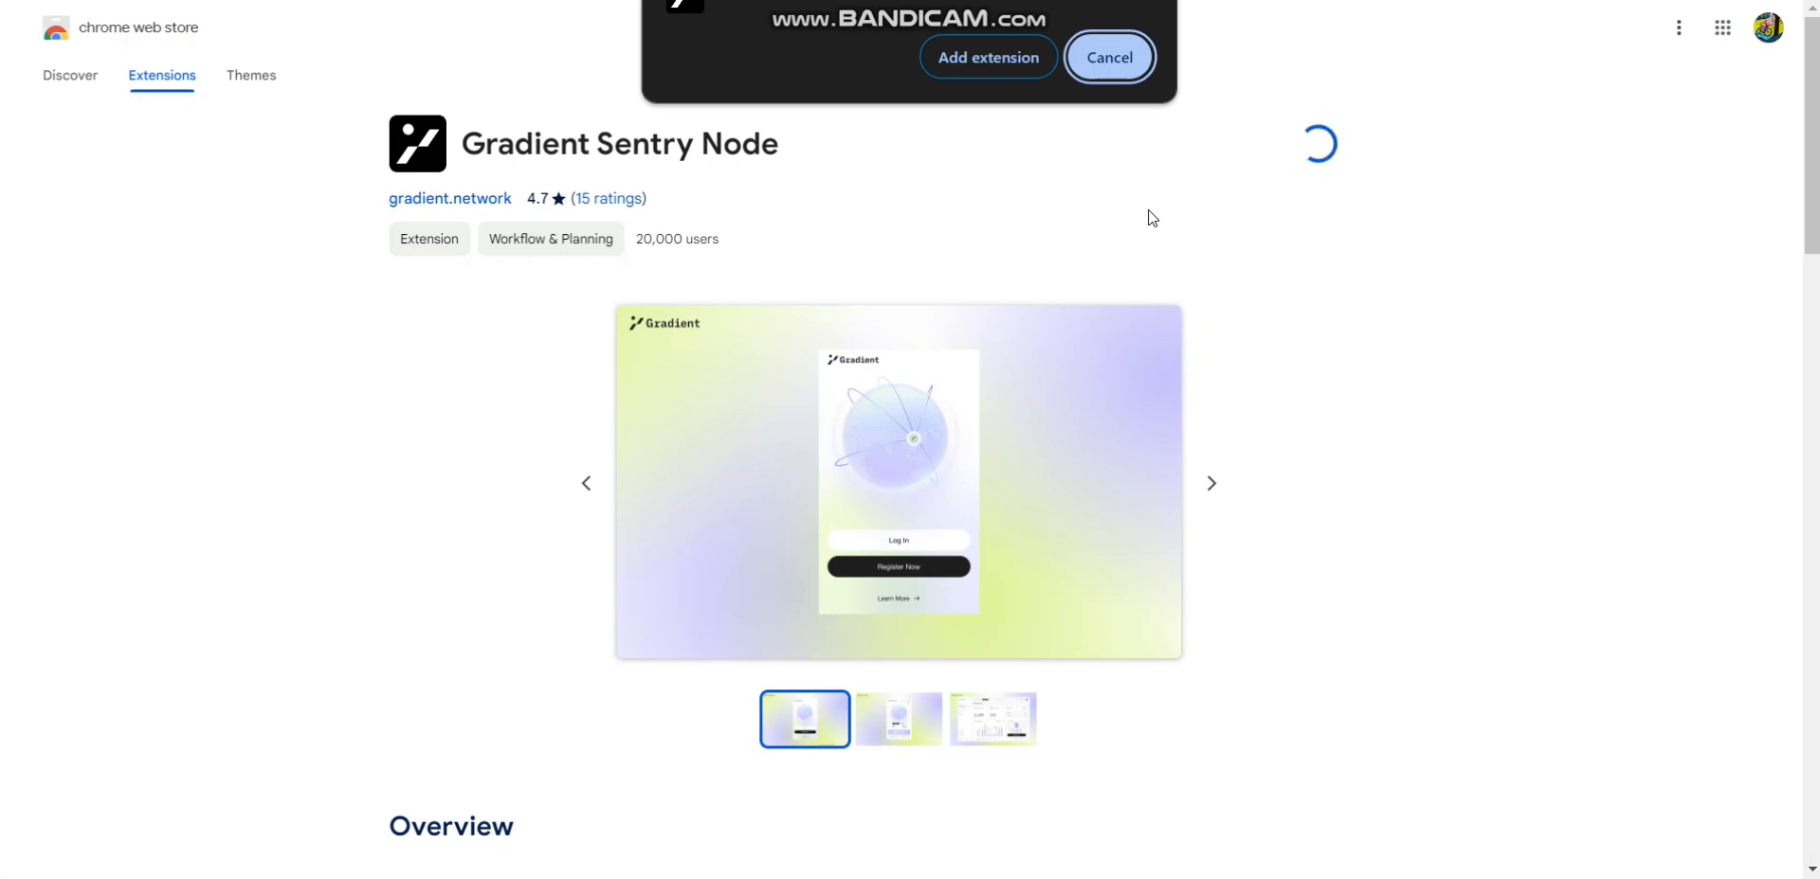
{"action": "mouse_move", "coordinate": [961, 81]}
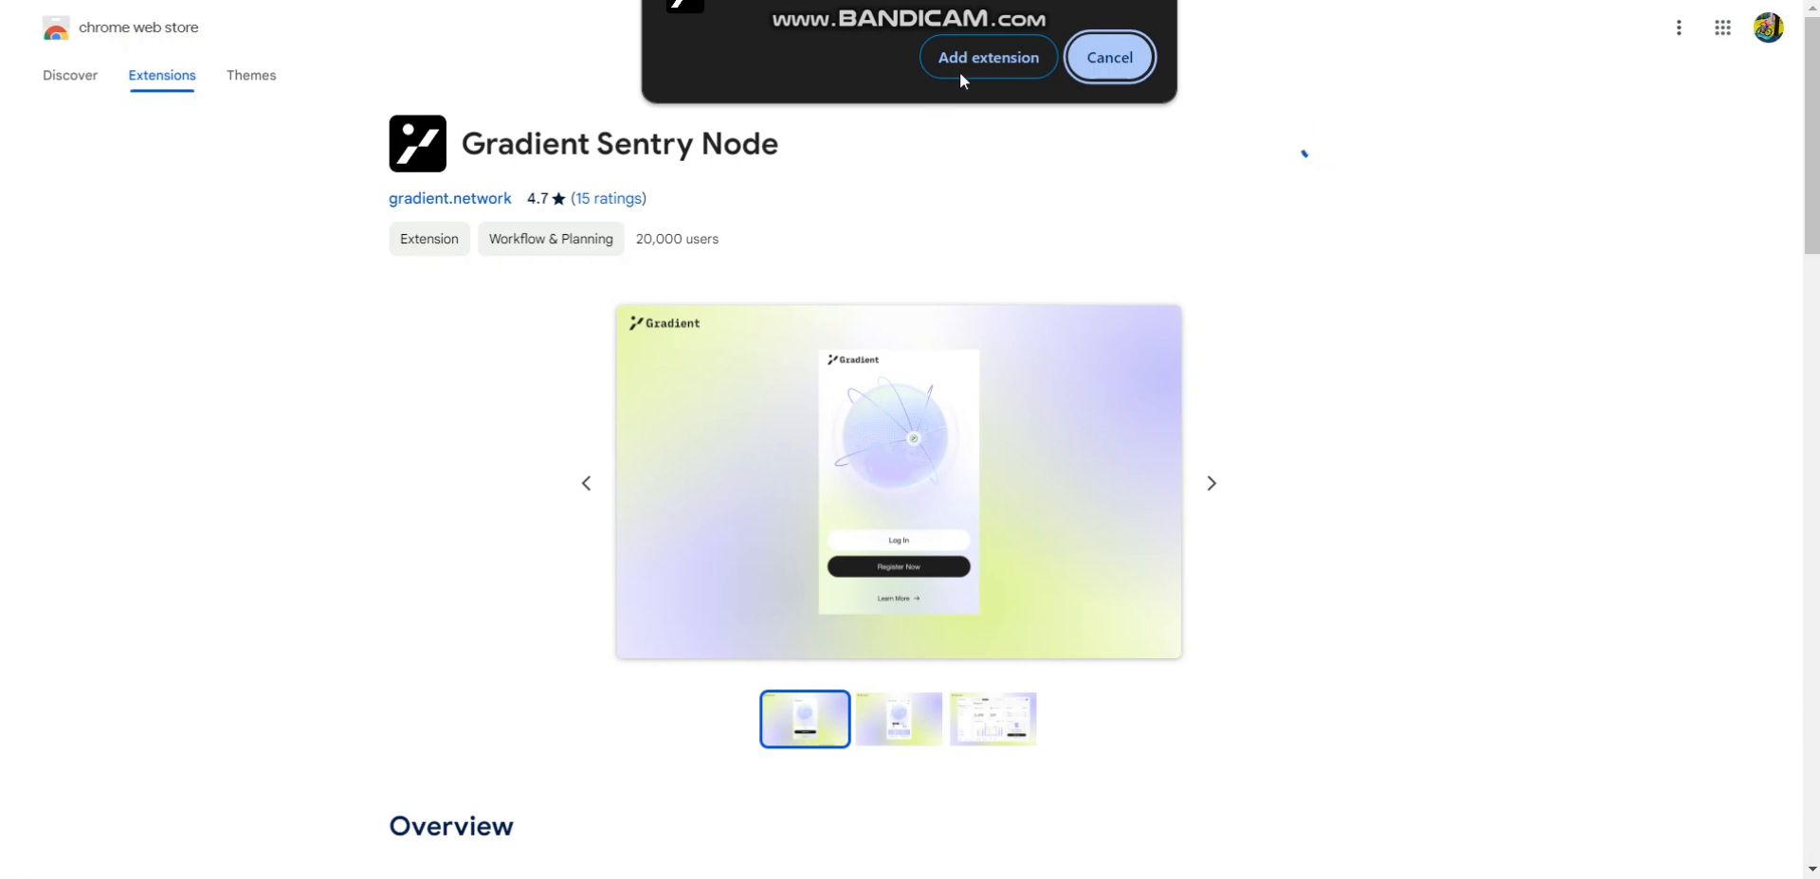
{"action": "left_click", "coordinate": [987, 57]}
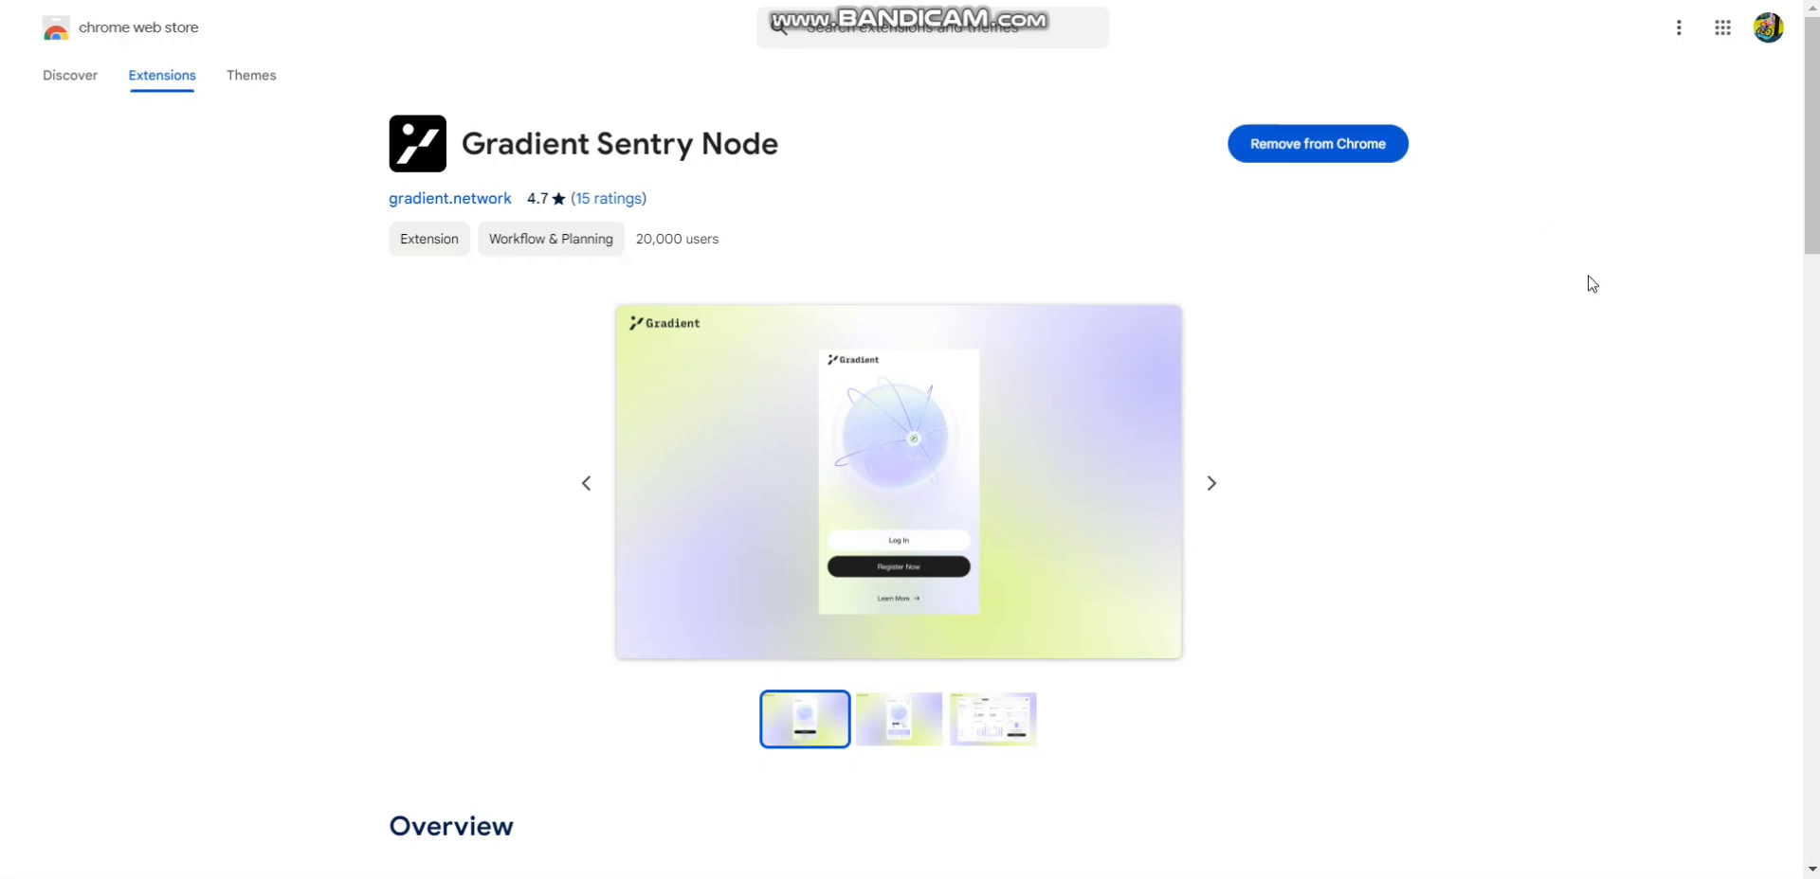
{"action": "mouse_move", "coordinate": [1400, 144]}
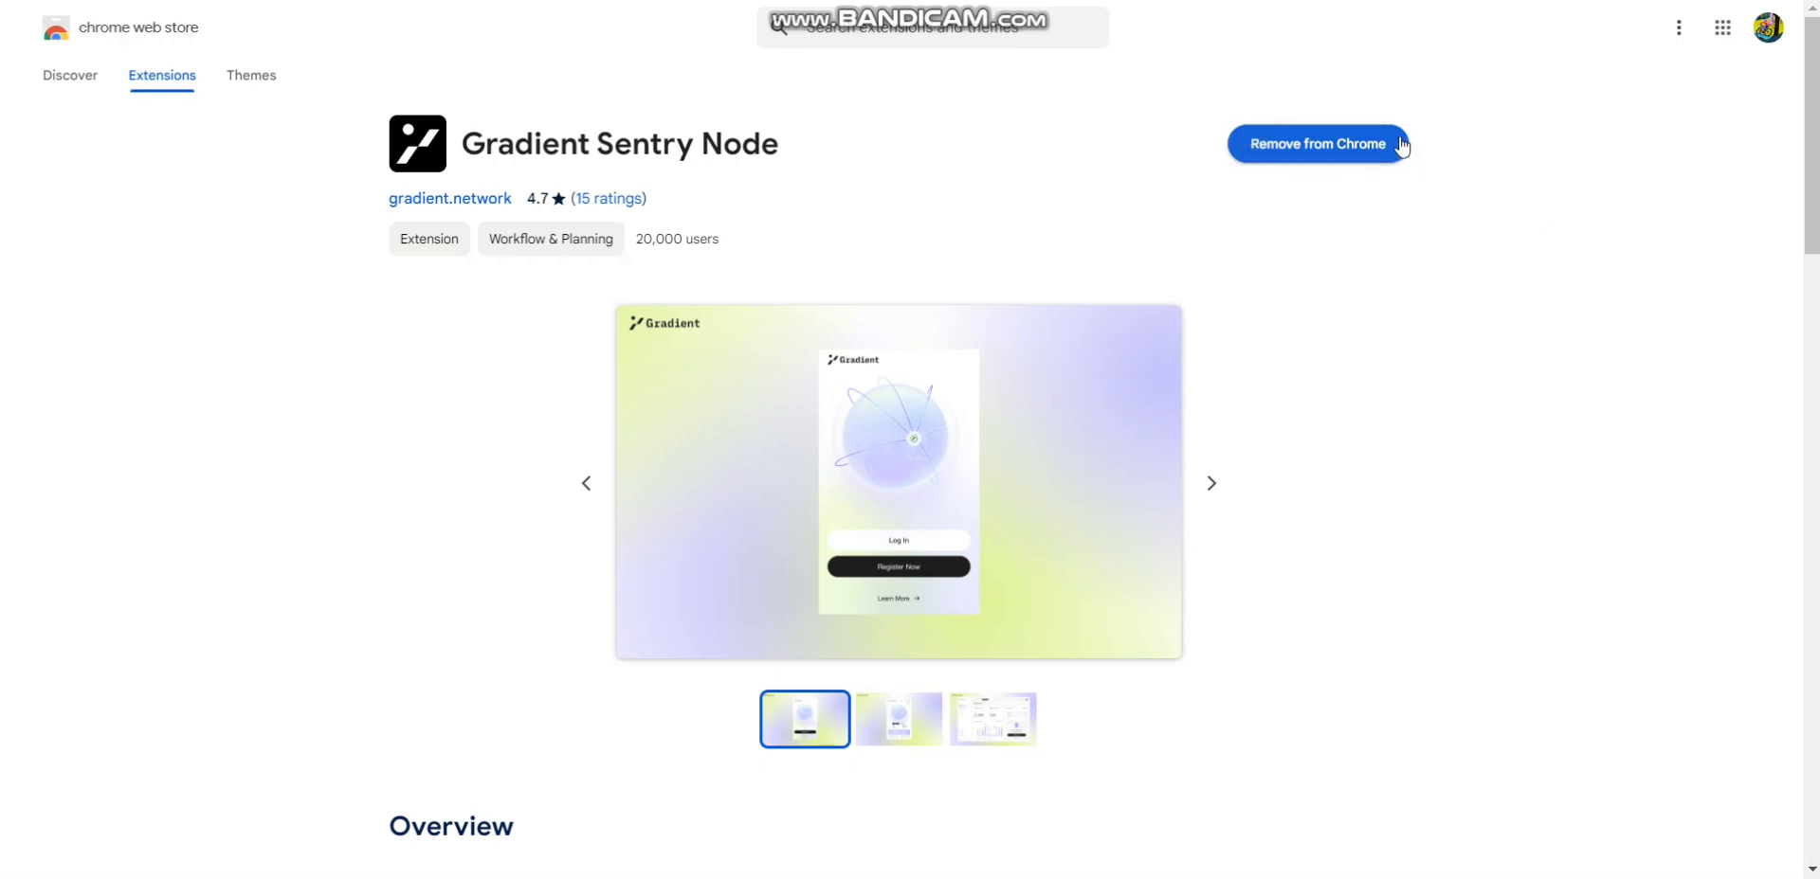
{"action": "mouse_move", "coordinate": [1309, 222]}
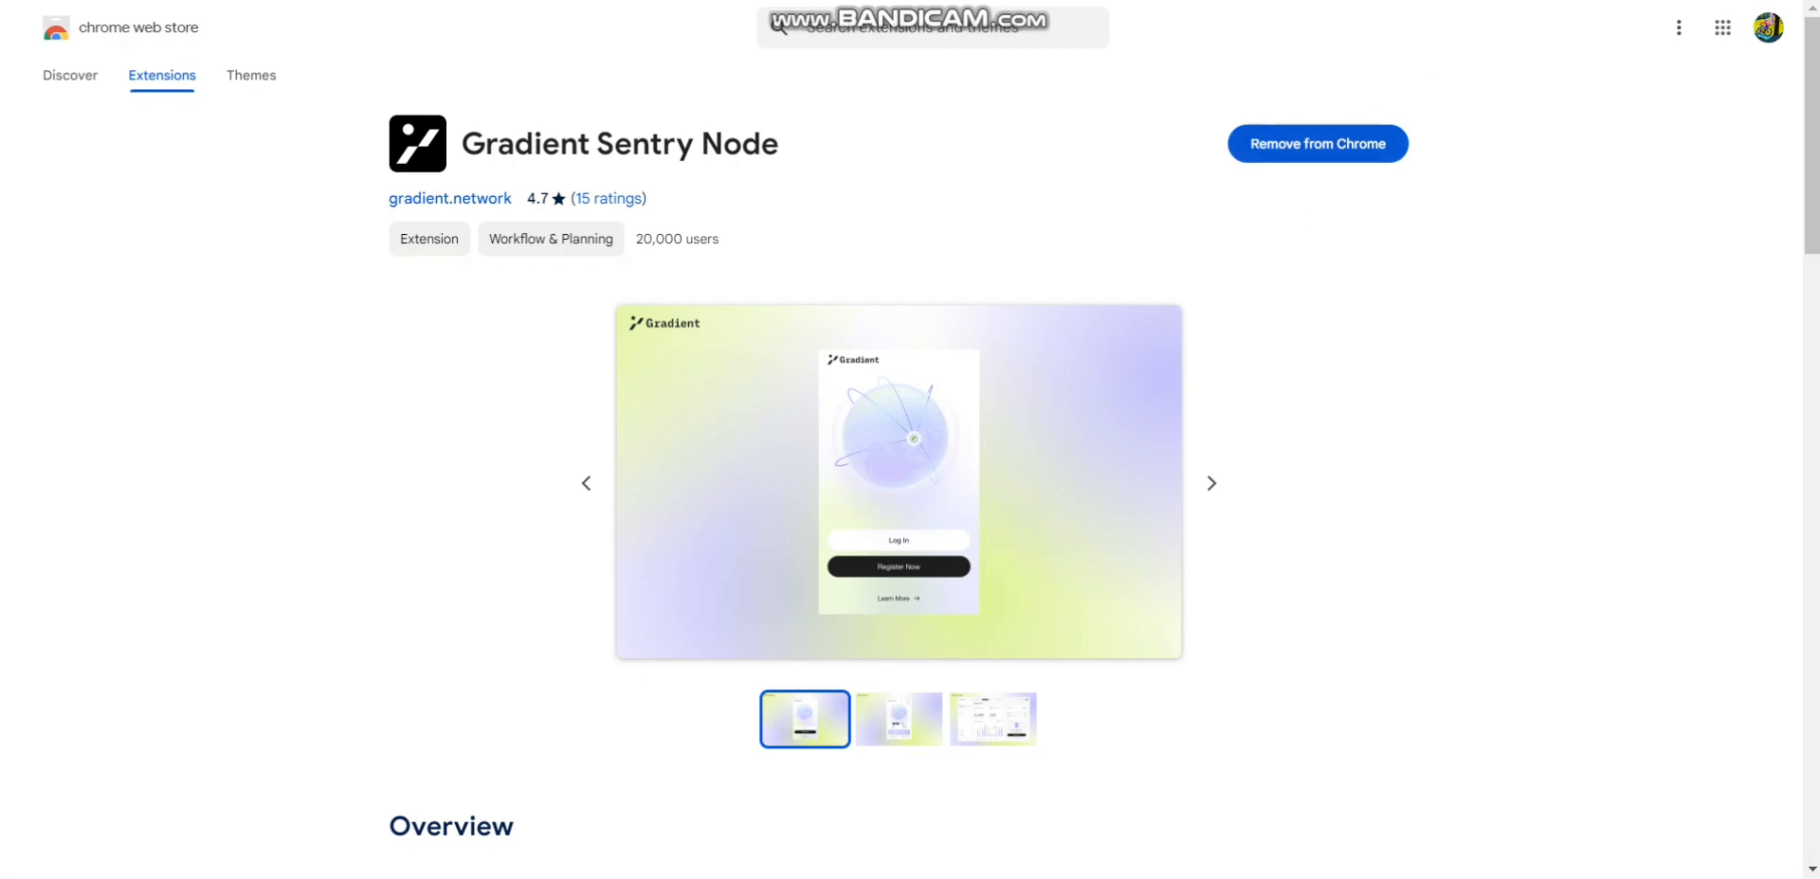
- Open Gradient Sentry Node from the Extensions menu and view its Reward tab
{"action": "left_click", "coordinate": [1722, 26]}
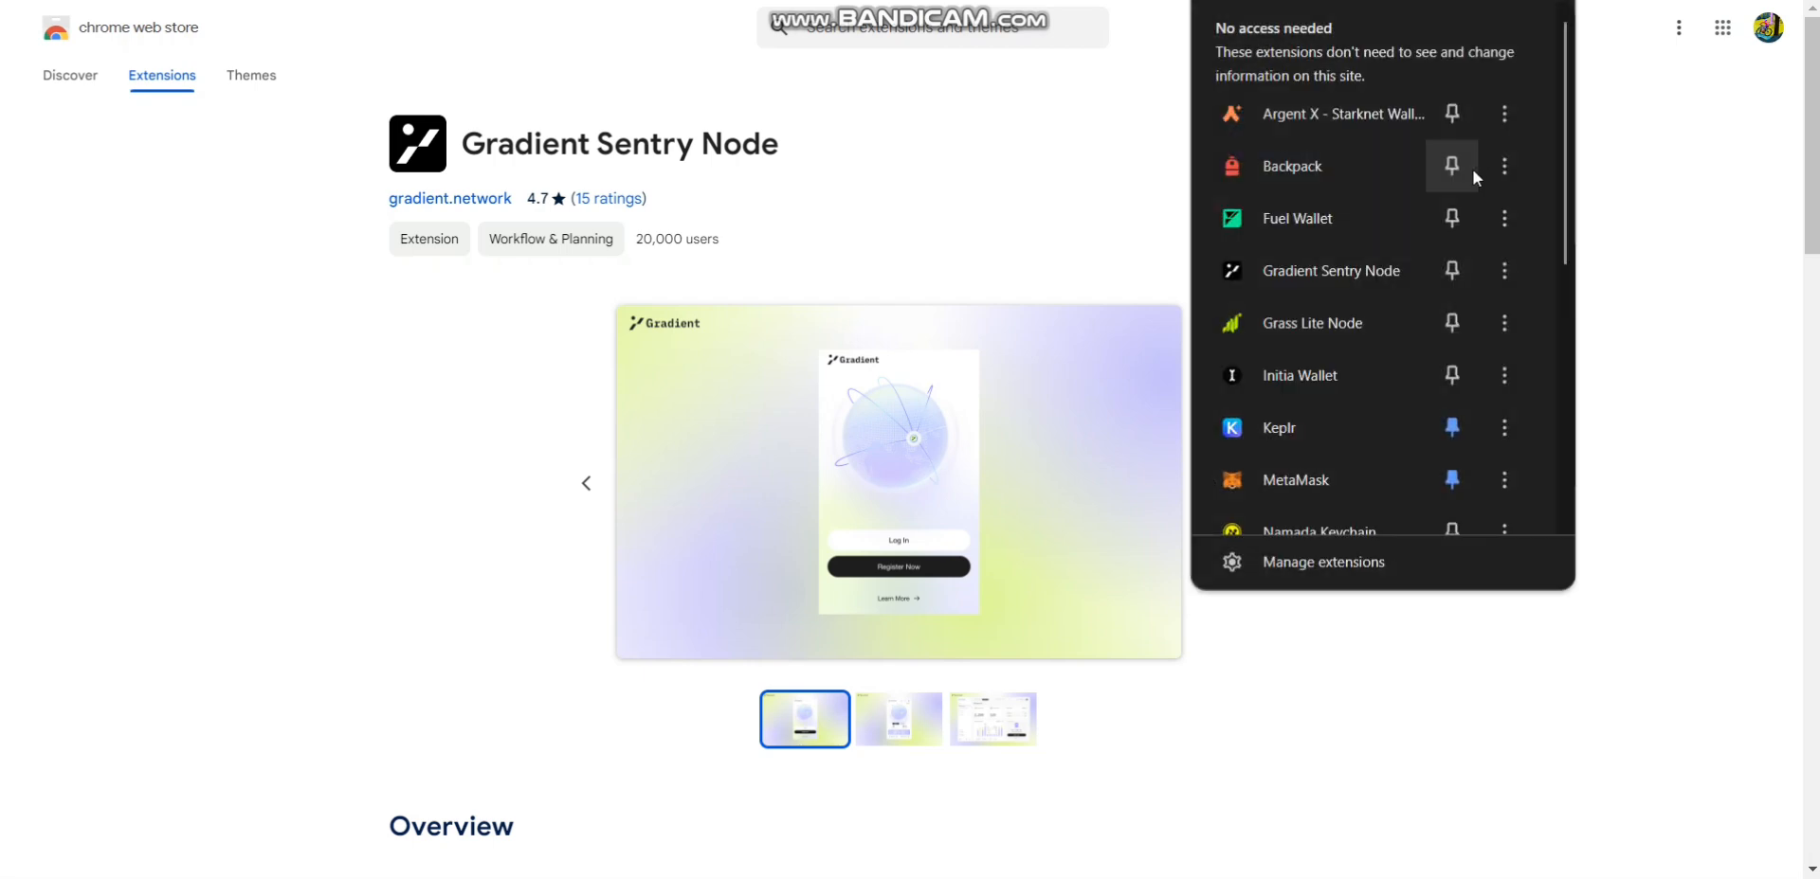
{"action": "scroll", "scroll_direction": "down", "scroll_amount": 3}
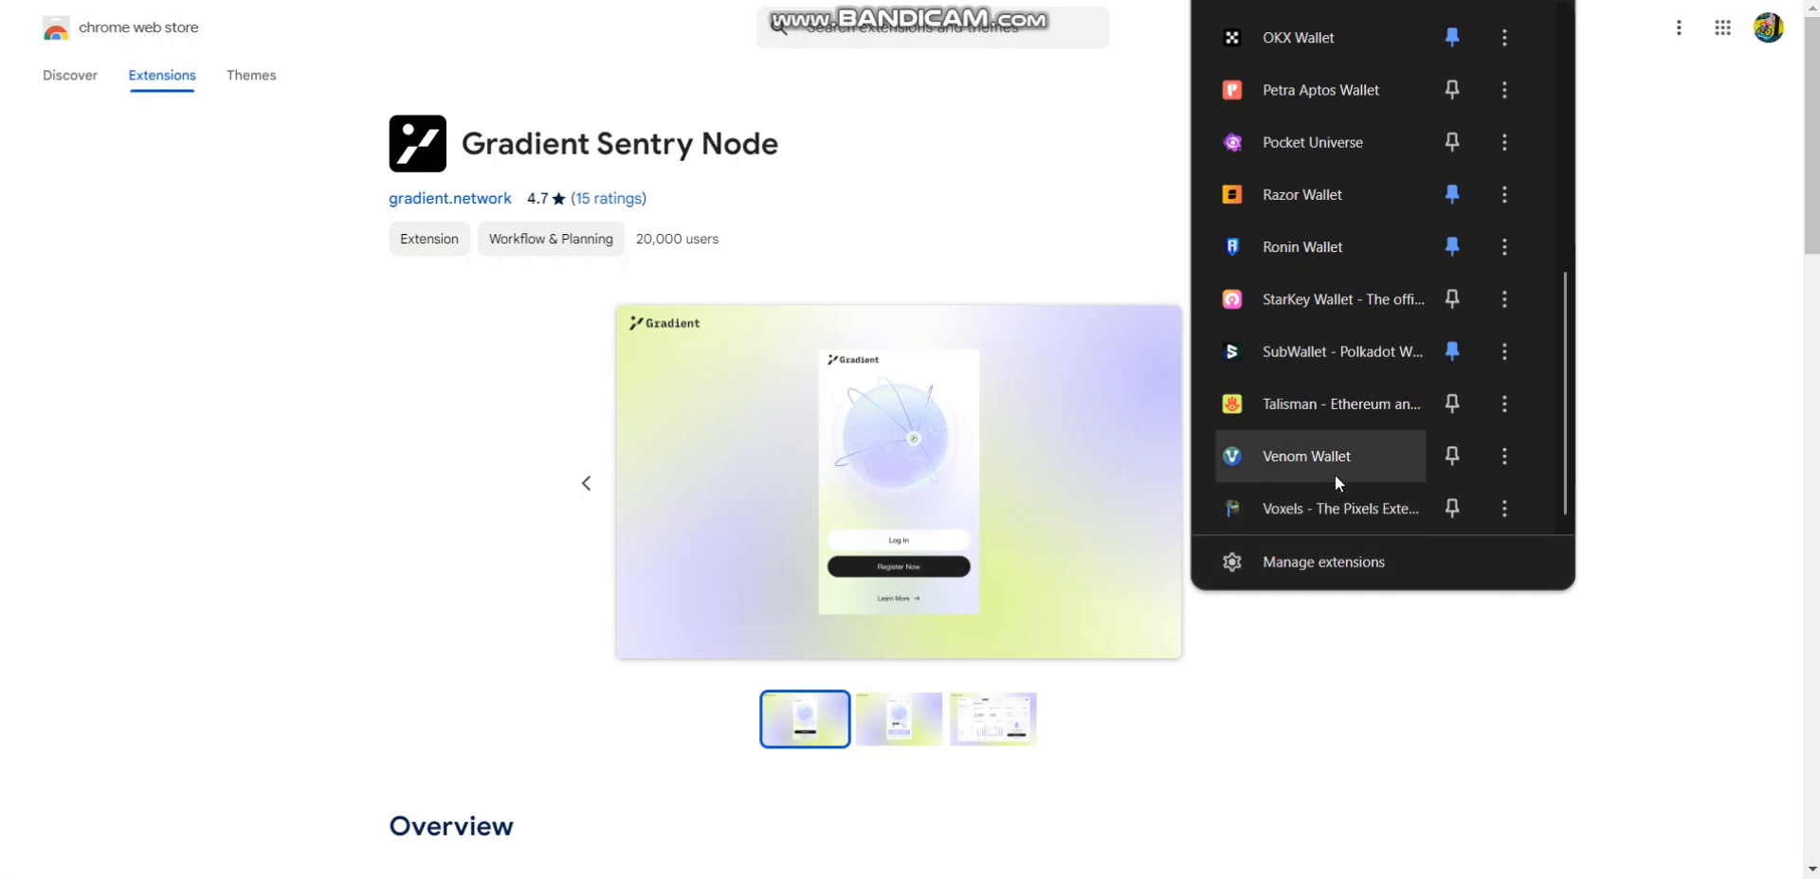
{"action": "scroll", "scroll_direction": "up", "scroll_amount": 3}
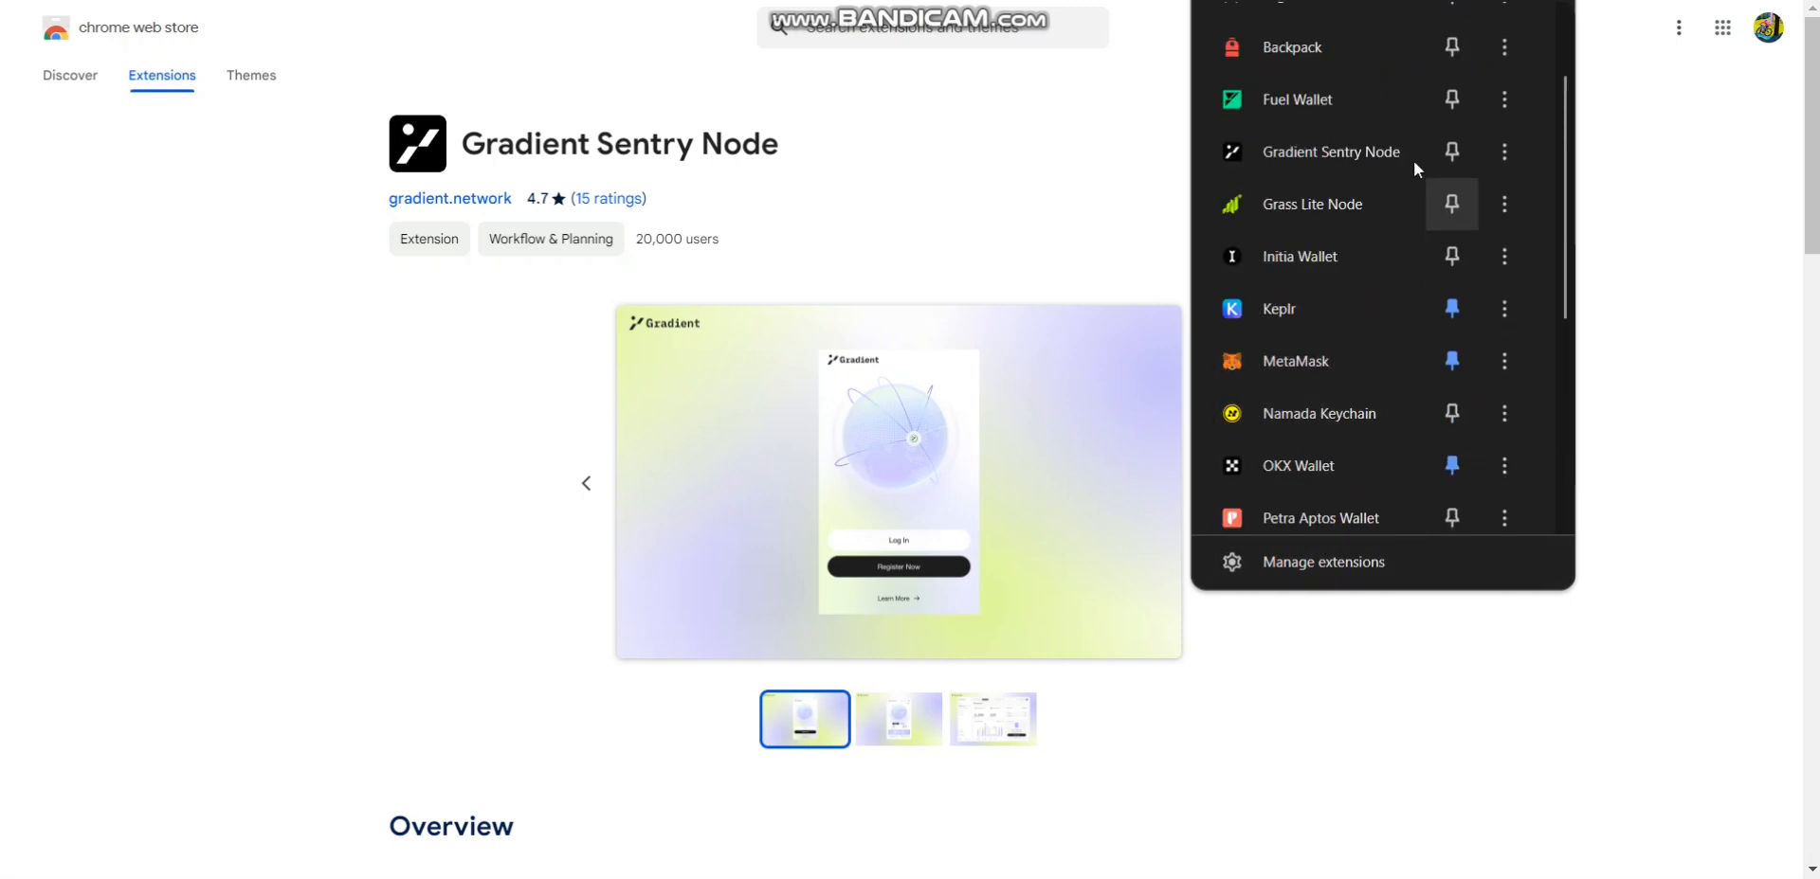
{"action": "mouse_move", "coordinate": [1331, 151]}
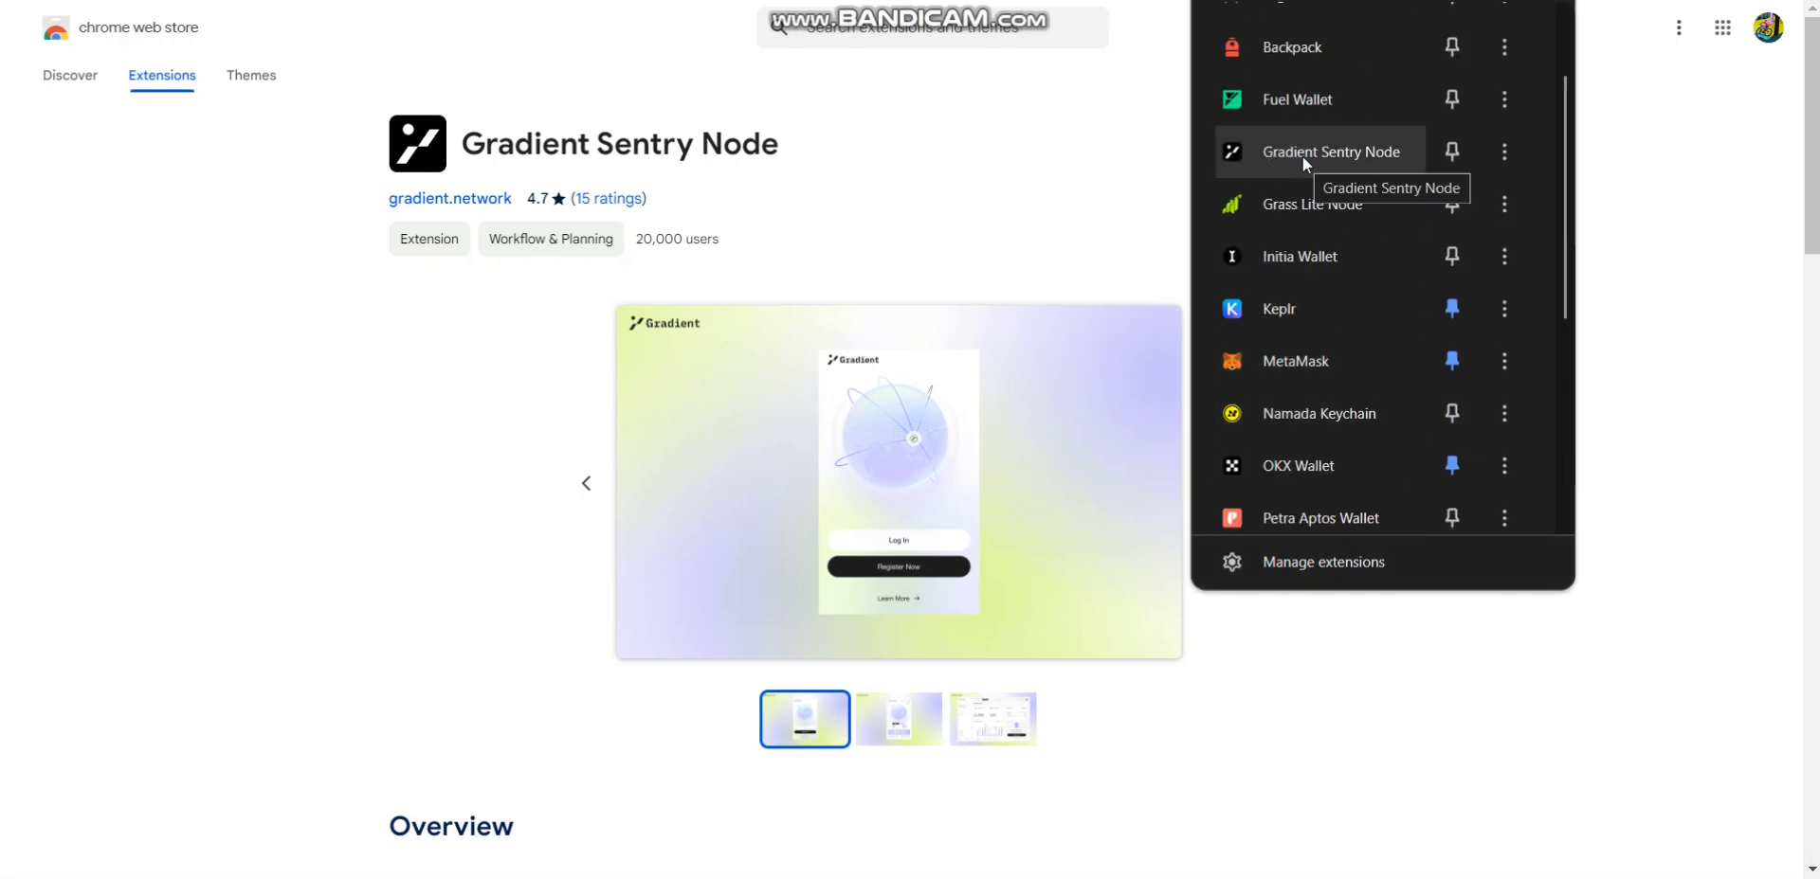
{"action": "left_click", "coordinate": [1330, 151]}
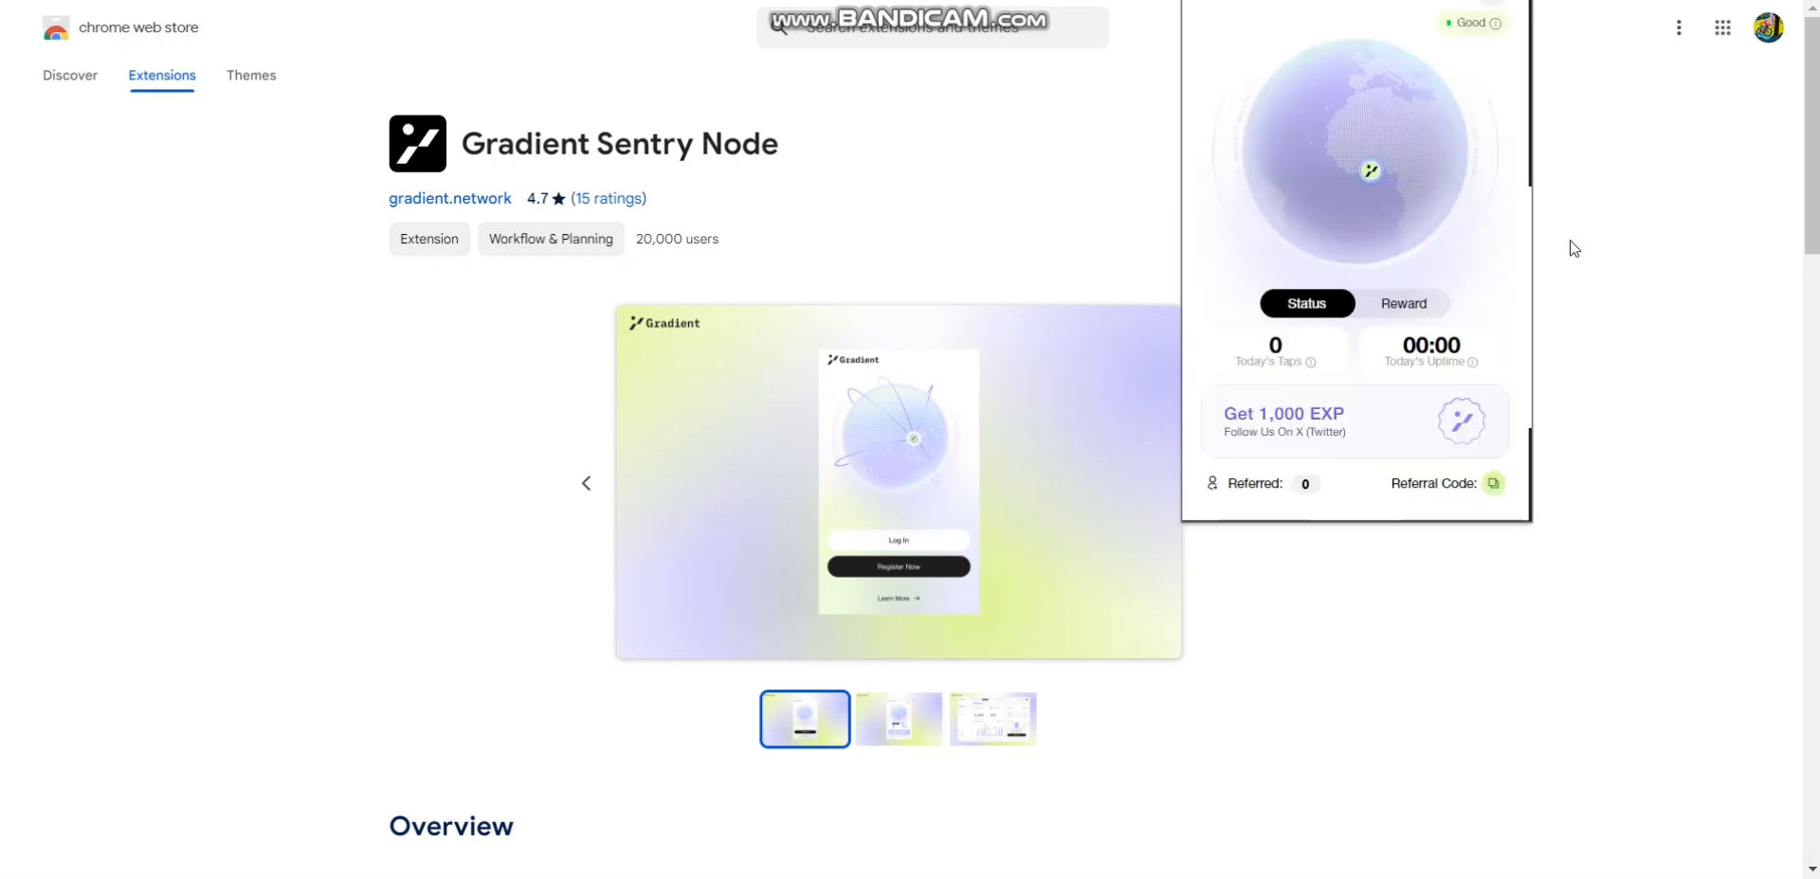
{"action": "mouse_move", "coordinate": [1495, 23]}
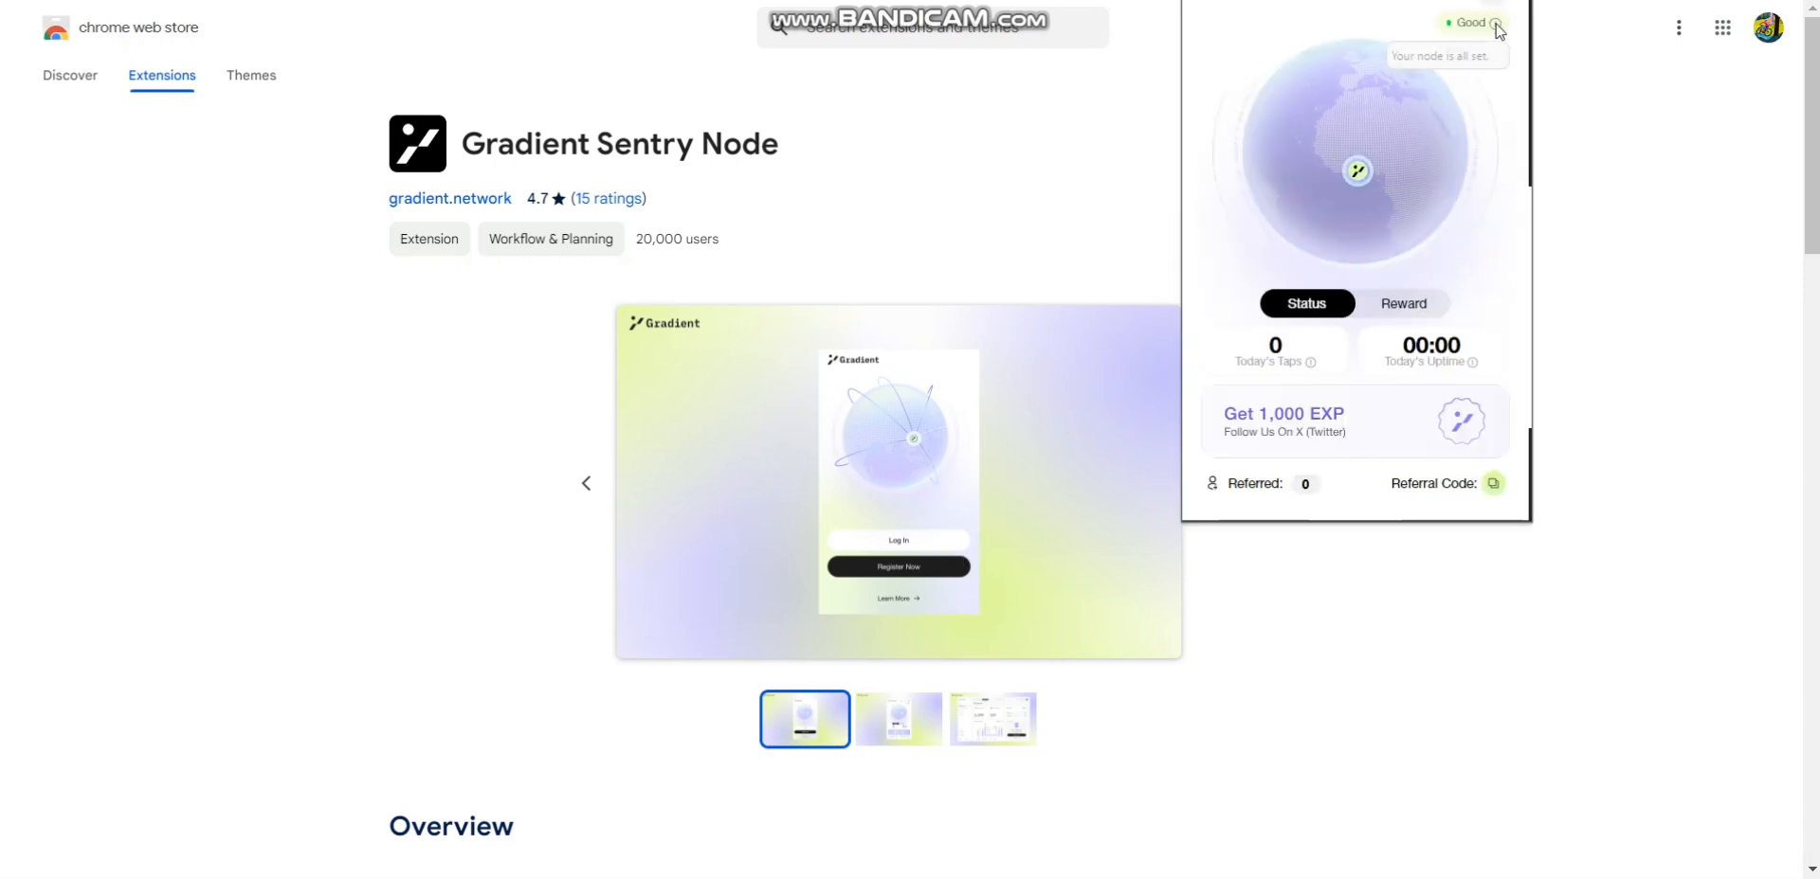
{"action": "mouse_move", "coordinate": [1469, 297]}
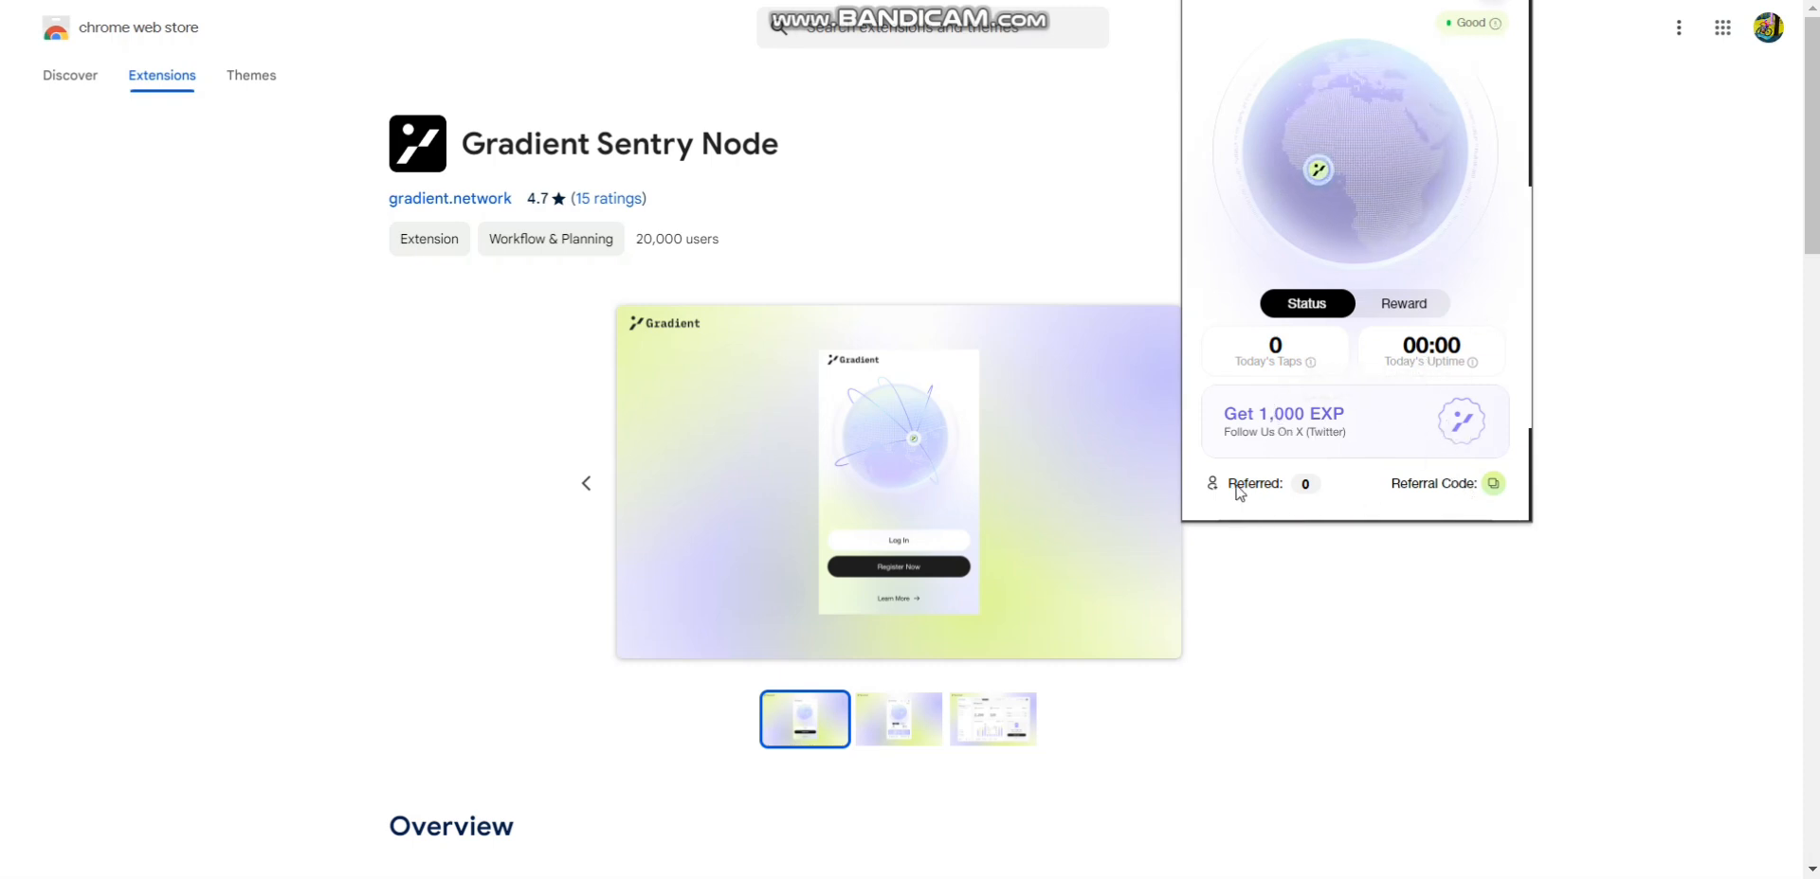
{"action": "left_click", "coordinate": [1402, 303]}
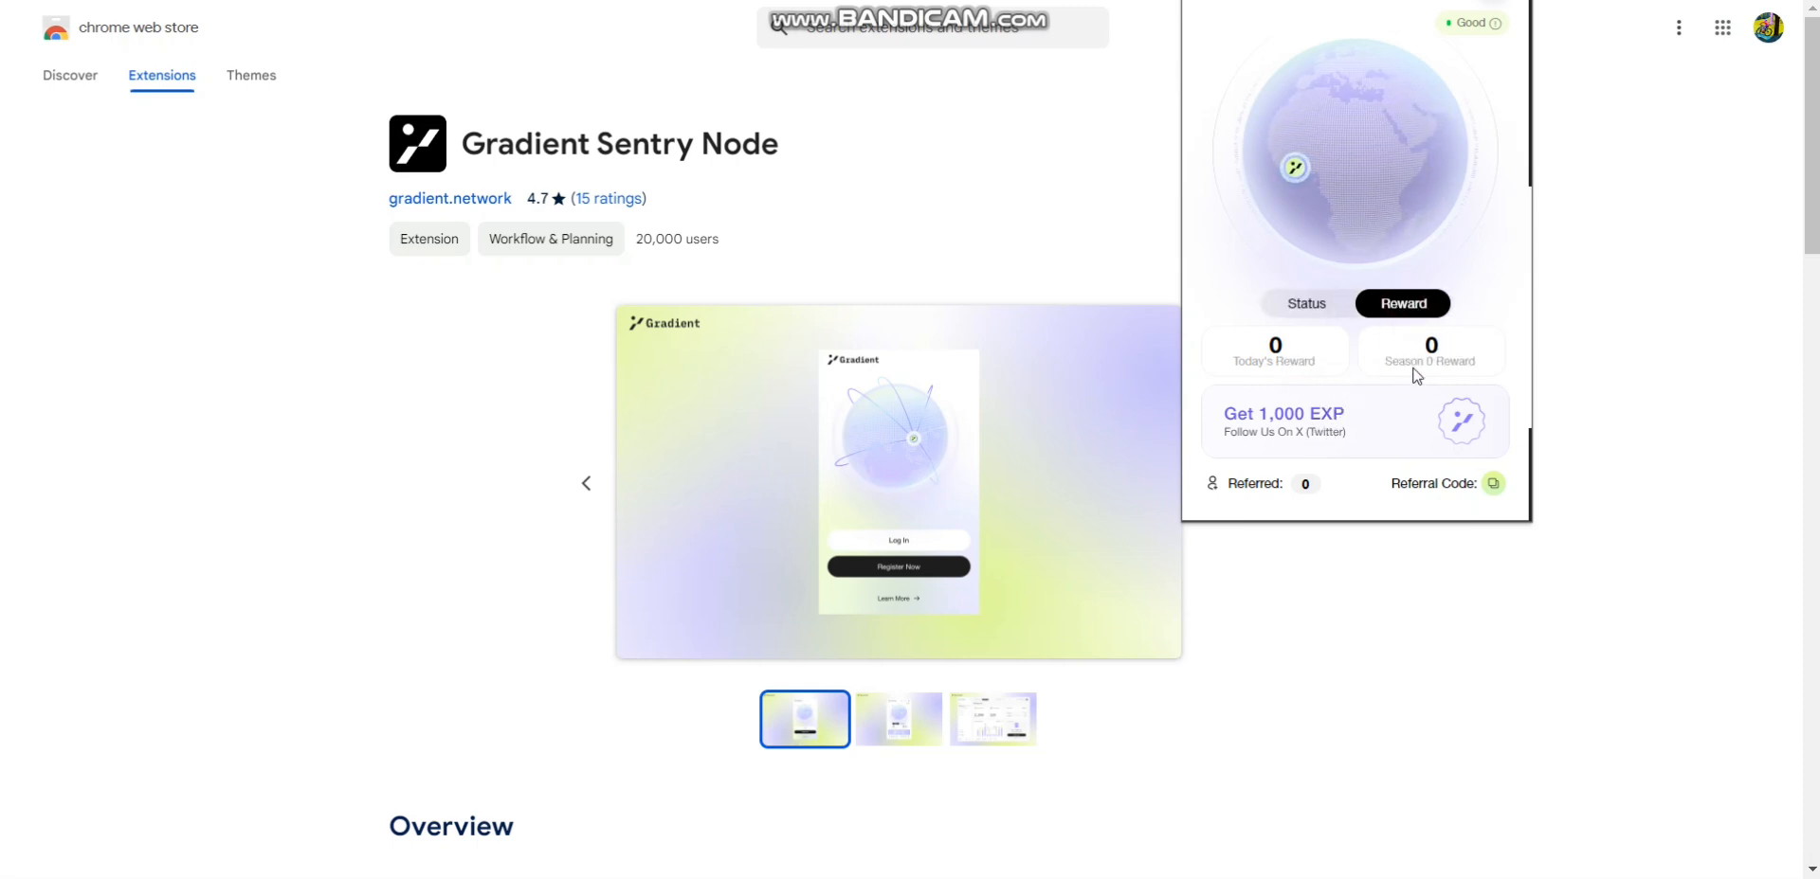
{"action": "mouse_move", "coordinate": [1660, 312]}
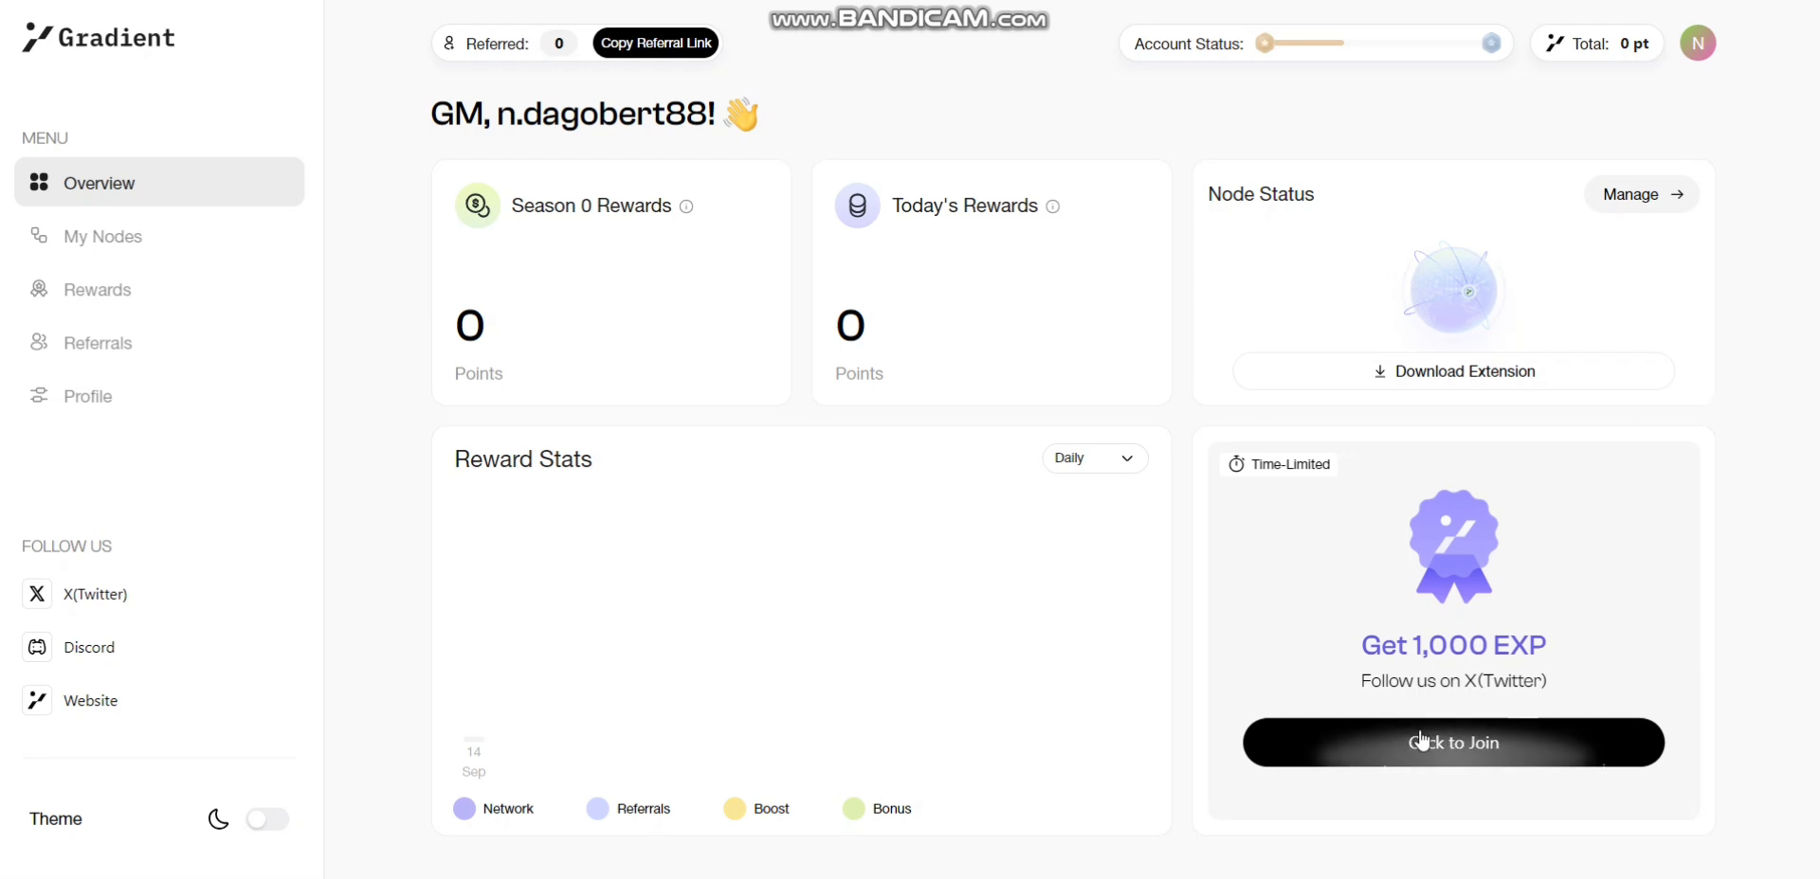
{"action": "mouse_move", "coordinate": [1314, 666]}
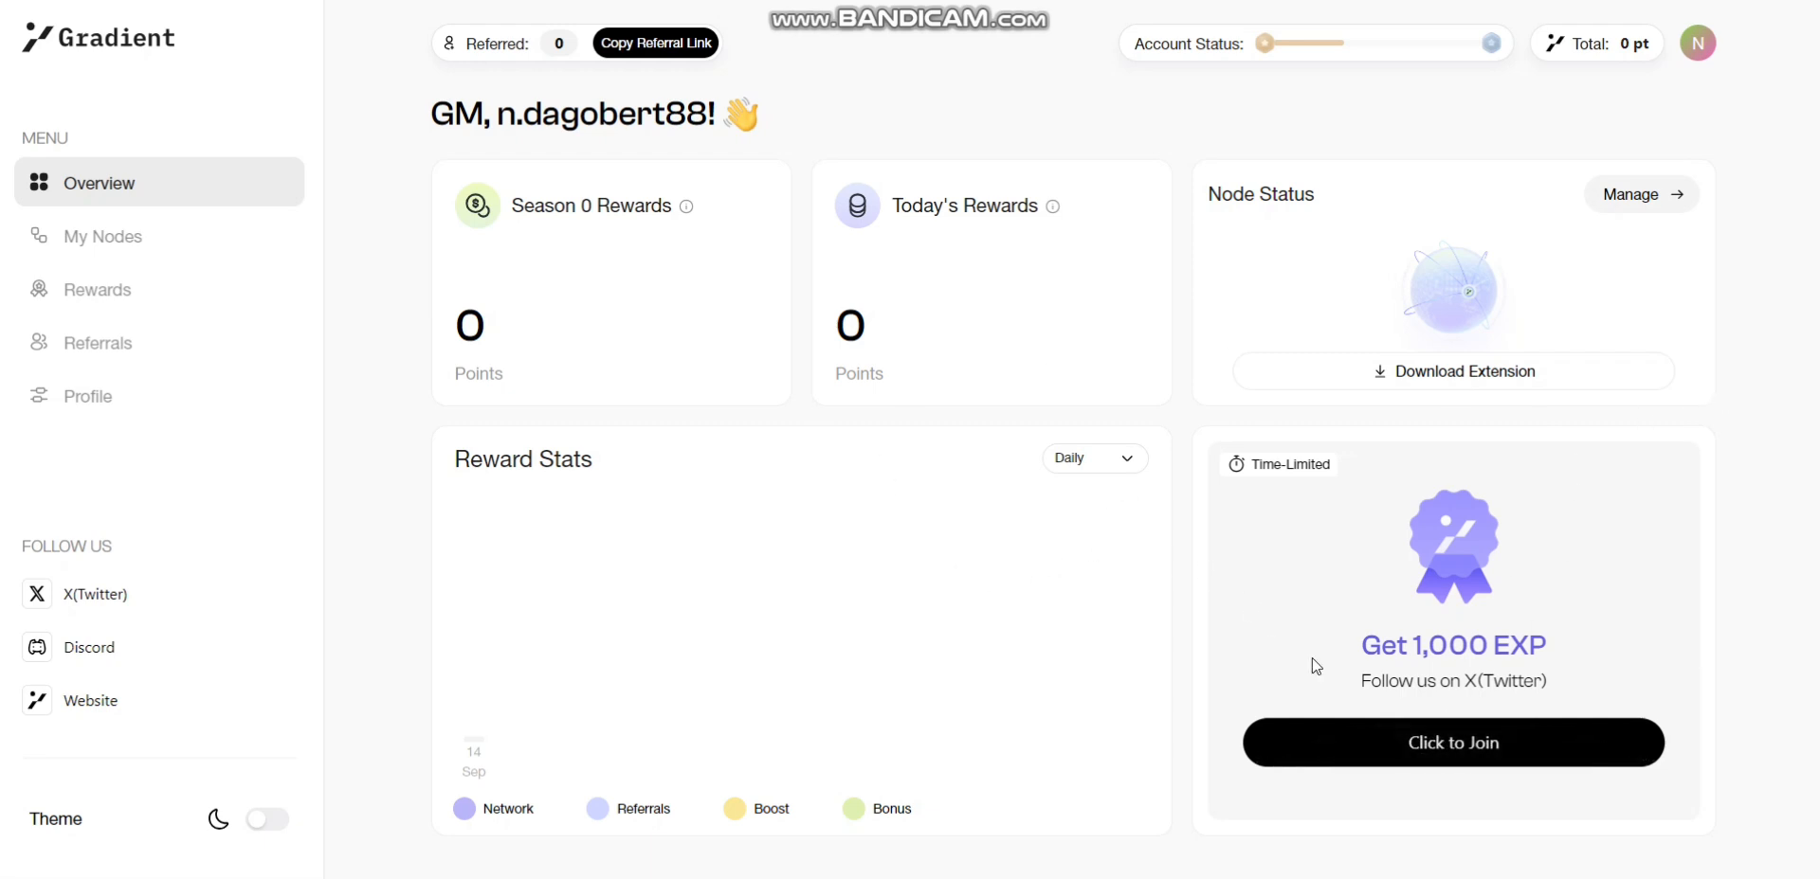
- Open the earn-1,000-EXP steps via Click to Join, then dismiss the onboarding popup
{"action": "left_click", "coordinate": [1452, 743]}
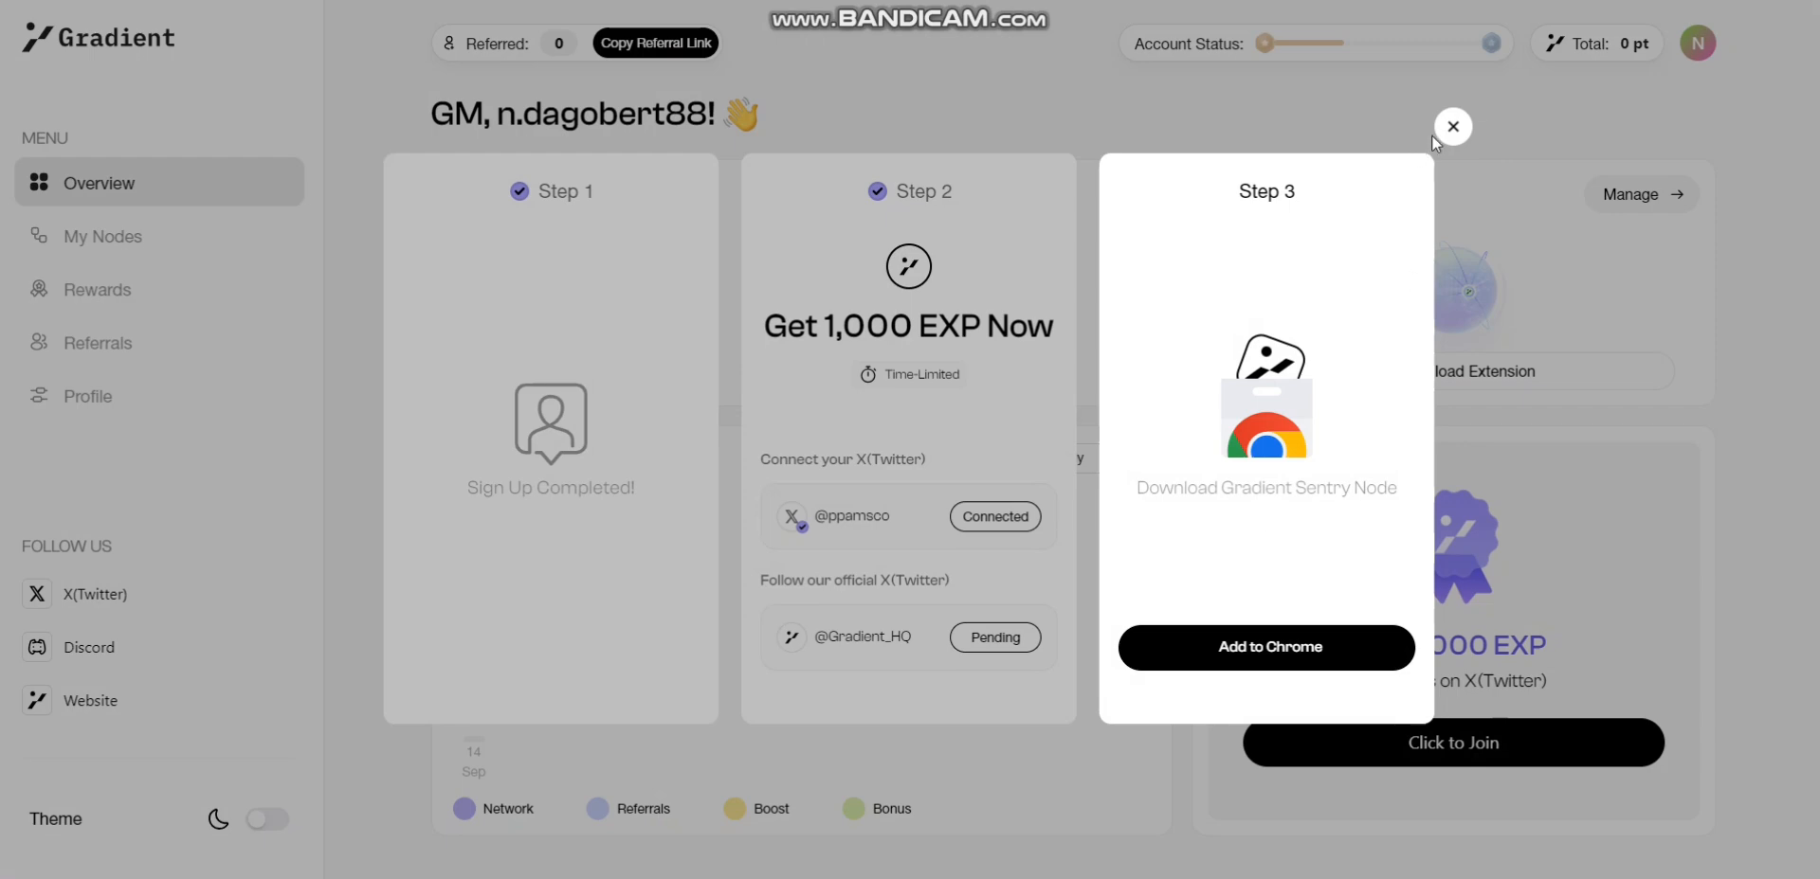
{"action": "left_click", "coordinate": [1450, 126]}
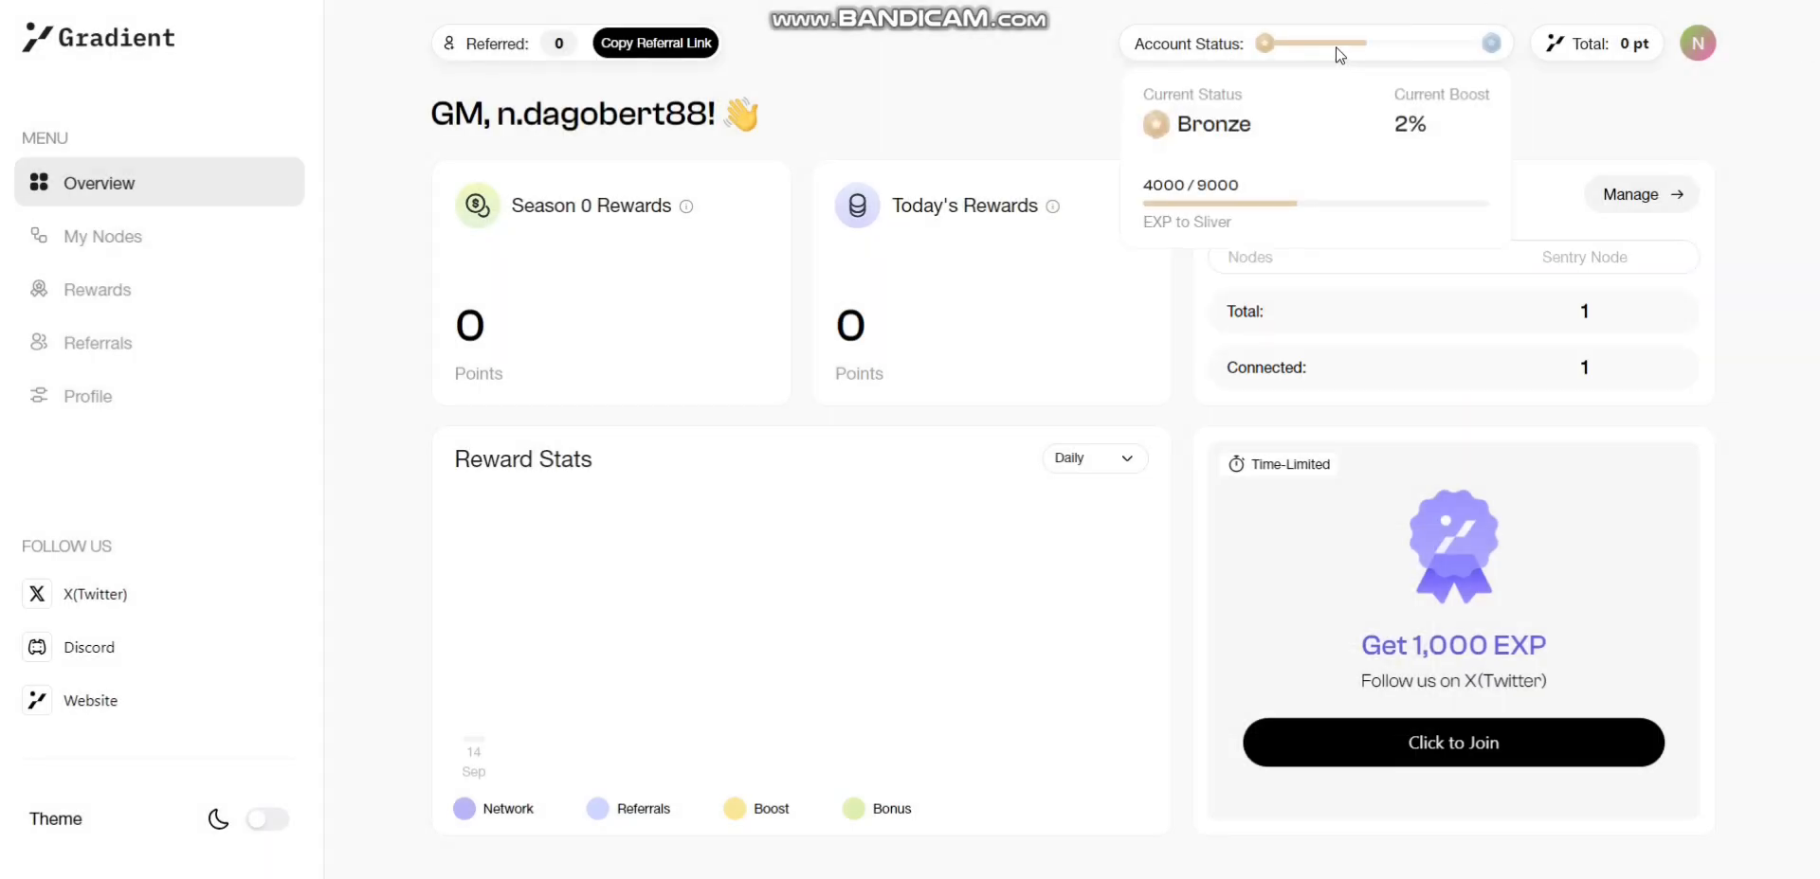
{"action": "mouse_move", "coordinate": [1439, 137]}
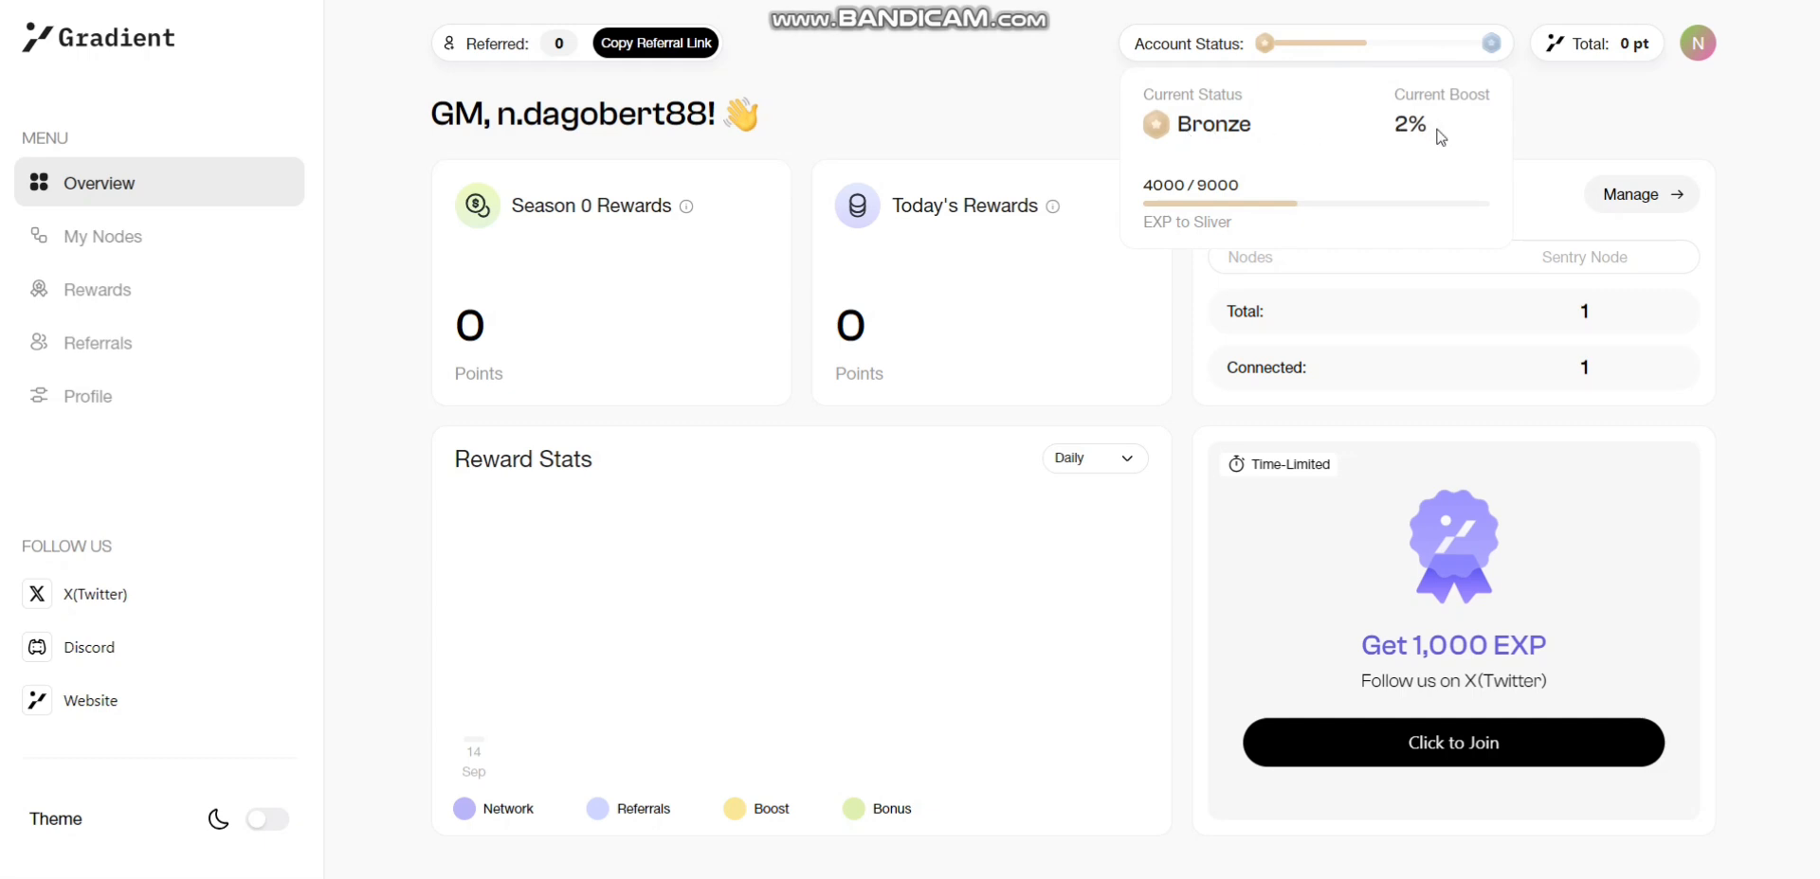
{"action": "mouse_move", "coordinate": [1189, 221]}
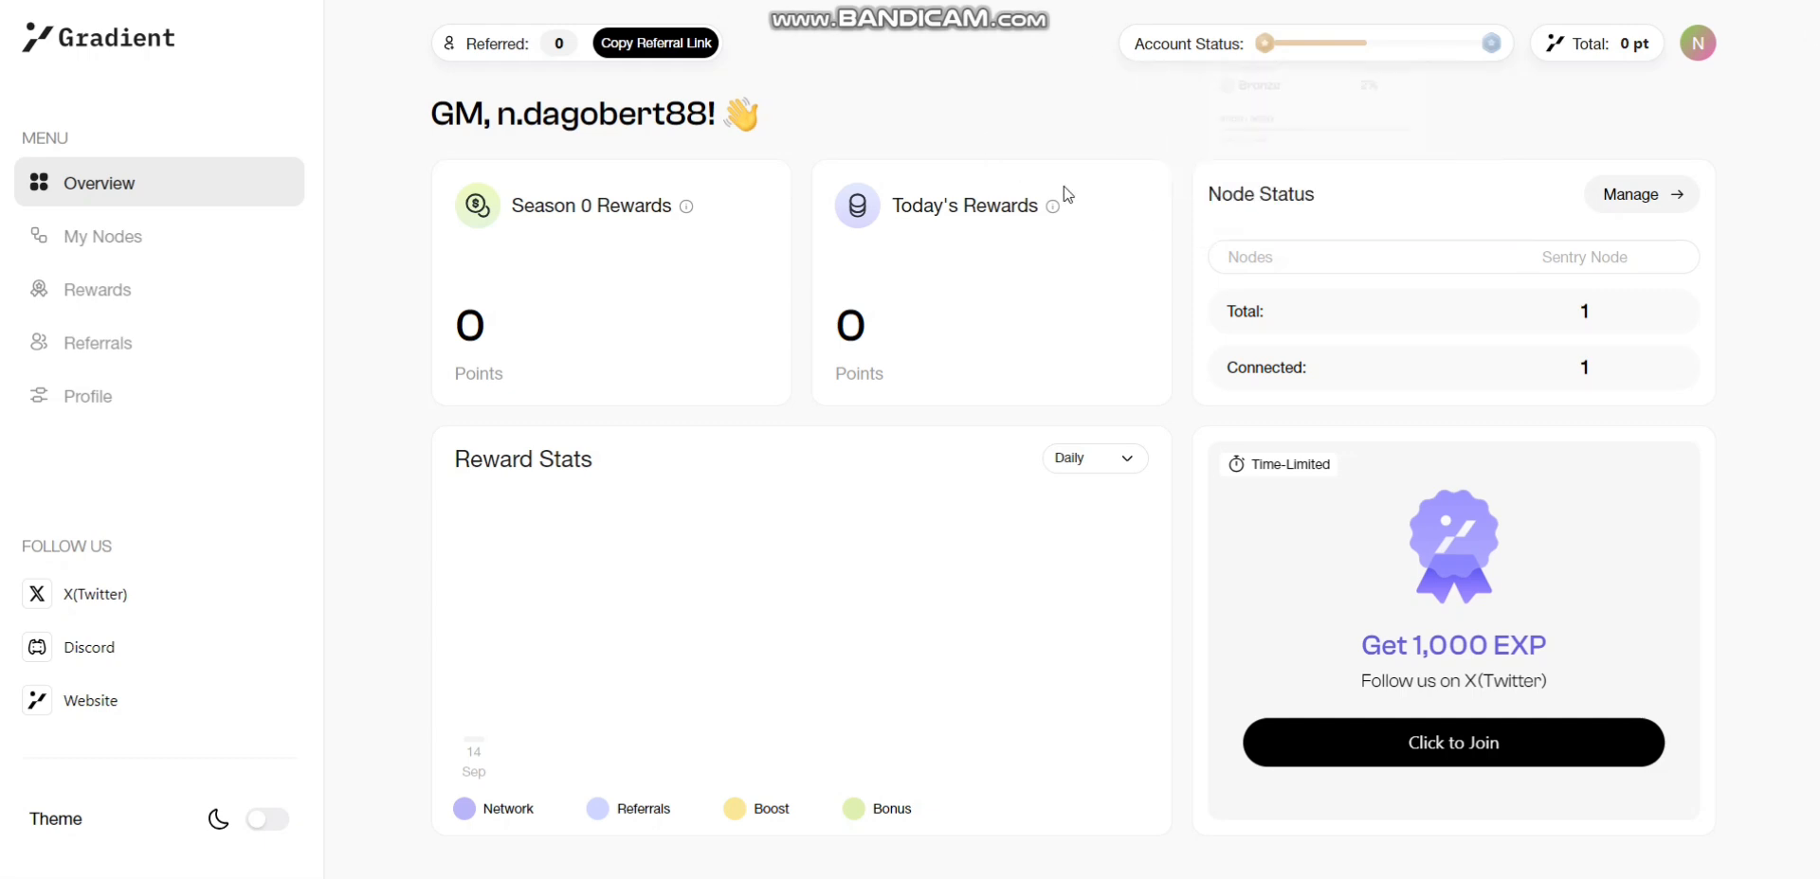
{"action": "mouse_move", "coordinate": [1328, 337]}
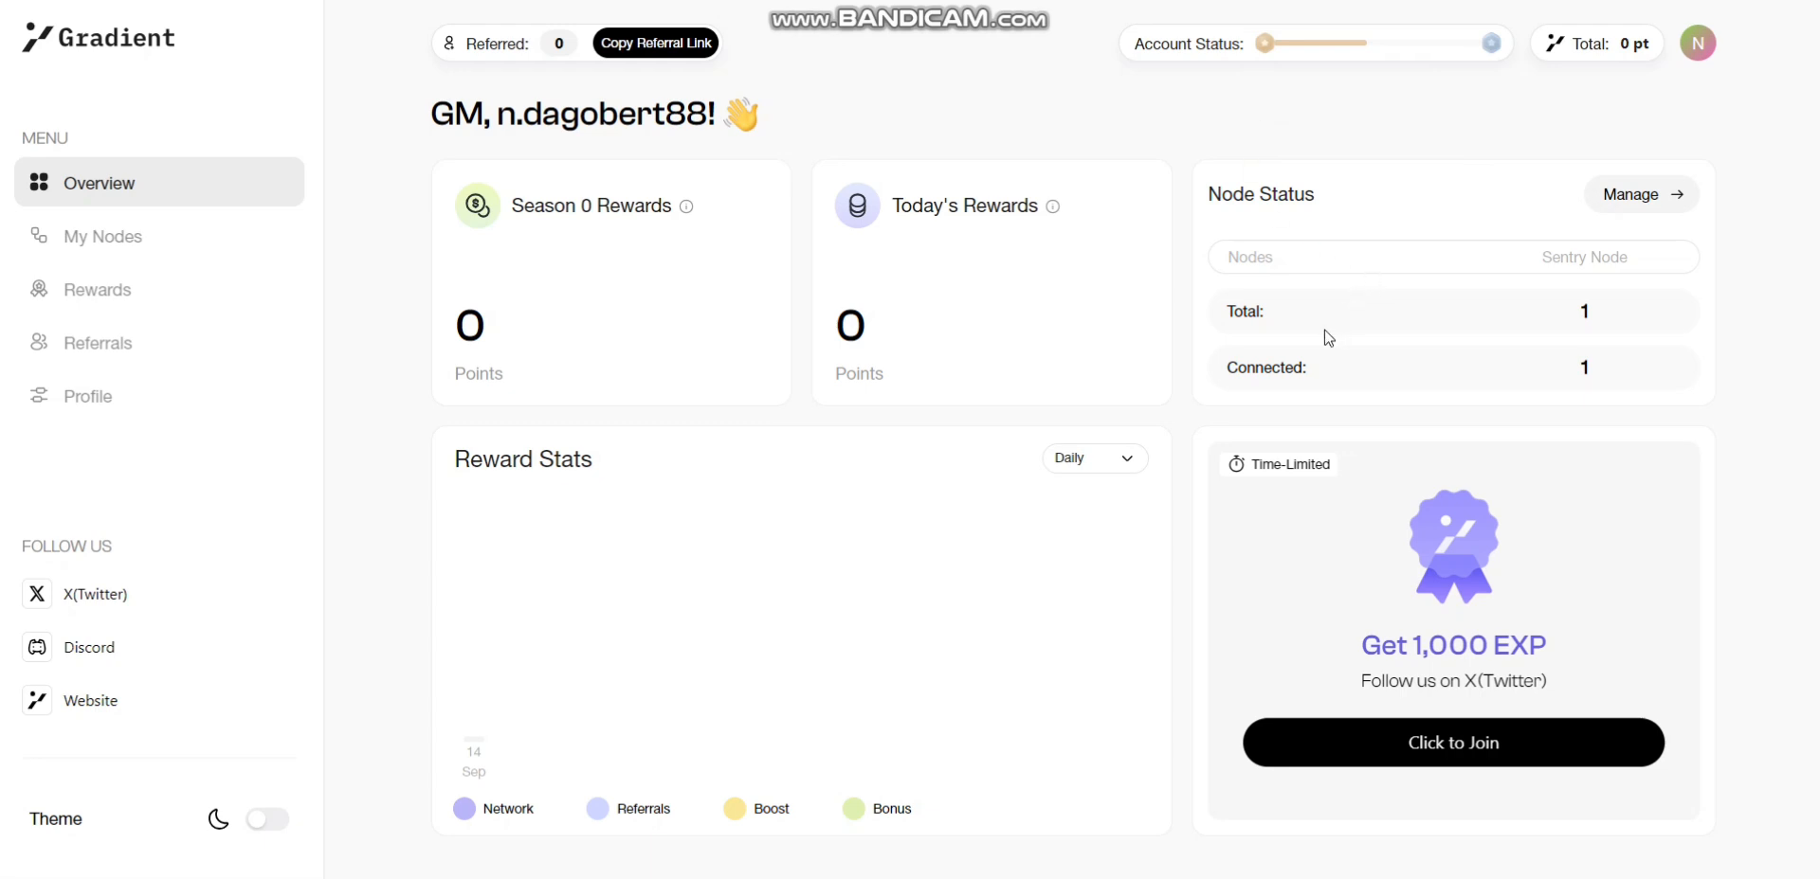
{"action": "mouse_move", "coordinate": [1285, 222]}
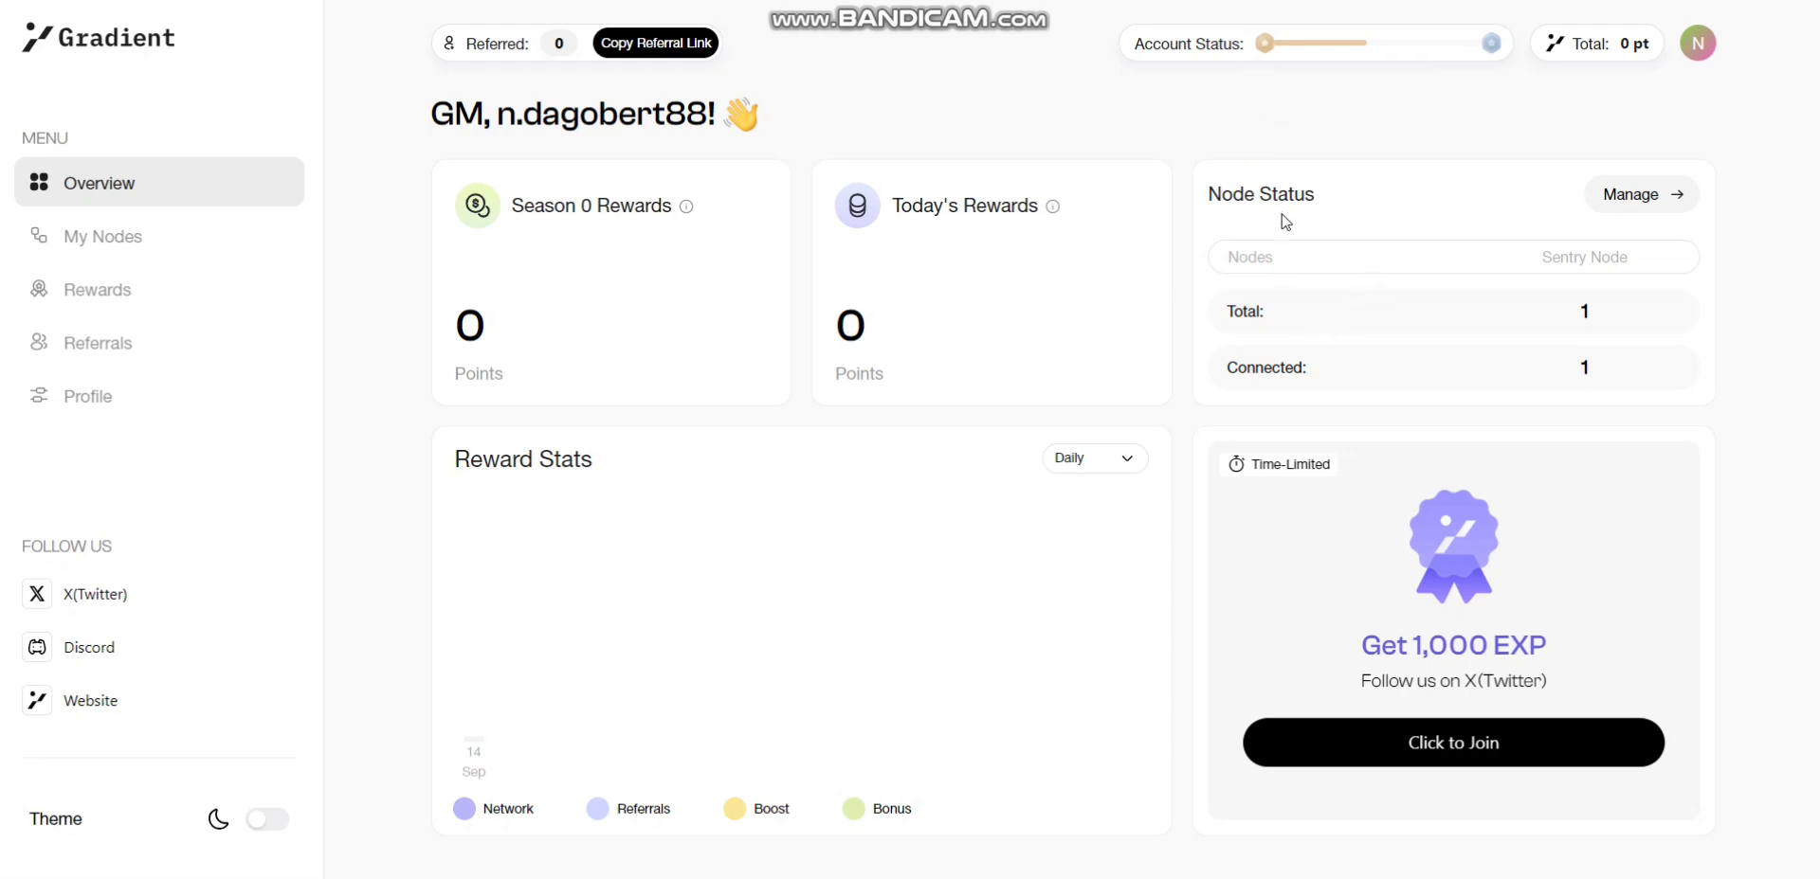
{"action": "mouse_move", "coordinate": [1598, 322]}
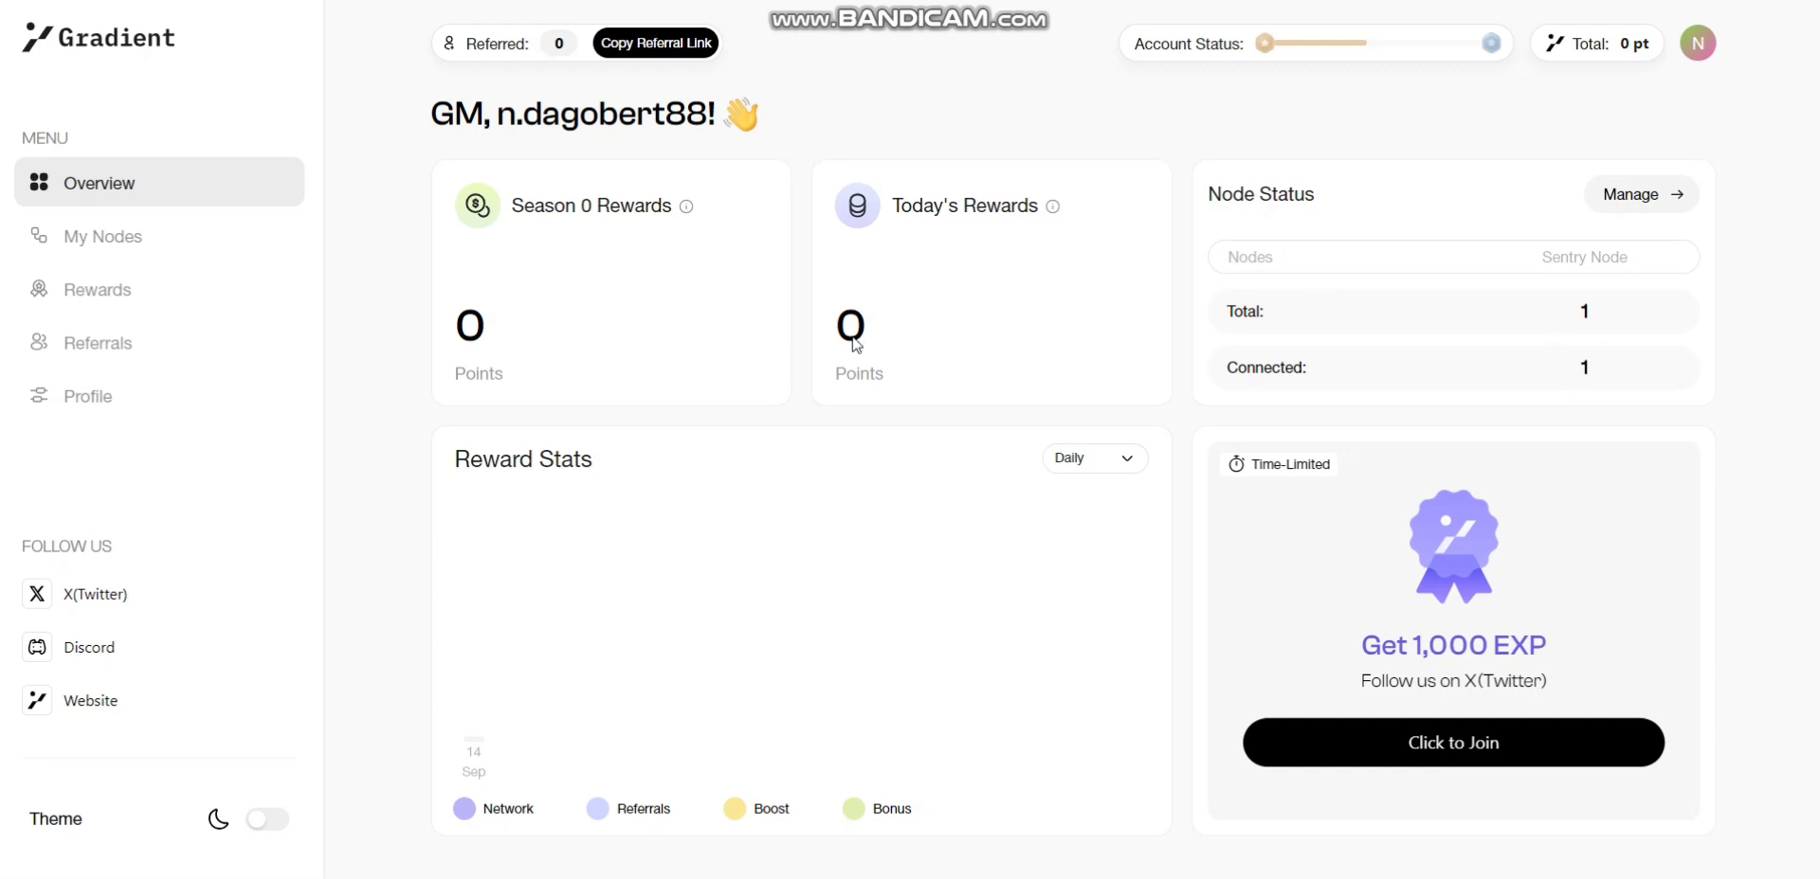
{"action": "mouse_move", "coordinate": [122, 237]}
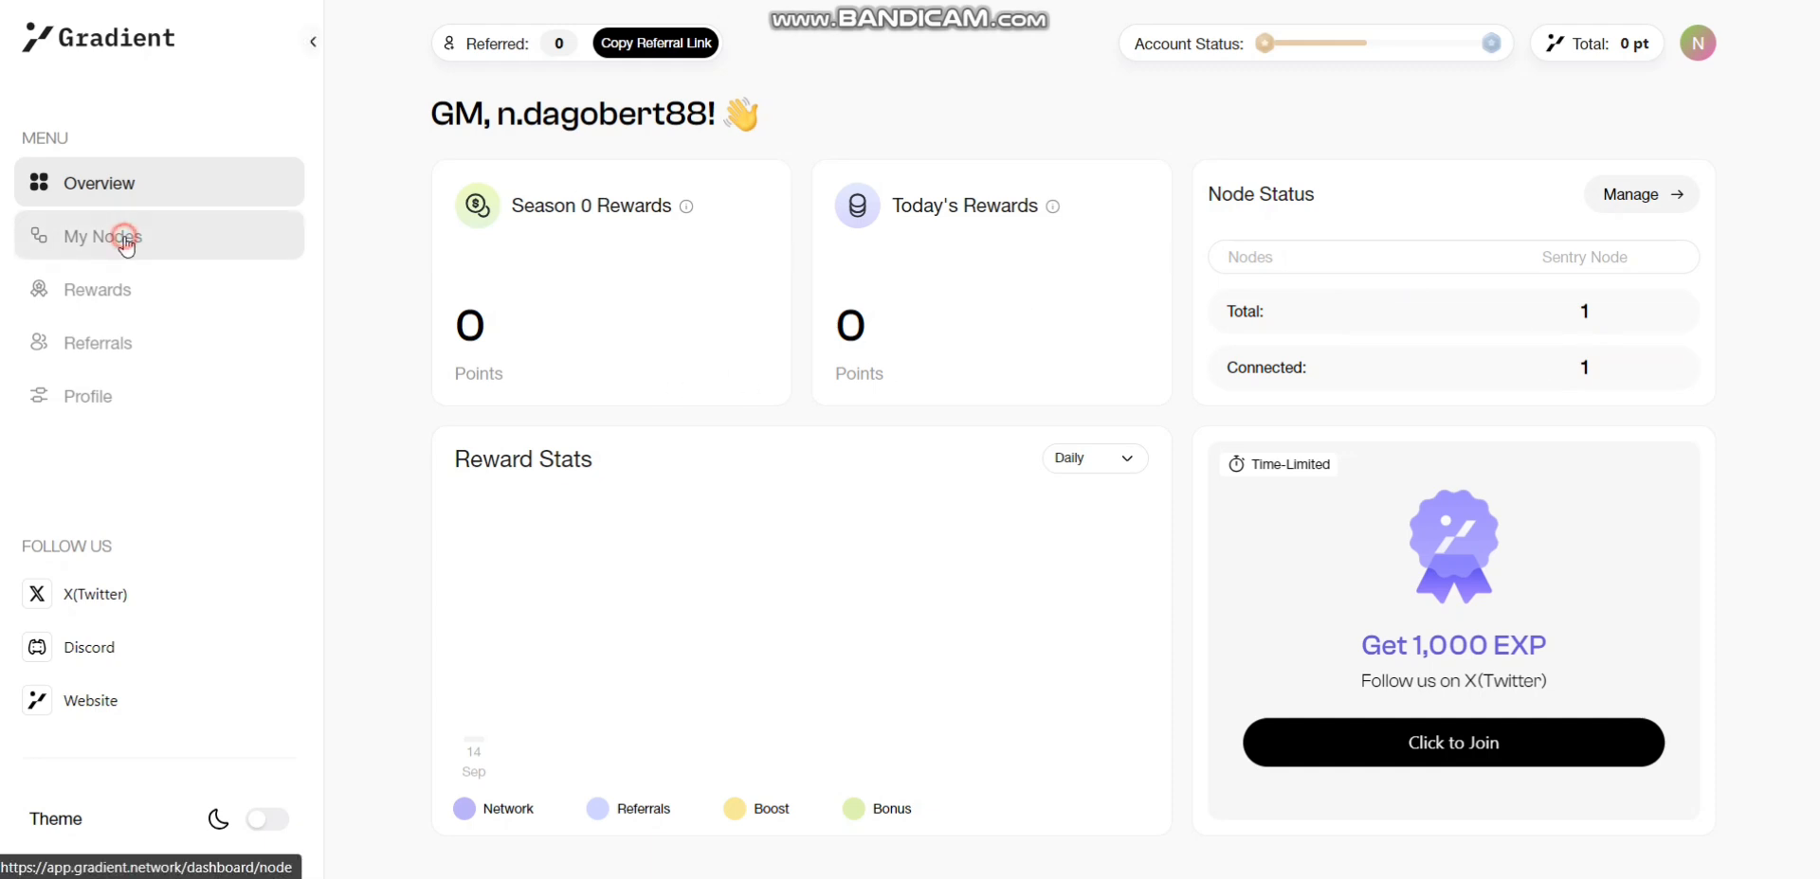
- Go to My Nodes to find the Calculative Chain node in Good status
{"action": "left_click", "coordinate": [117, 236]}
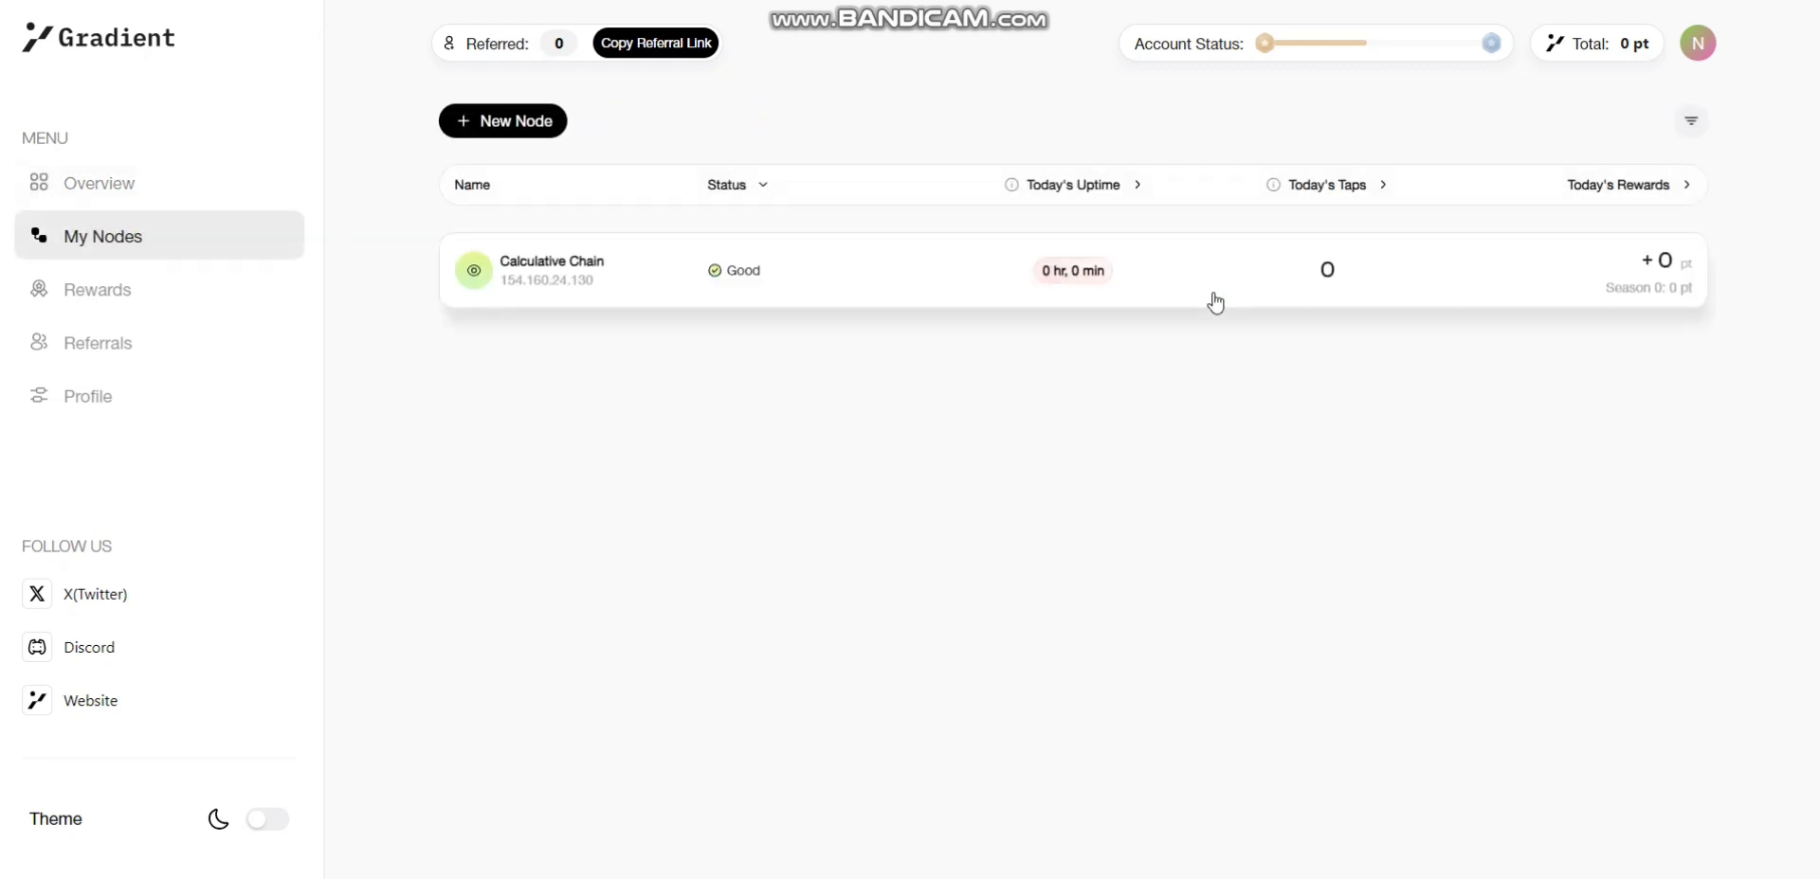
{"action": "mouse_move", "coordinate": [1135, 310]}
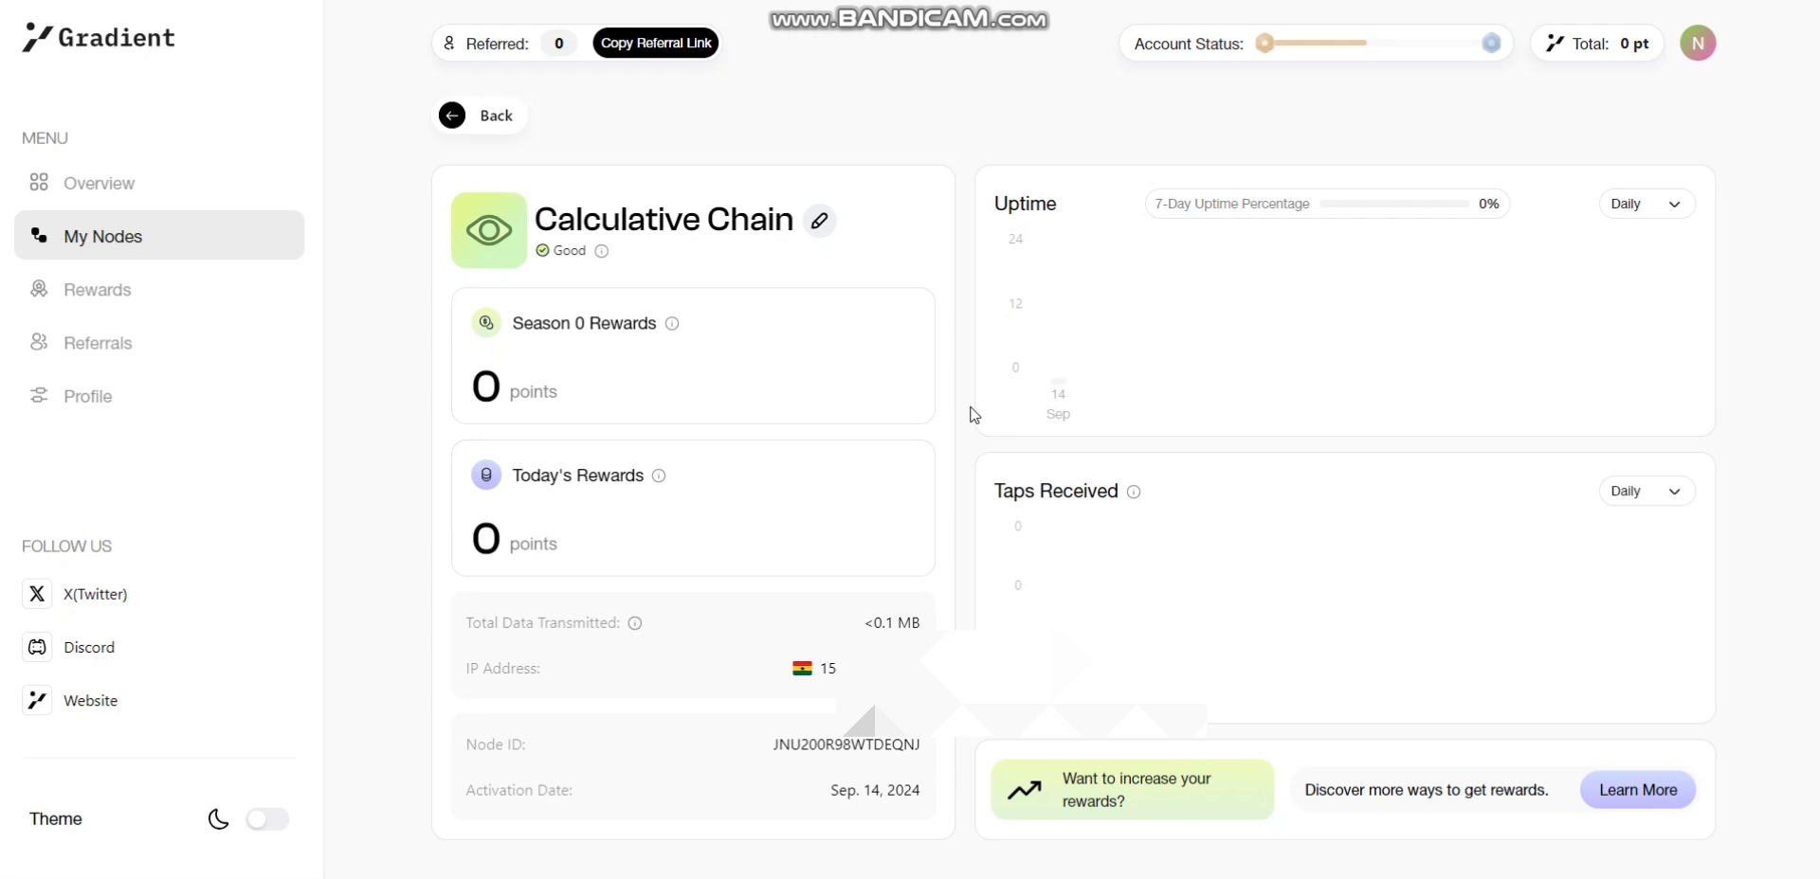
{"action": "mouse_move", "coordinate": [776, 441]}
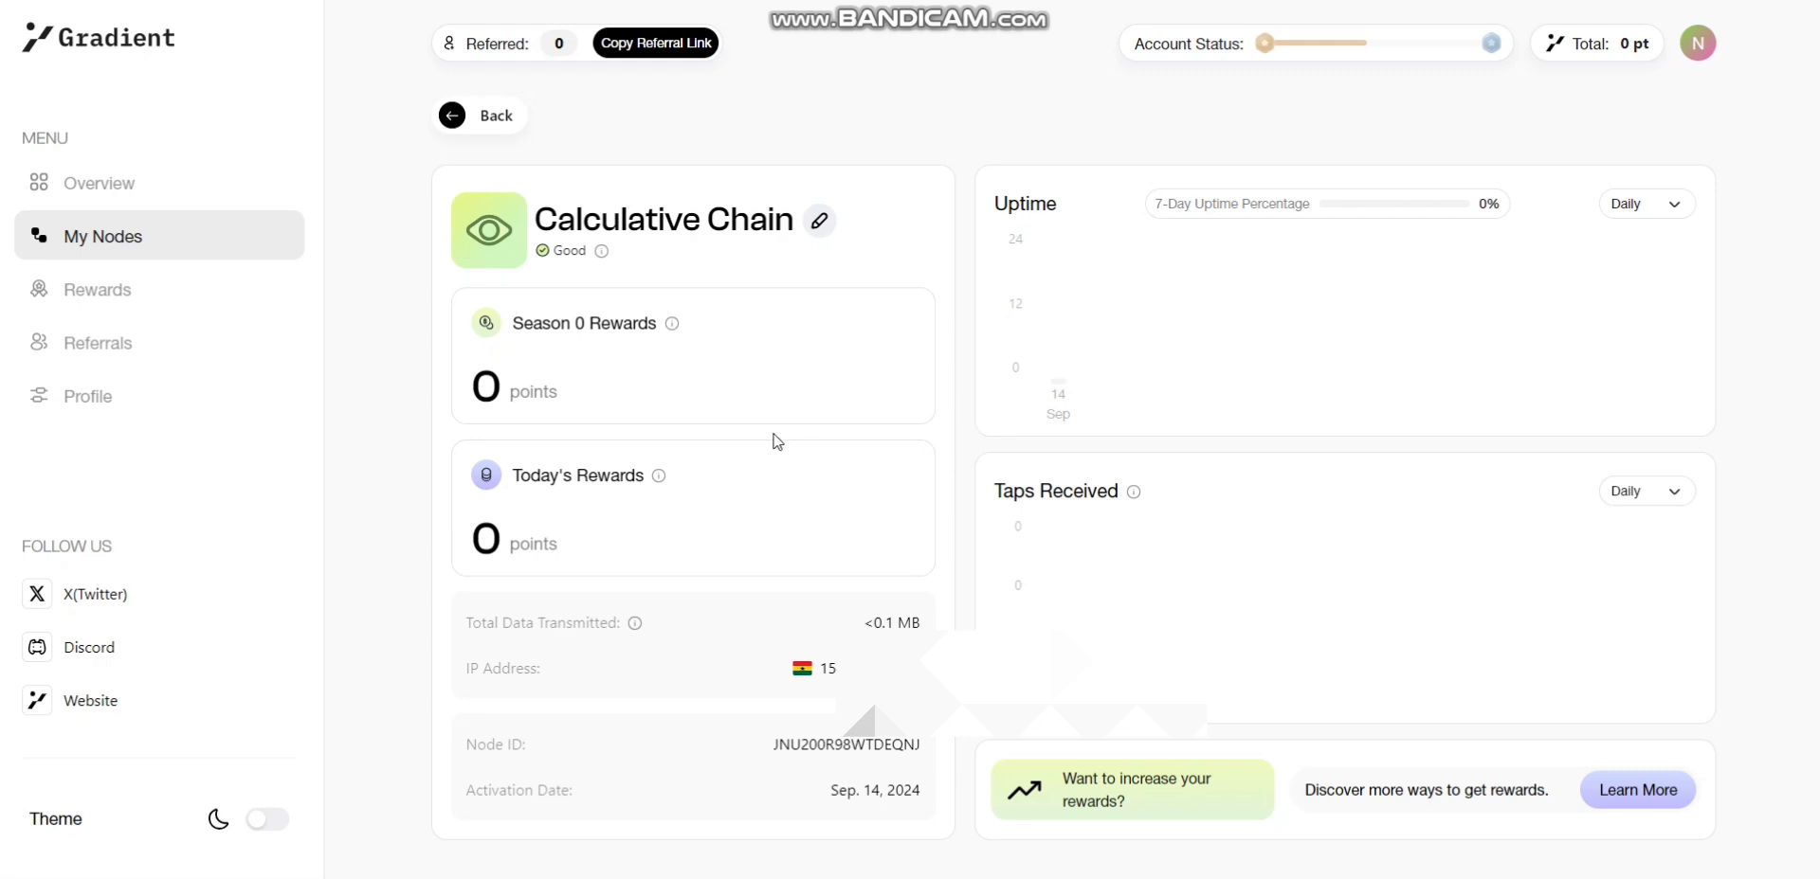
{"action": "mouse_move", "coordinate": [1286, 580]}
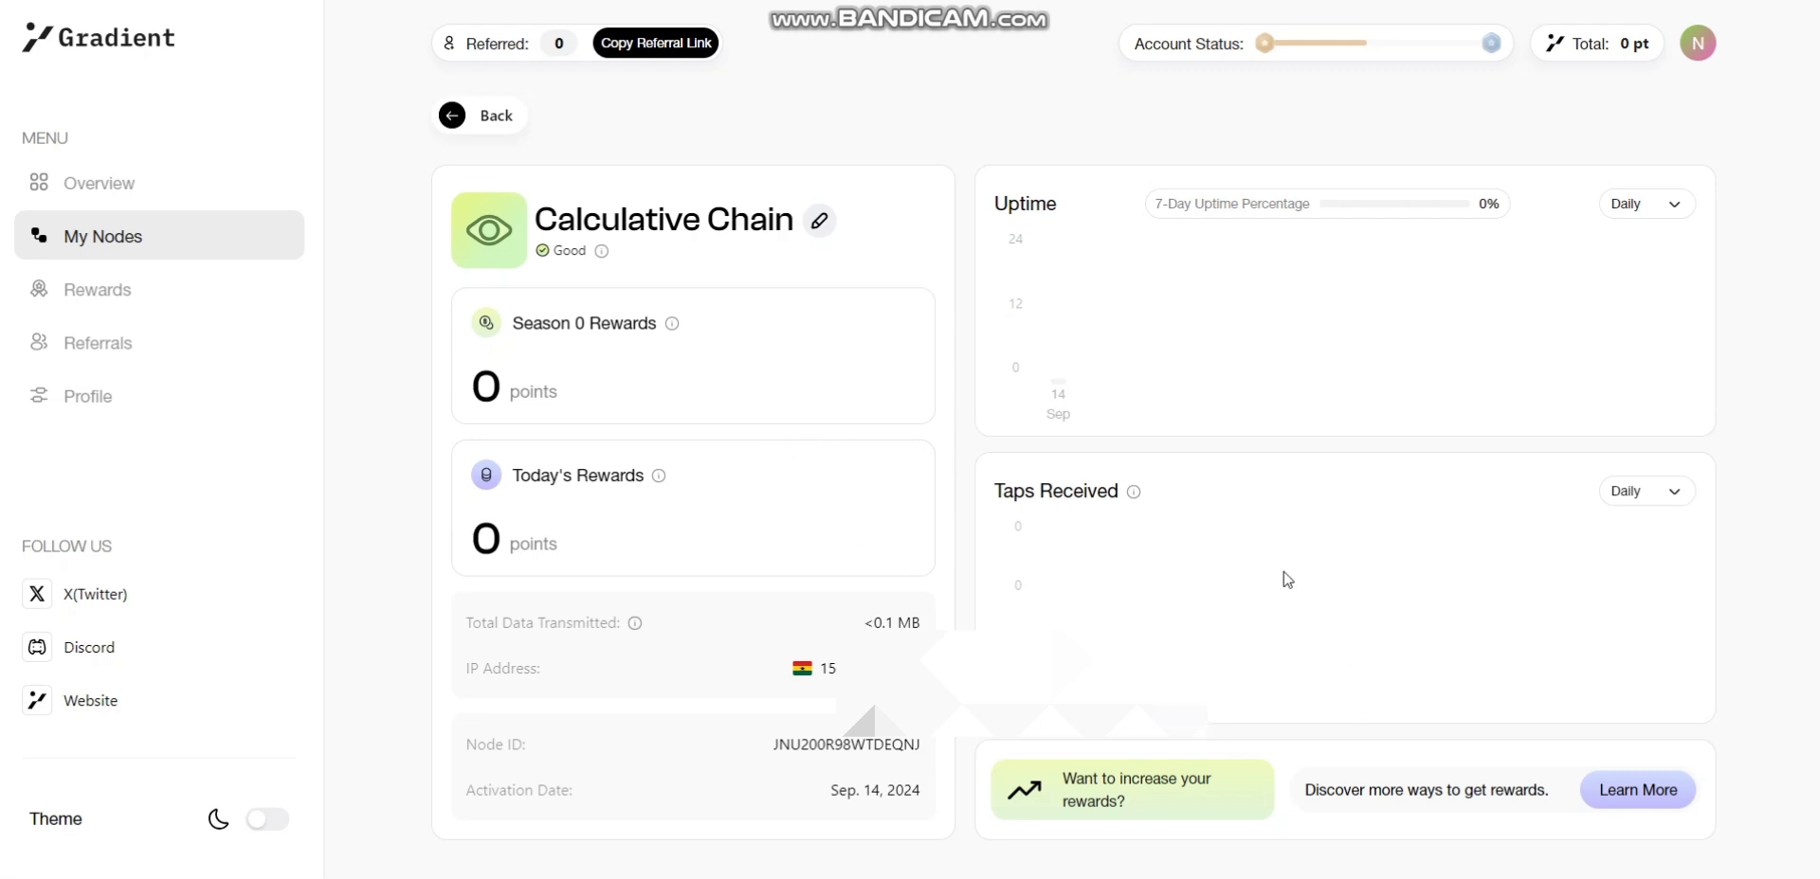
{"action": "mouse_move", "coordinate": [1435, 601]}
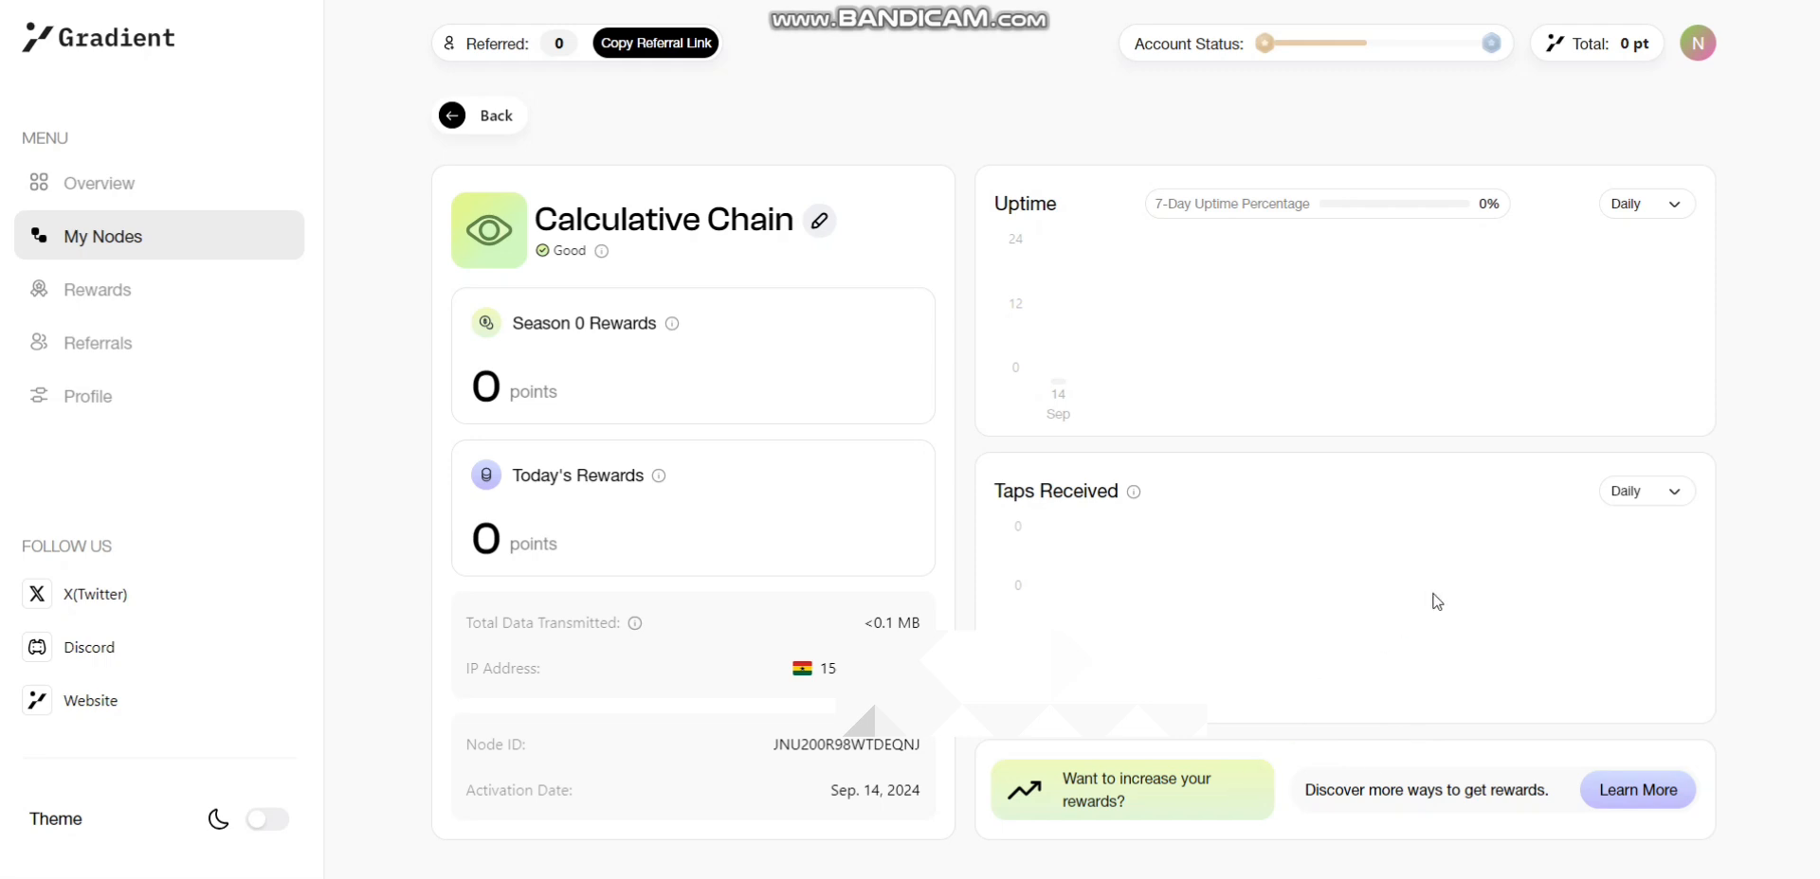
{"action": "mouse_move", "coordinate": [707, 459]}
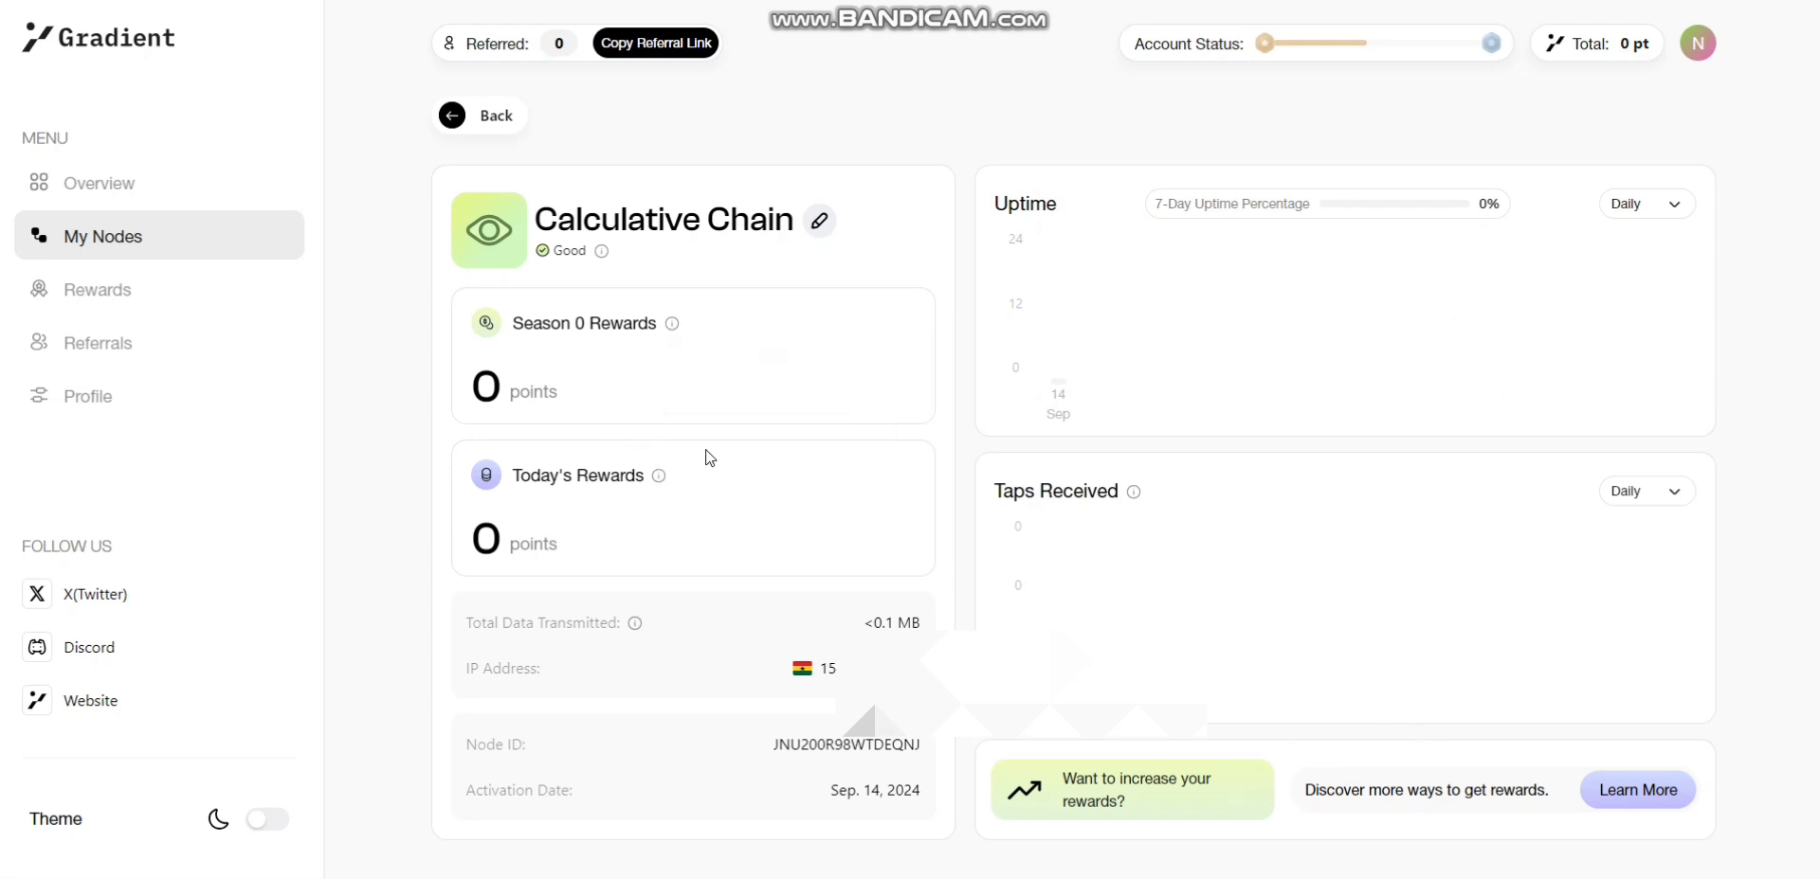
{"action": "mouse_move", "coordinate": [115, 289]}
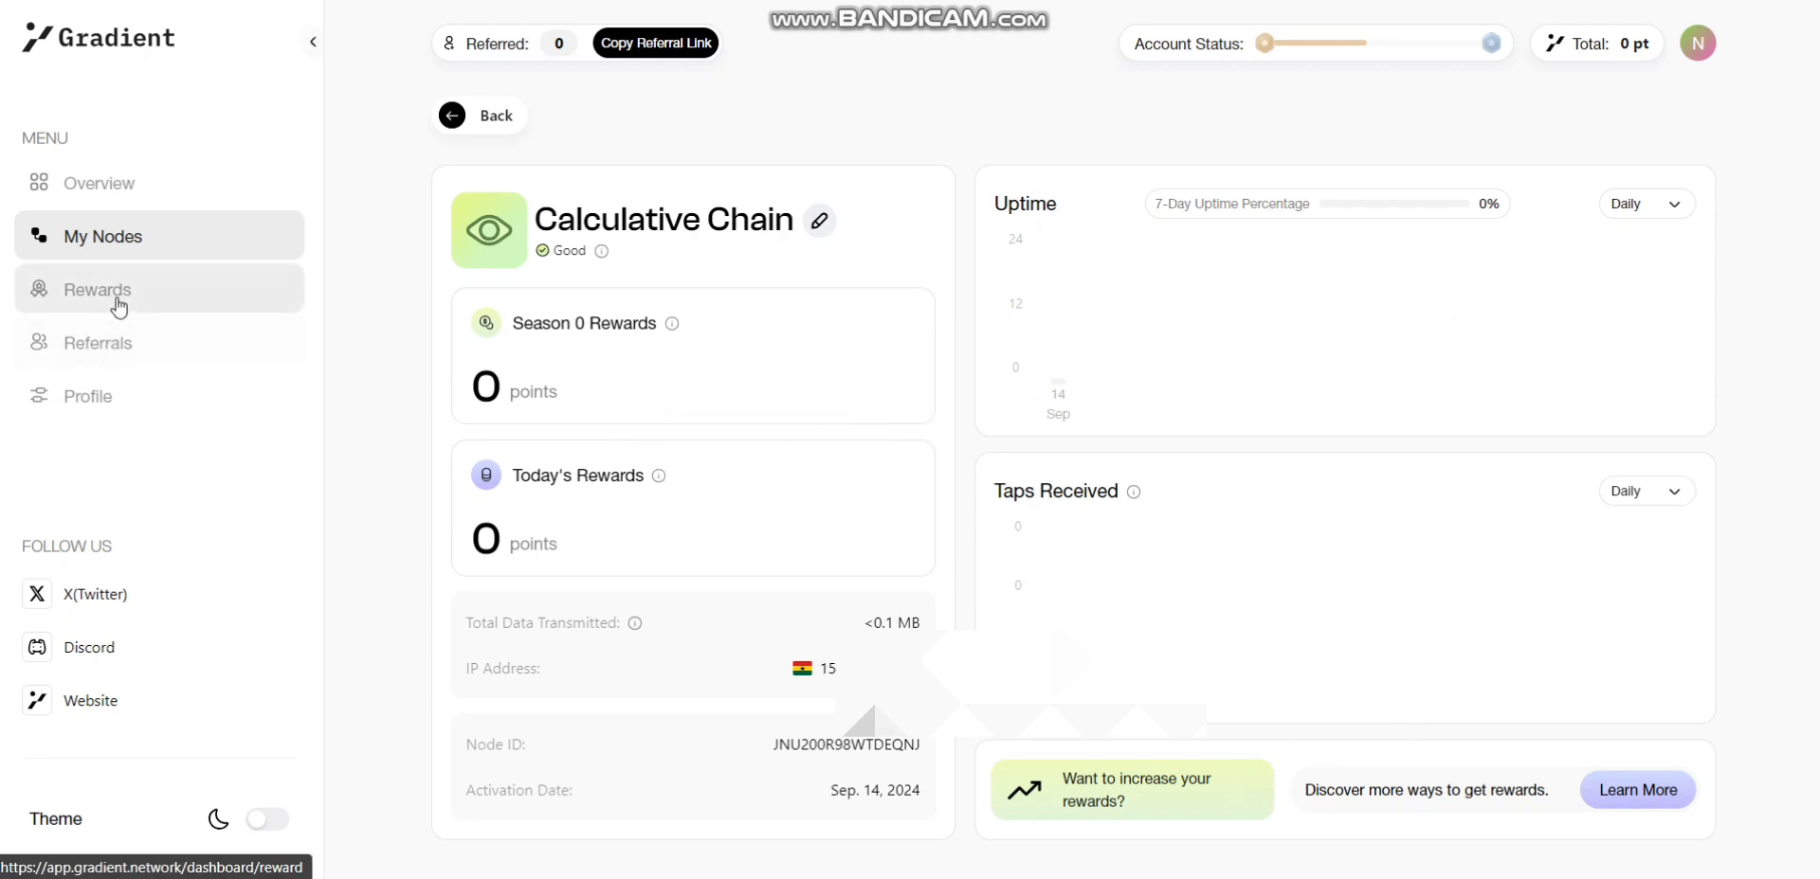
- Review the Rewards page's achievements and 4000/9000 EXP toward Silver, scrolling down and back
{"action": "left_click", "coordinate": [97, 289]}
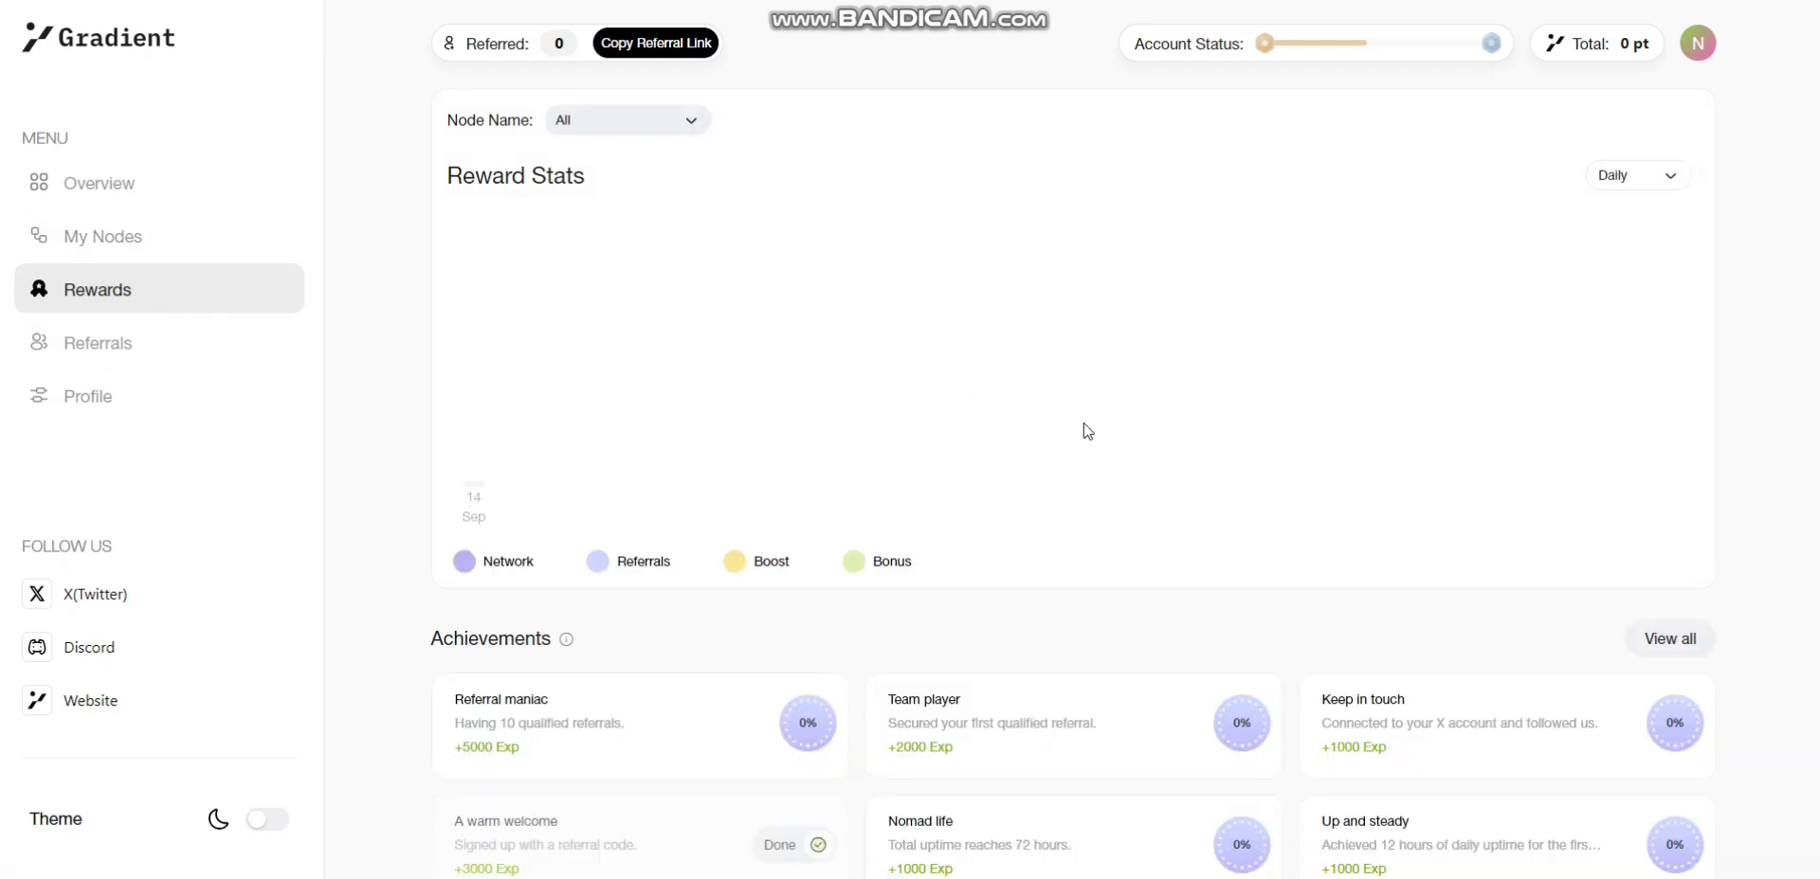
{"action": "scroll", "scroll_direction": "down", "scroll_amount": 3}
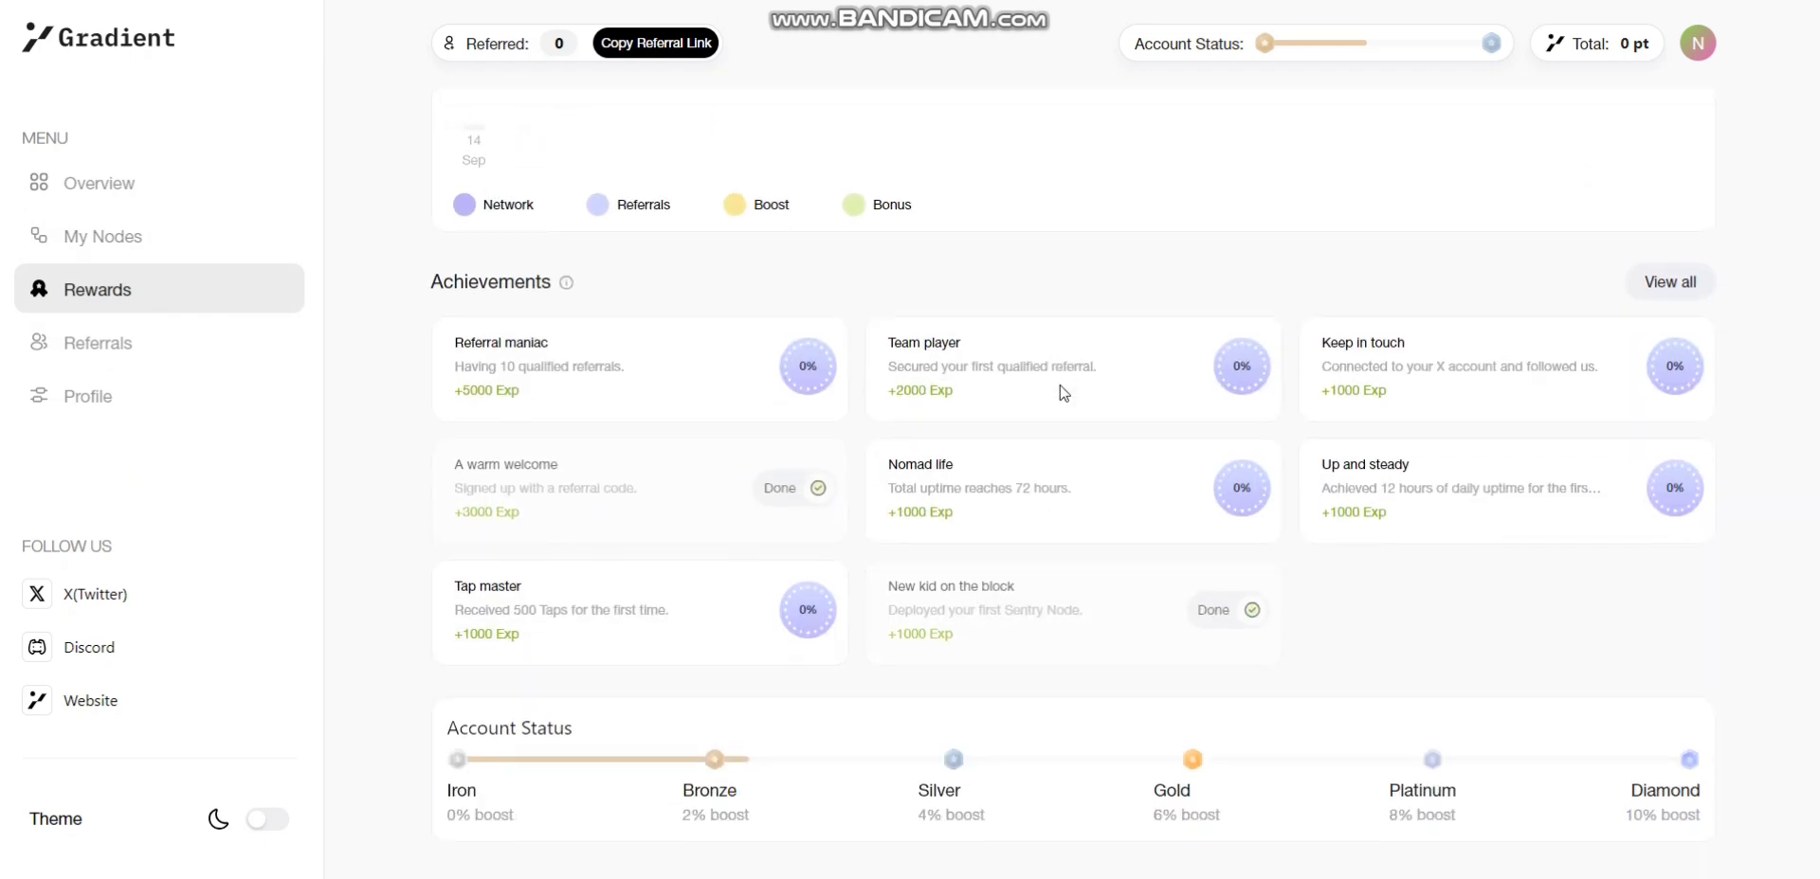
{"action": "mouse_move", "coordinate": [580, 354]}
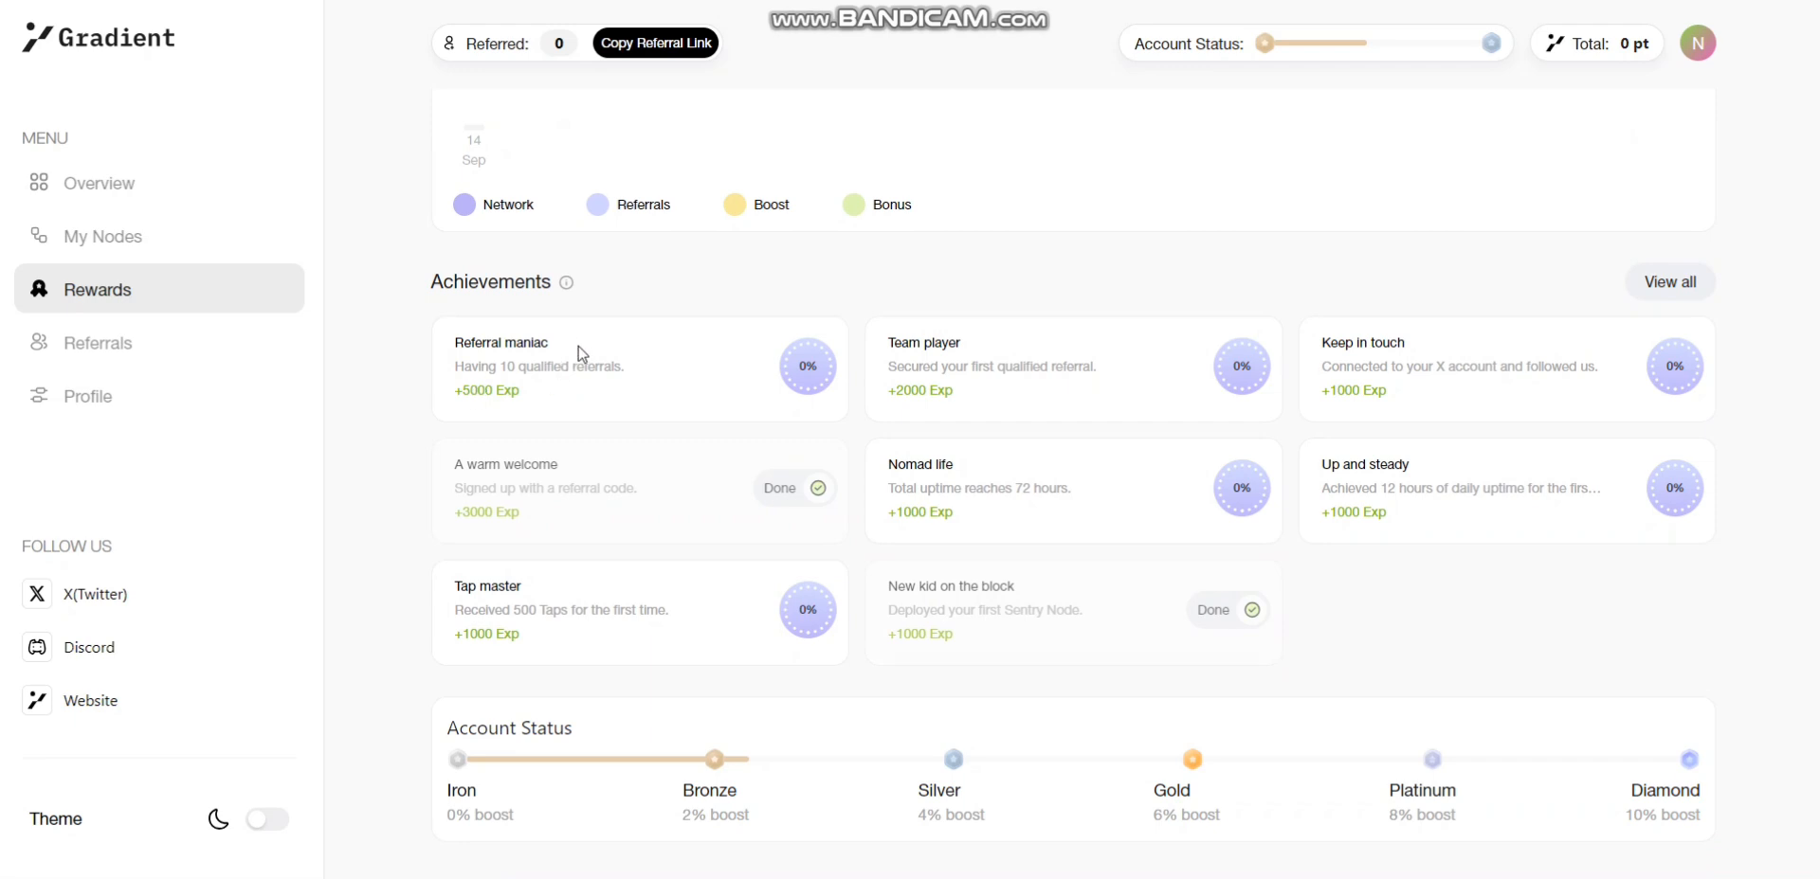
{"action": "mouse_move", "coordinate": [989, 398]}
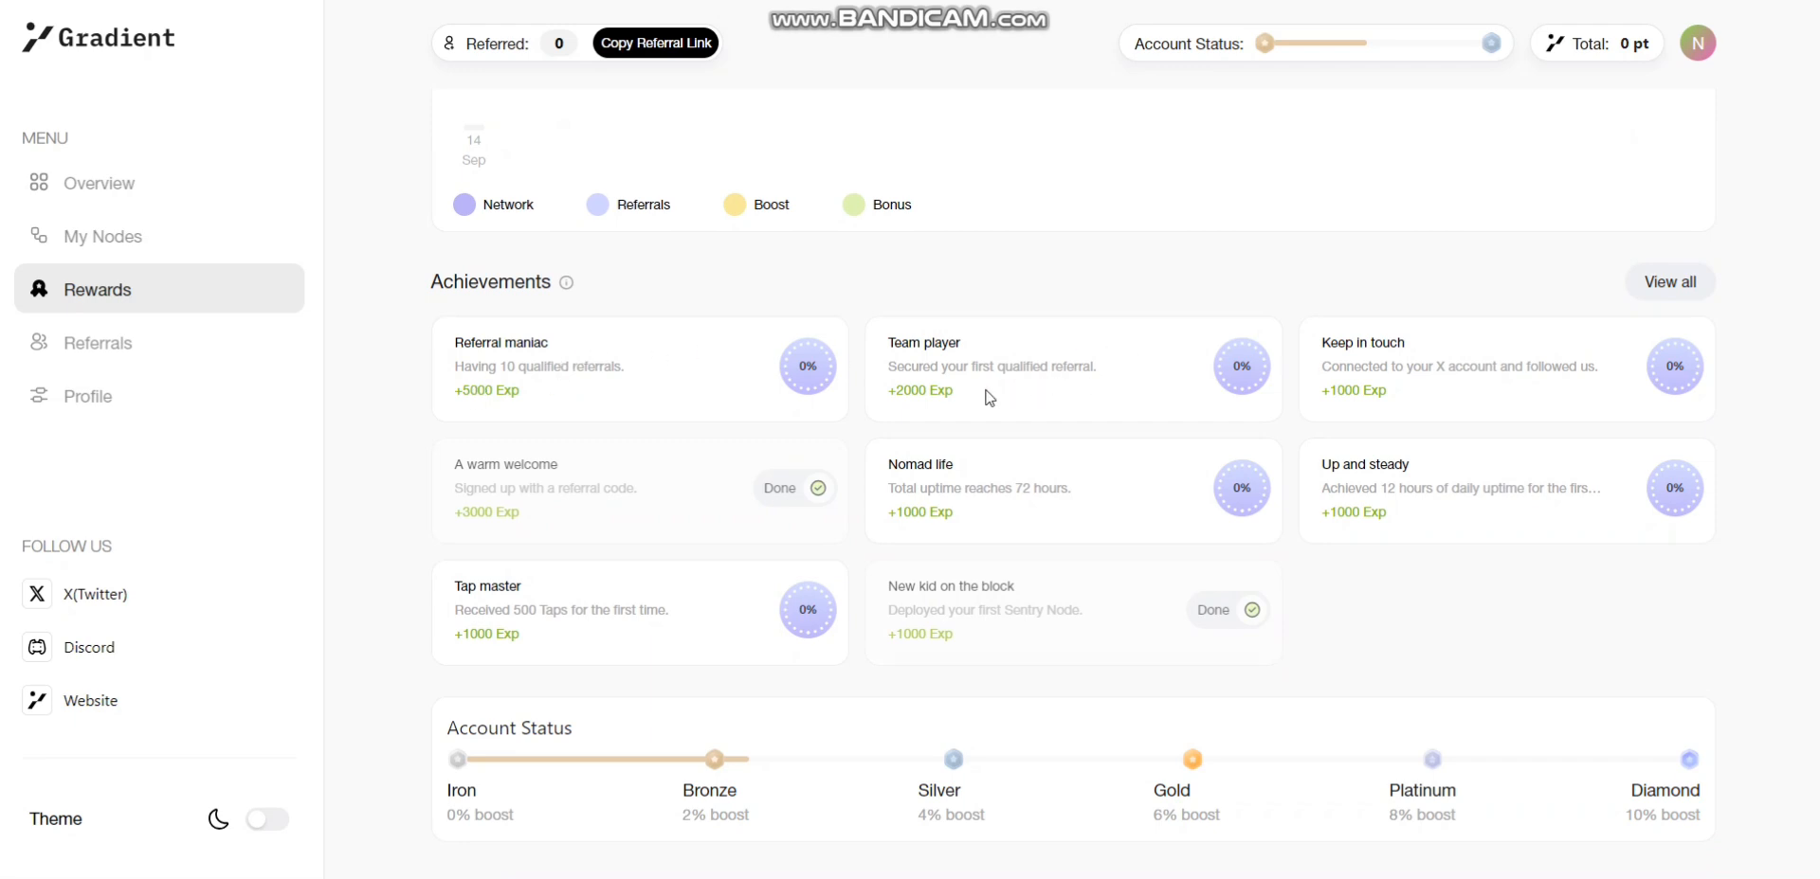
{"action": "mouse_move", "coordinate": [1277, 495]}
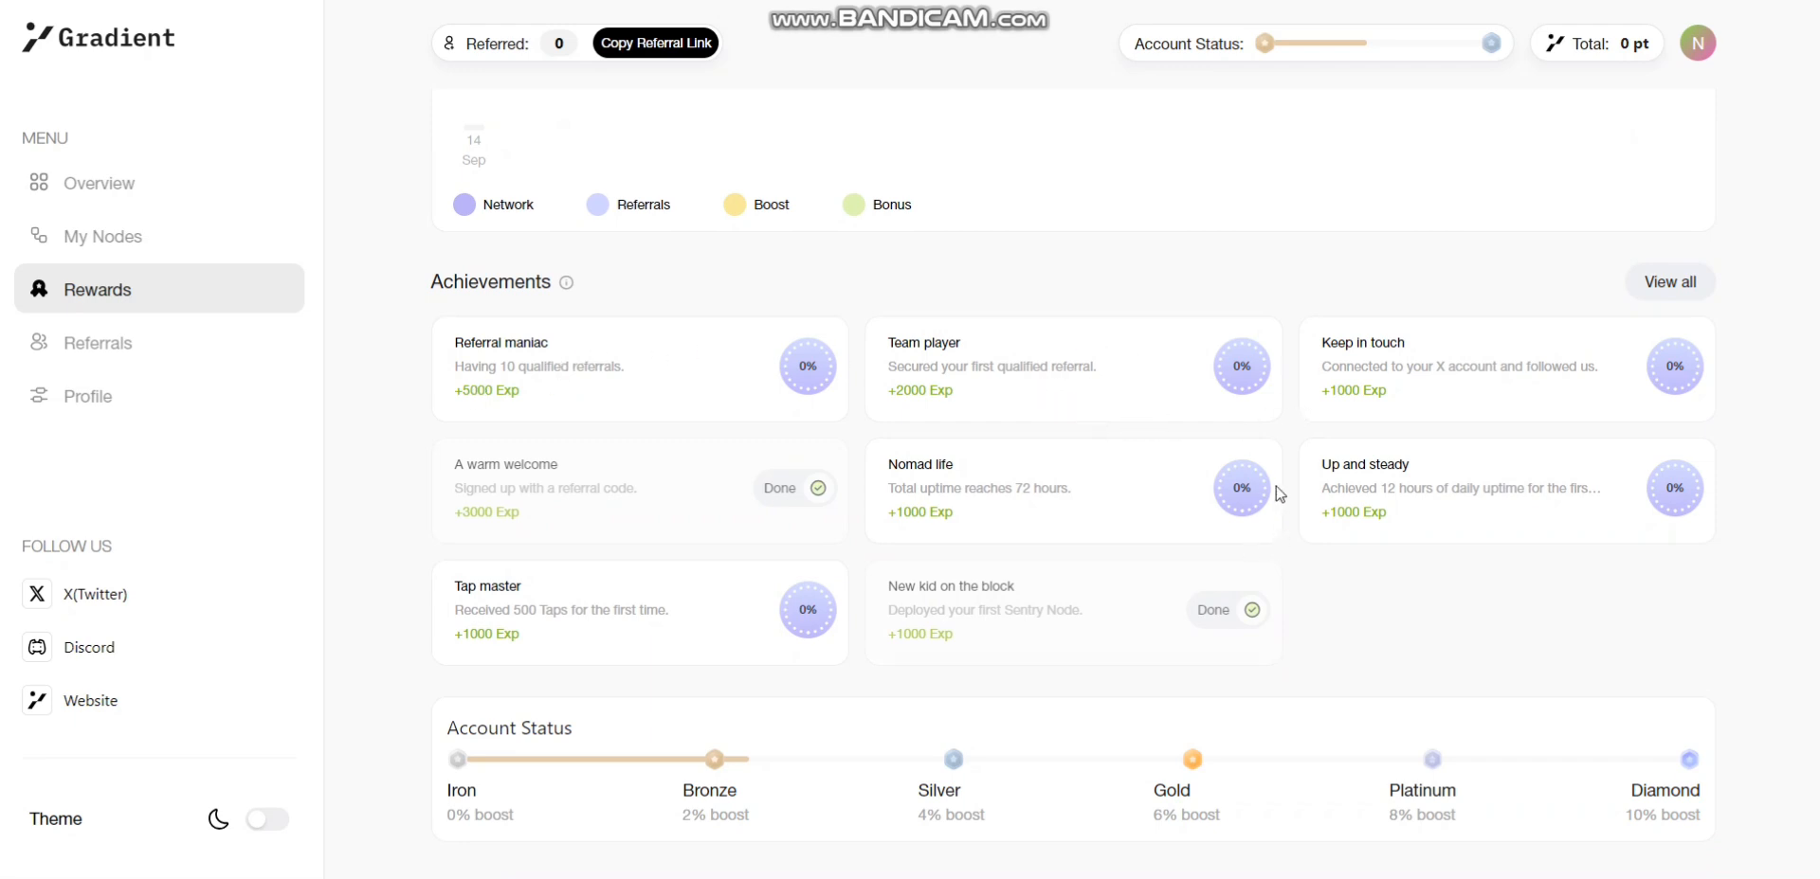
{"action": "mouse_move", "coordinate": [1050, 430]}
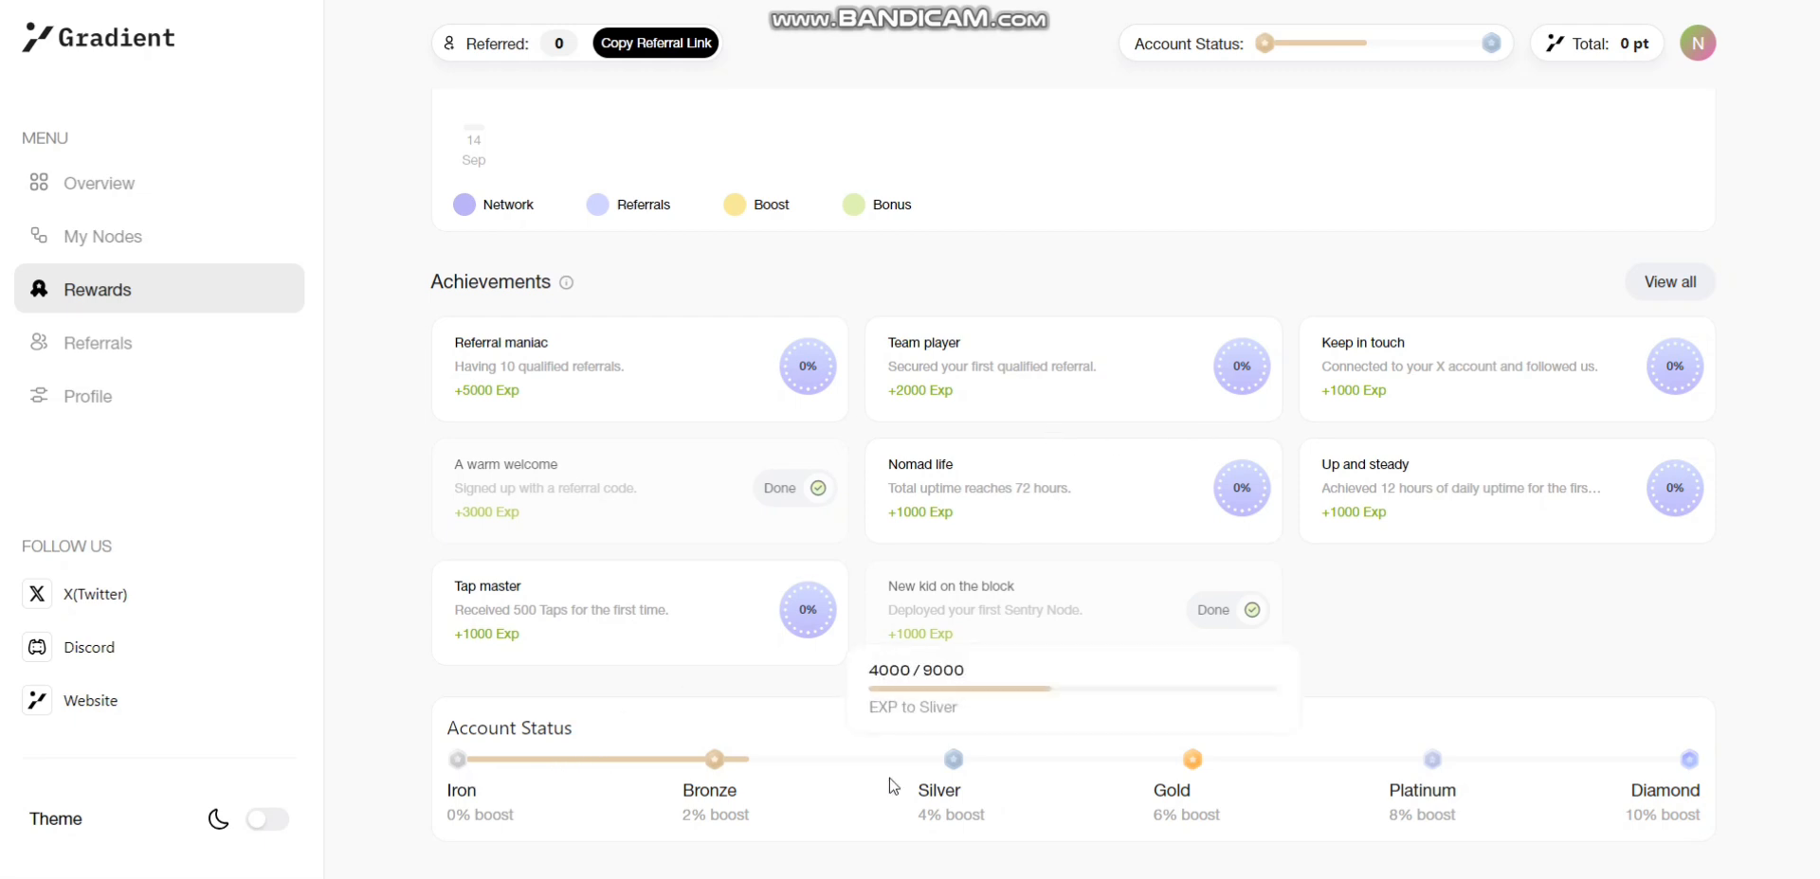
{"action": "mouse_move", "coordinate": [1489, 790]}
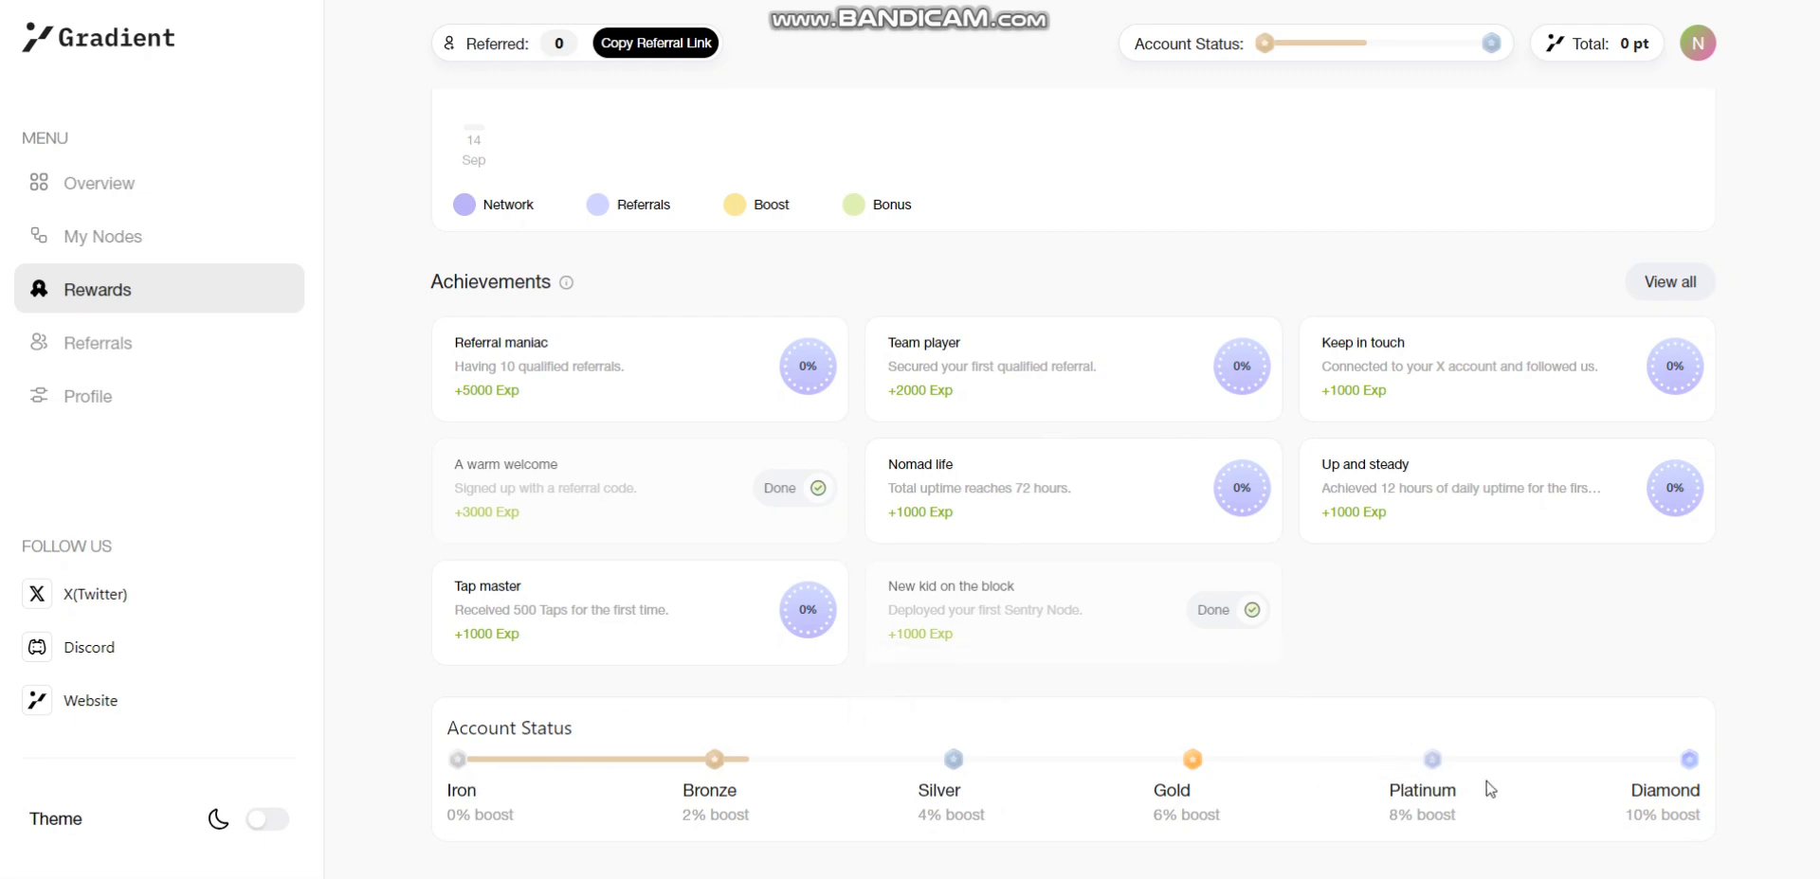
{"action": "mouse_move", "coordinate": [1740, 790]}
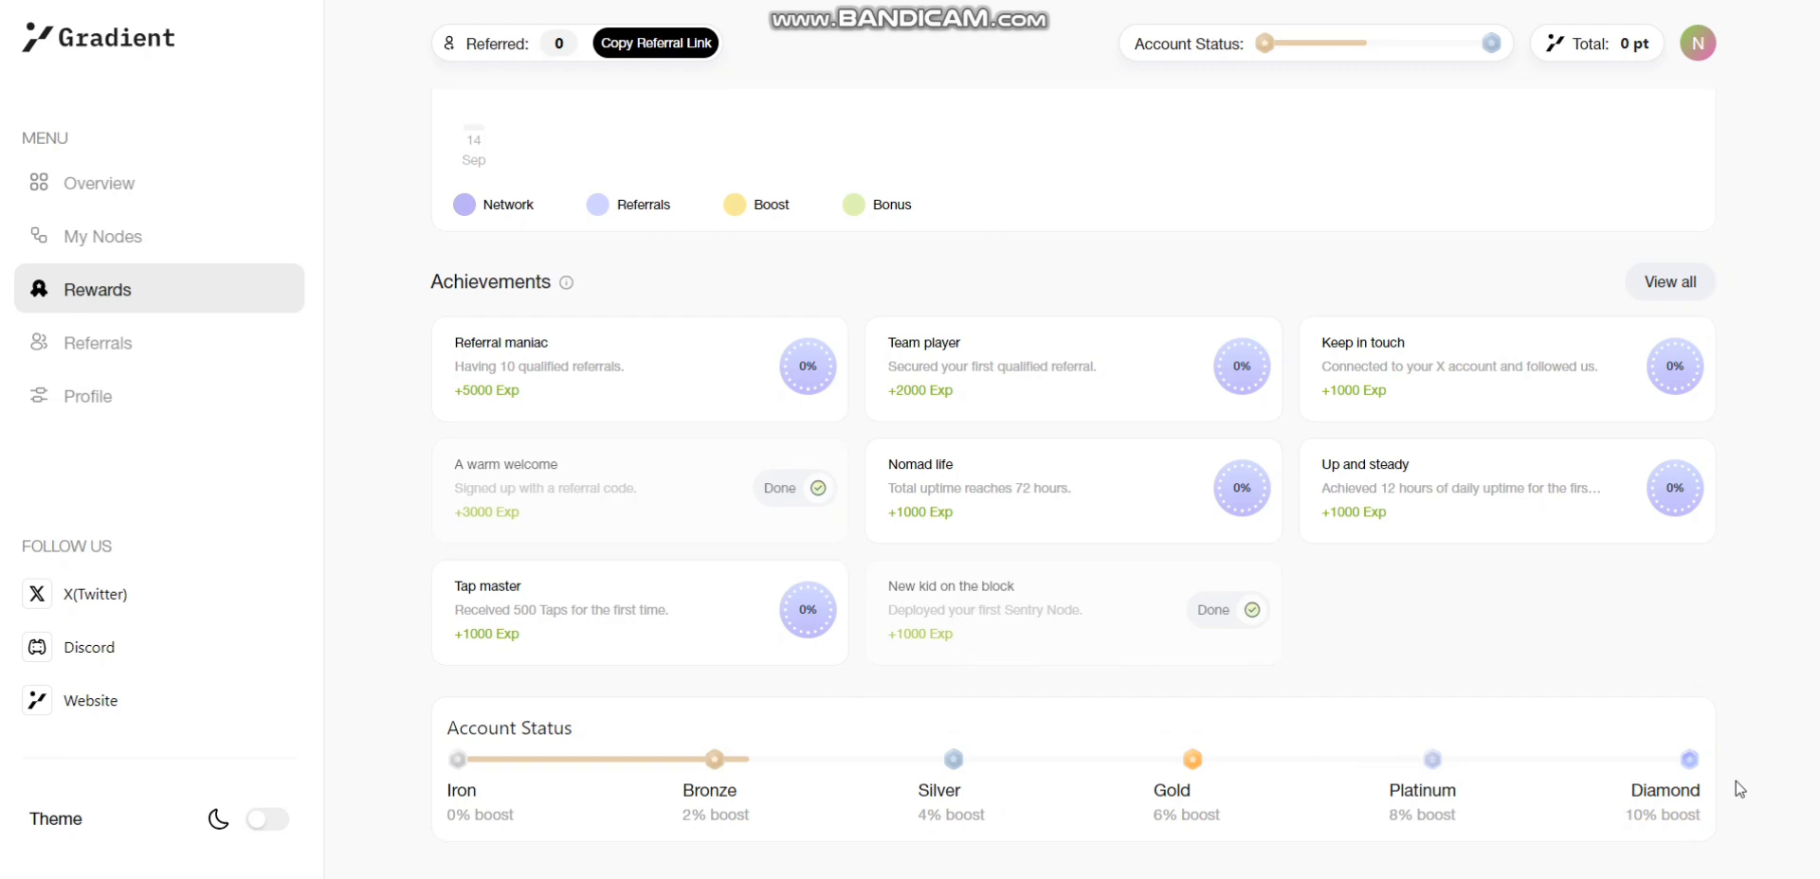
{"action": "mouse_move", "coordinate": [419, 459]}
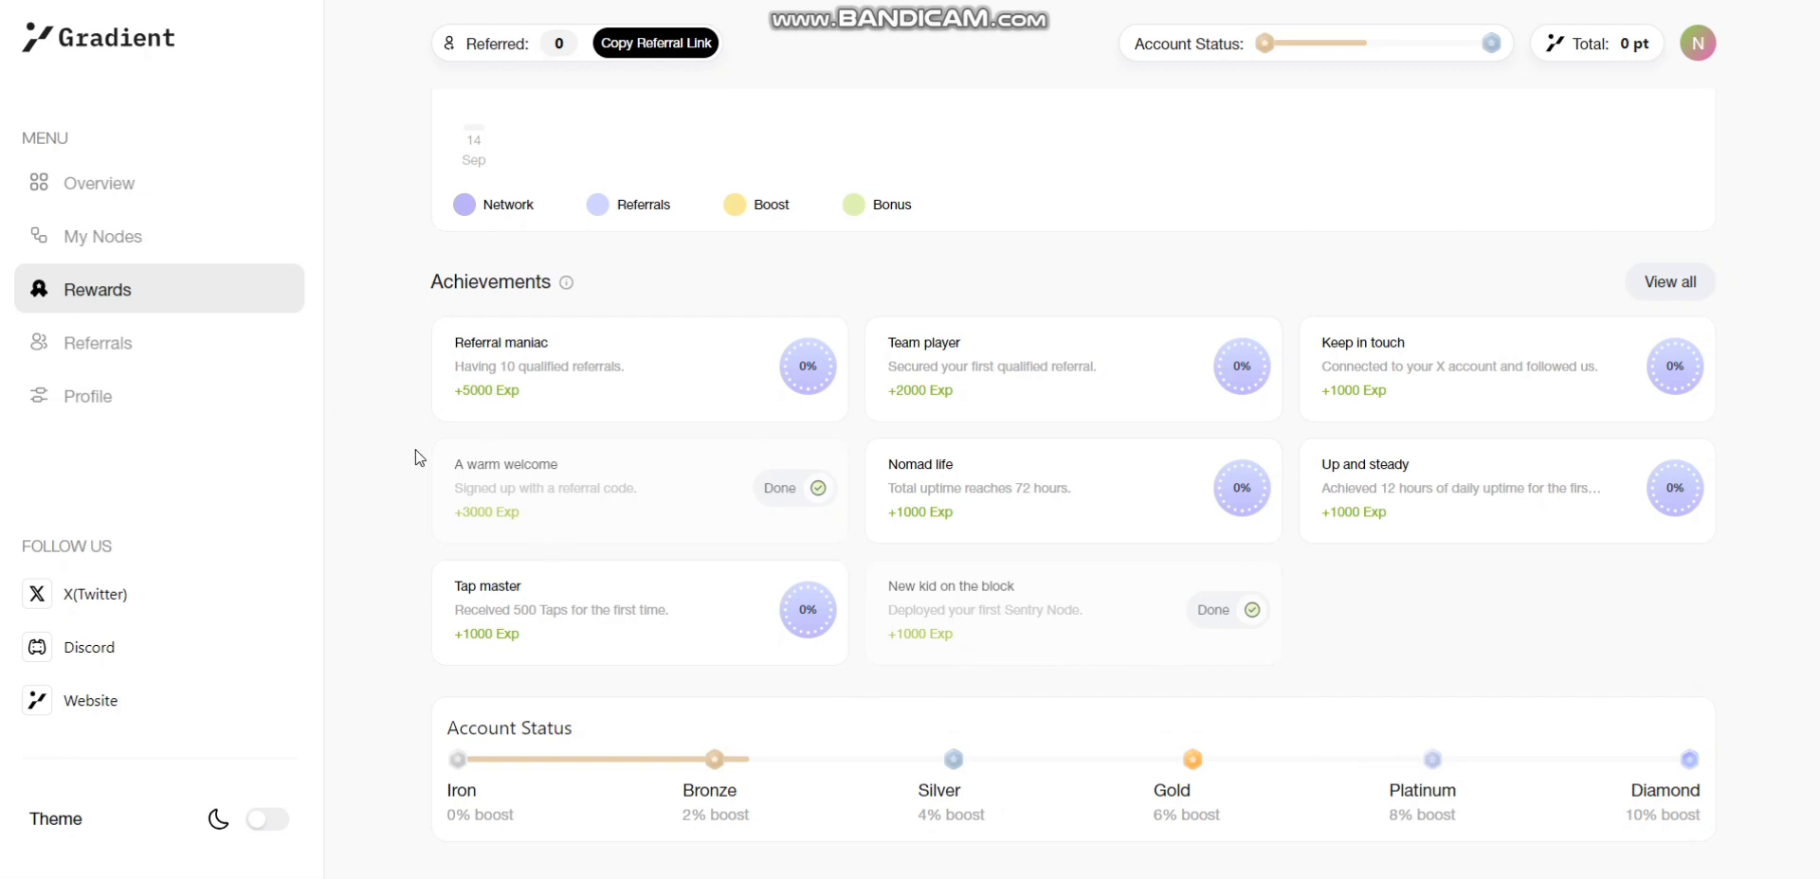
{"action": "scroll", "scroll_direction": "up", "scroll_amount": 3}
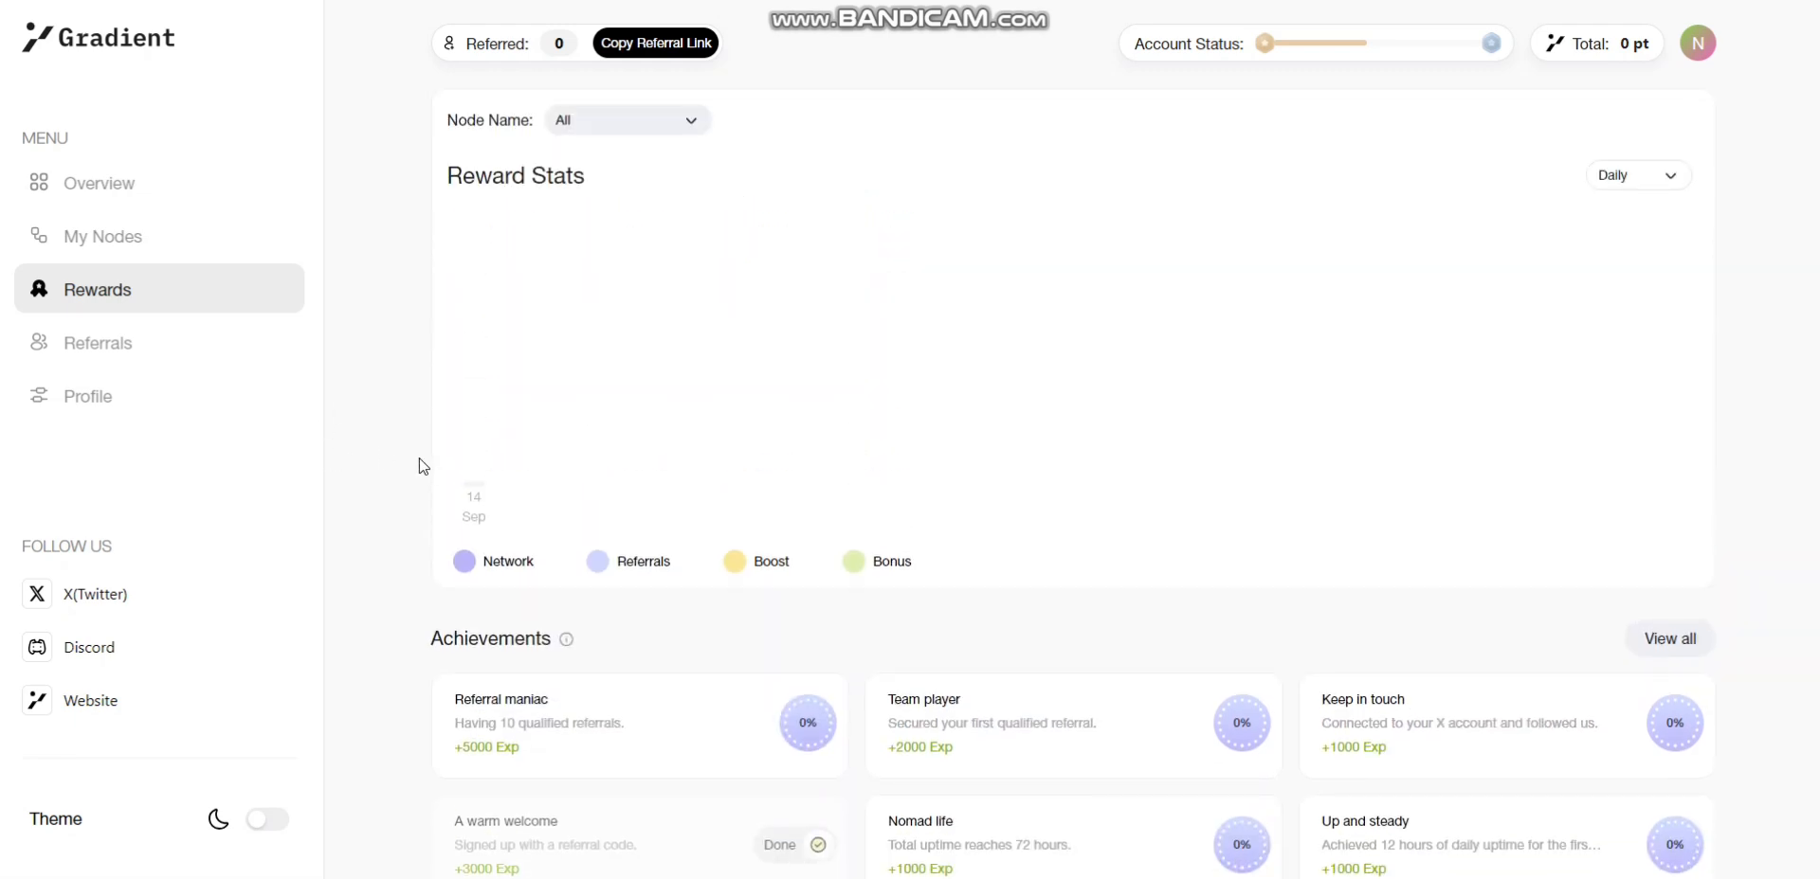